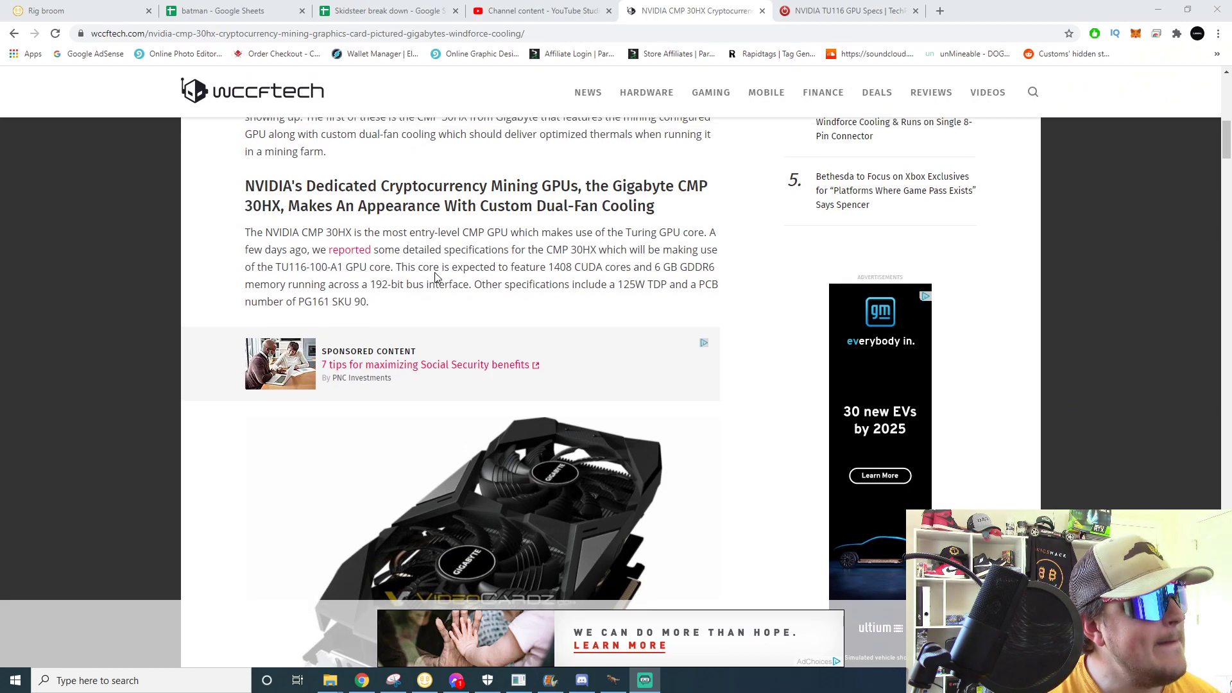
Highlight the CMP 30HX's TU116 core, 1408 CUDA cores and 125W TDP in the spec paragraph.
scroll(up, 3)
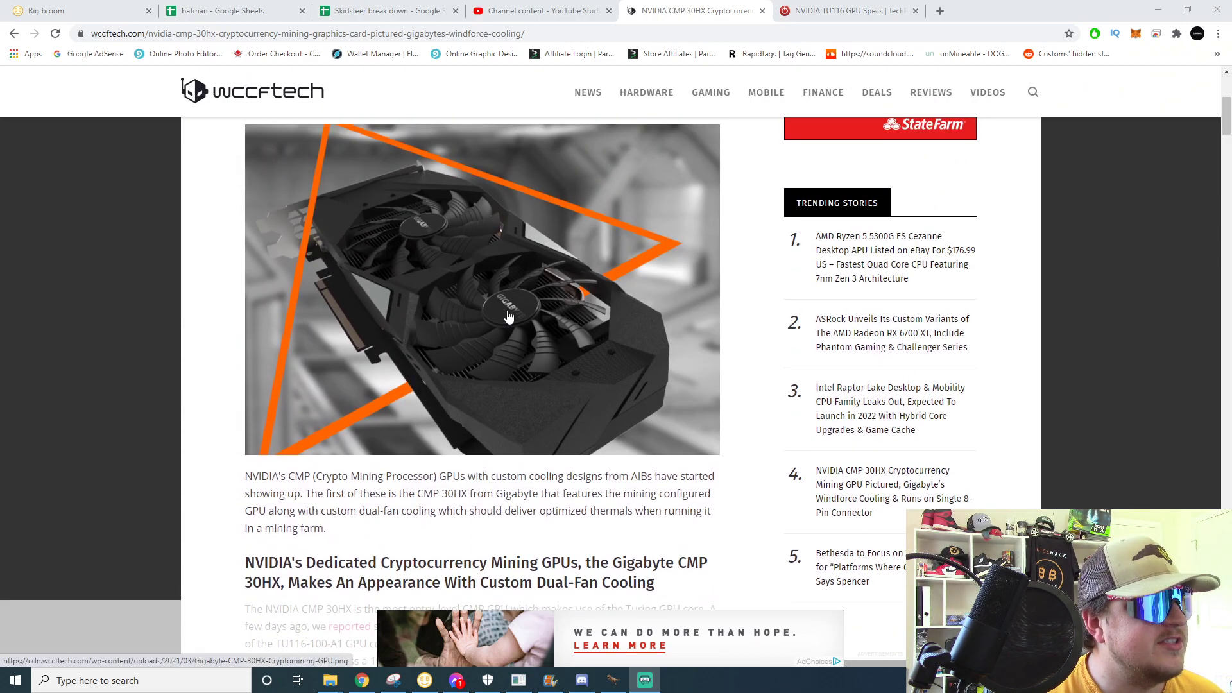
scroll(down, 3)
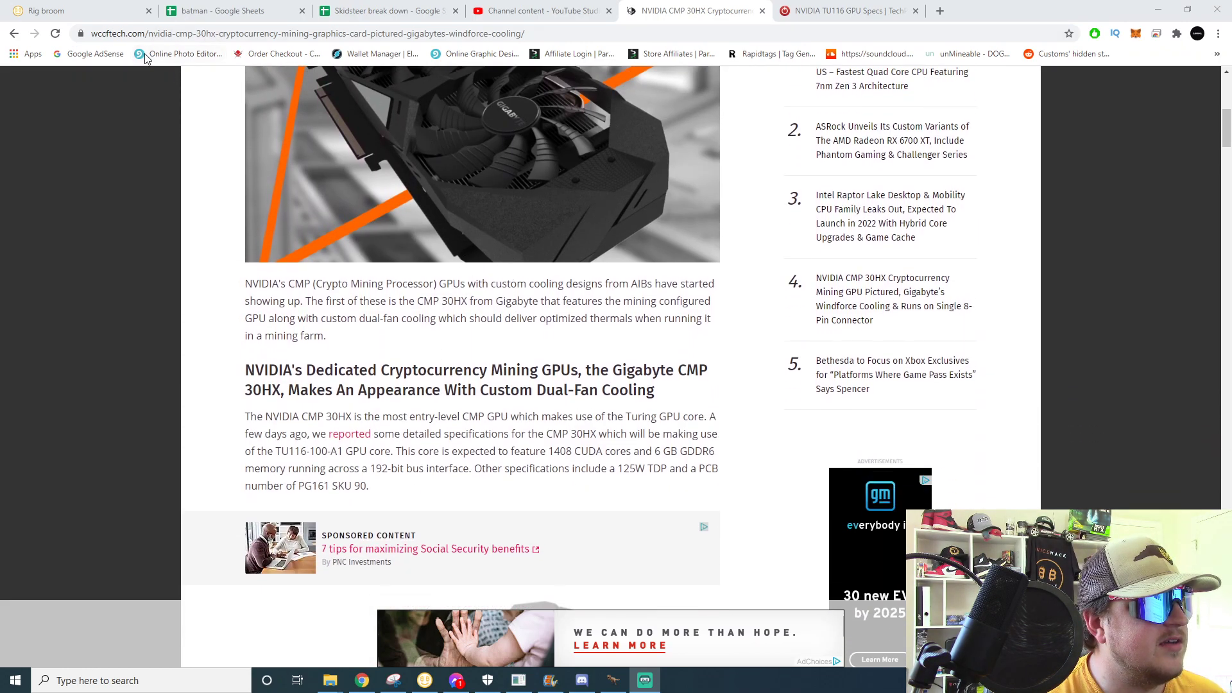
mouse_move(344, 339)
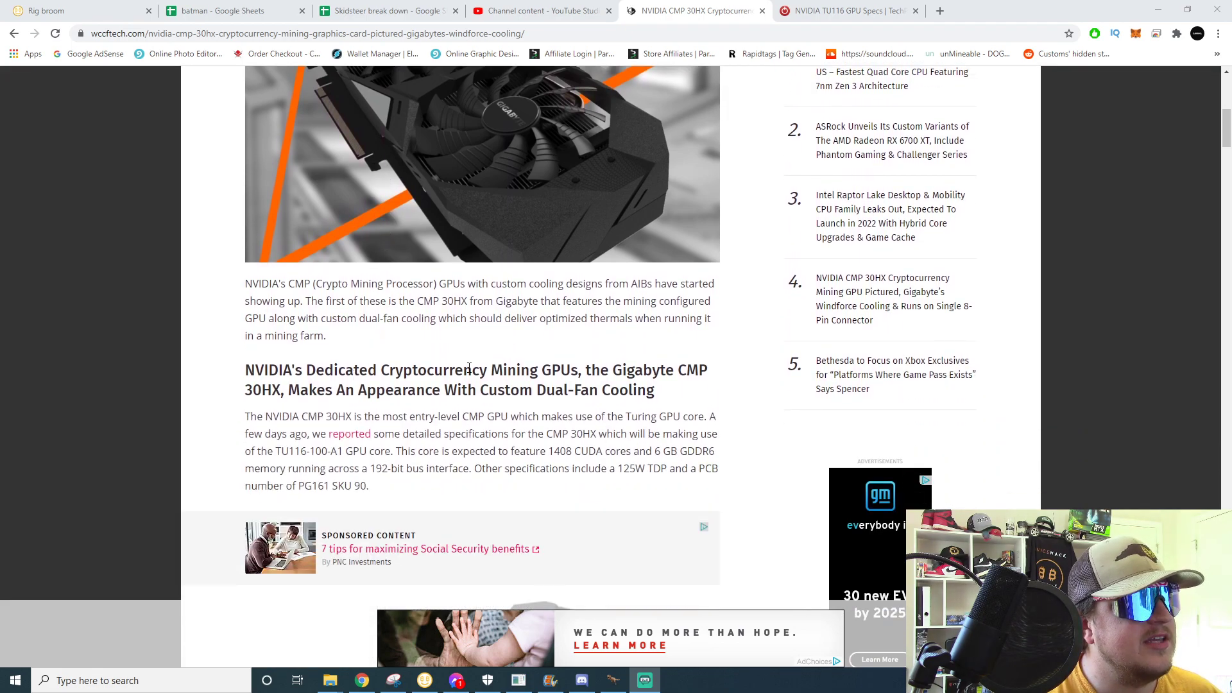
scroll(up, 3)
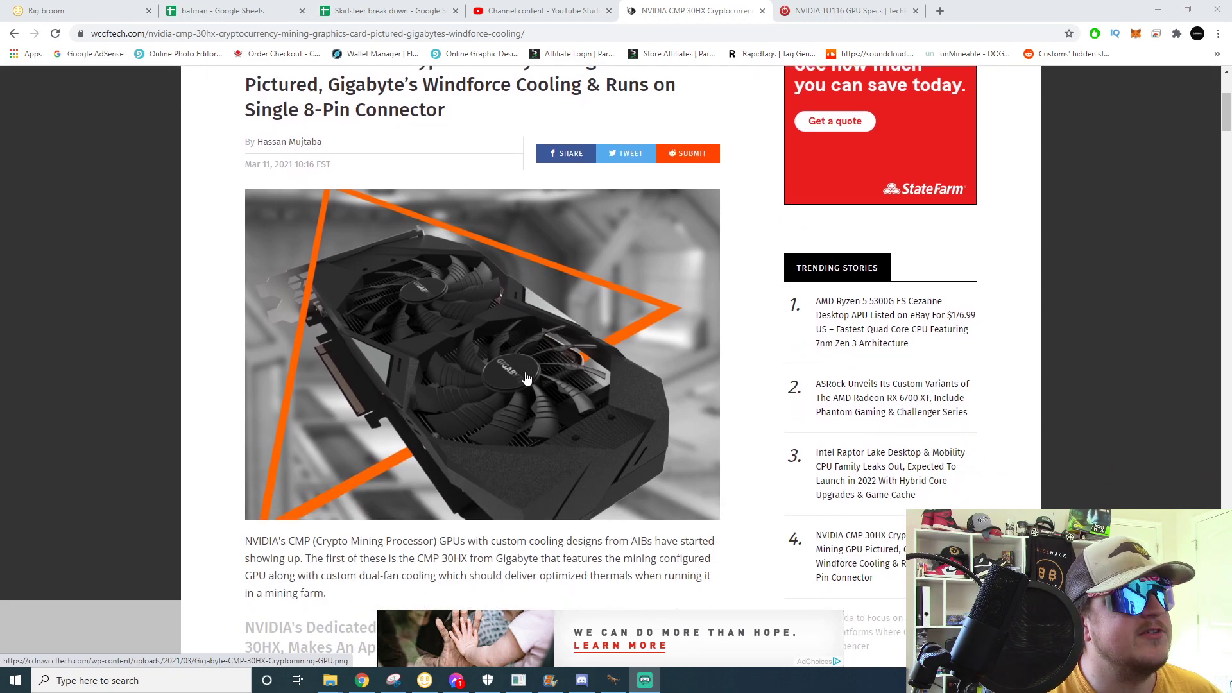
scroll(up, 3)
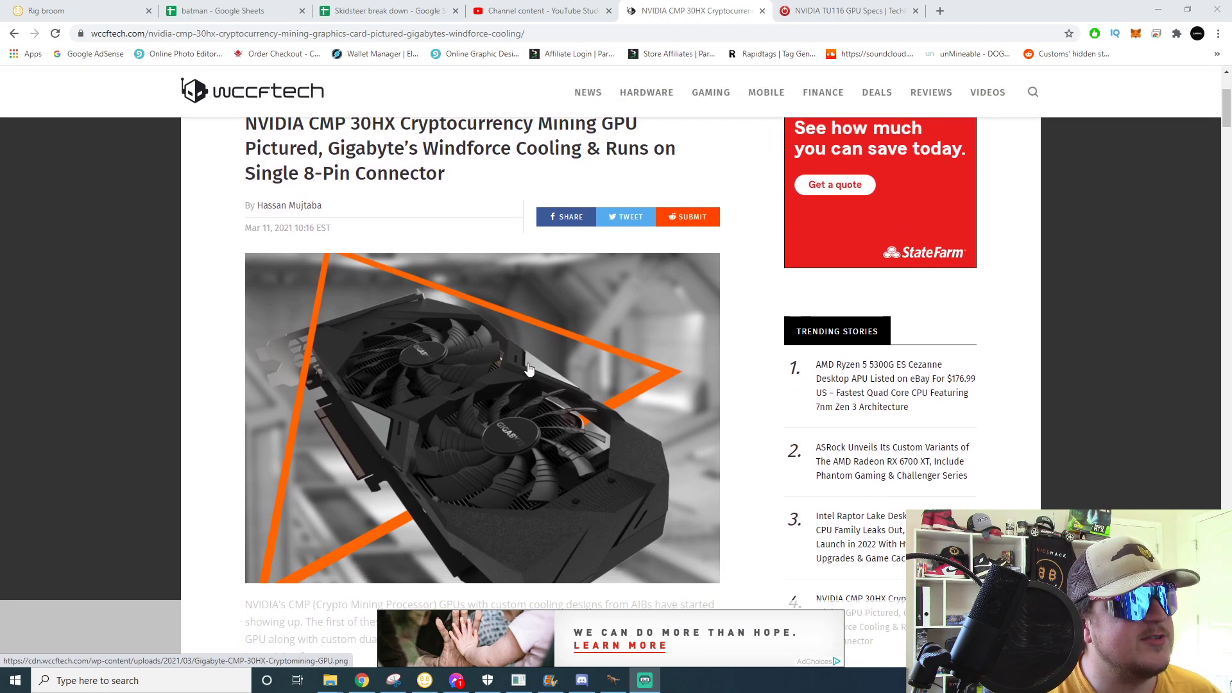
mouse_move(592, 379)
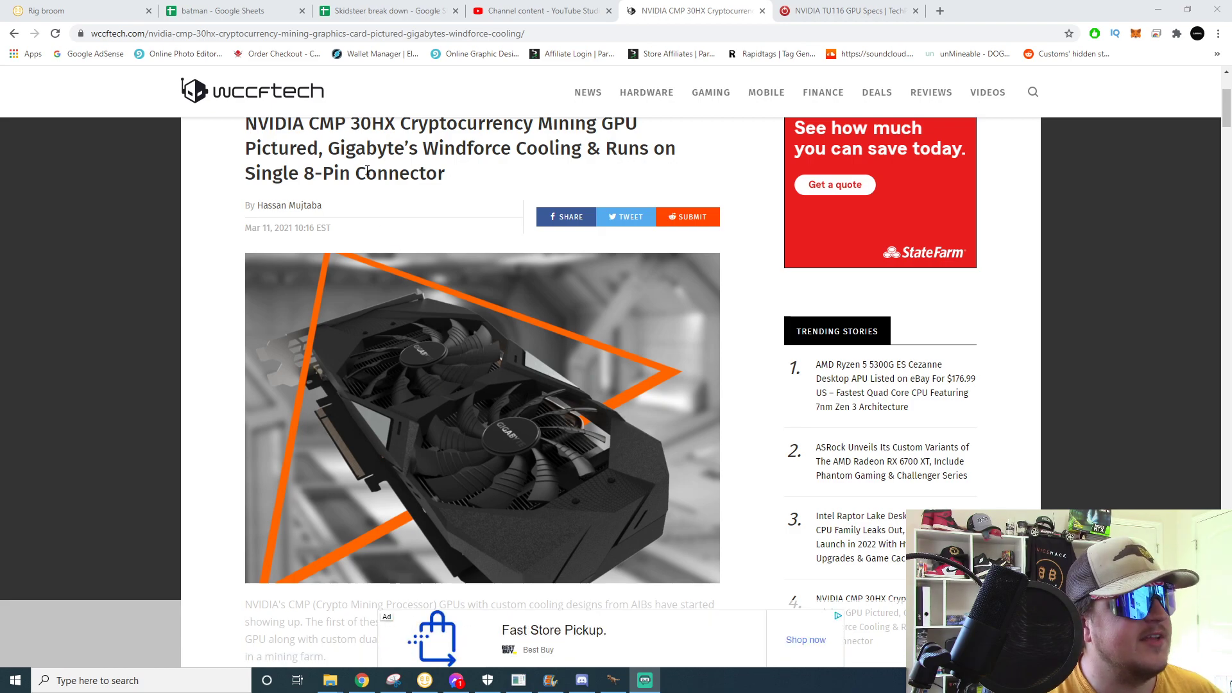
scroll(down, 3)
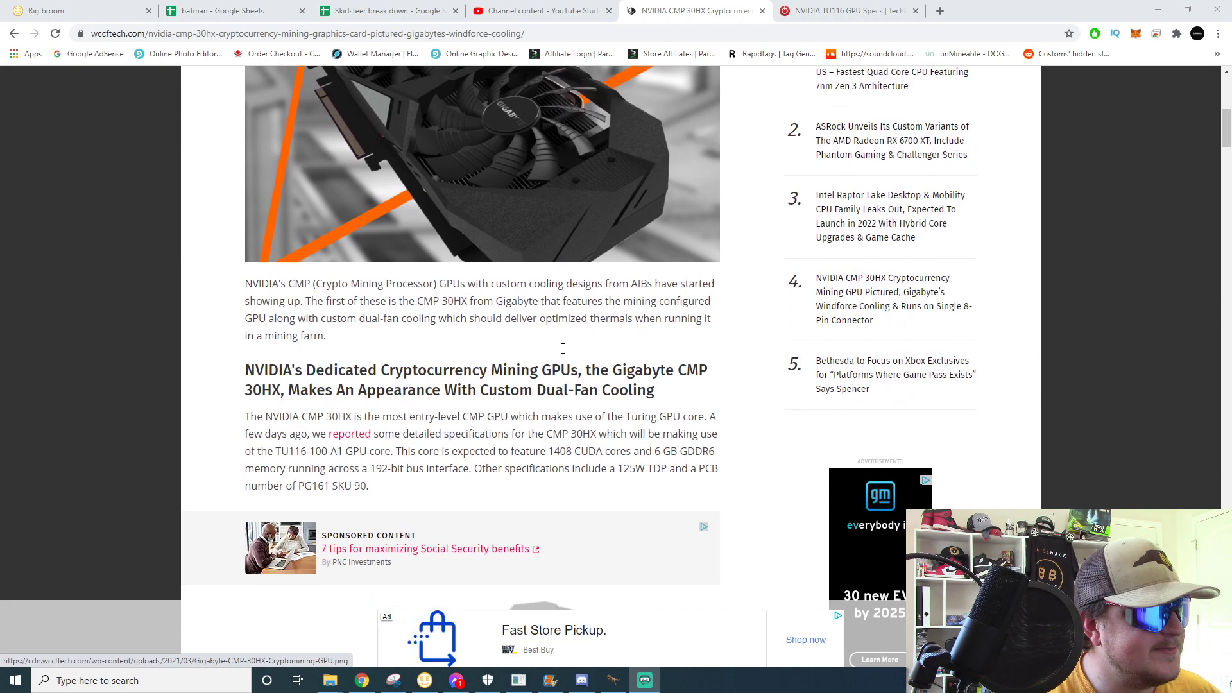
scroll(down, 3)
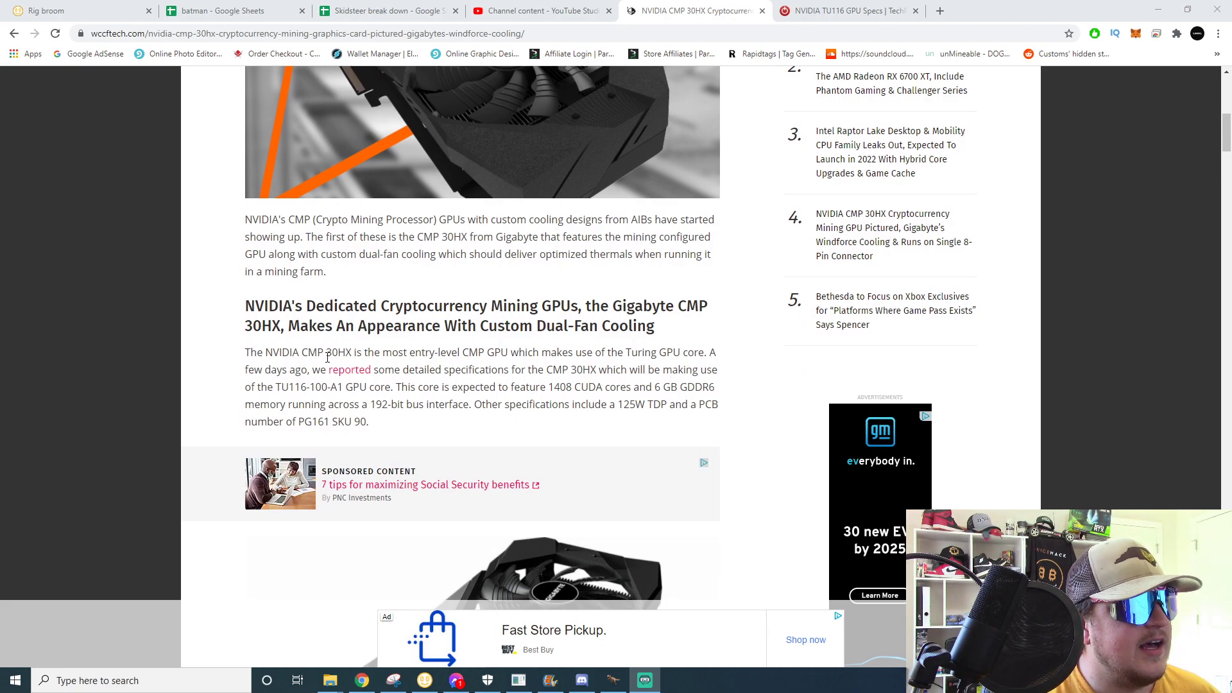
double_click(289, 386)
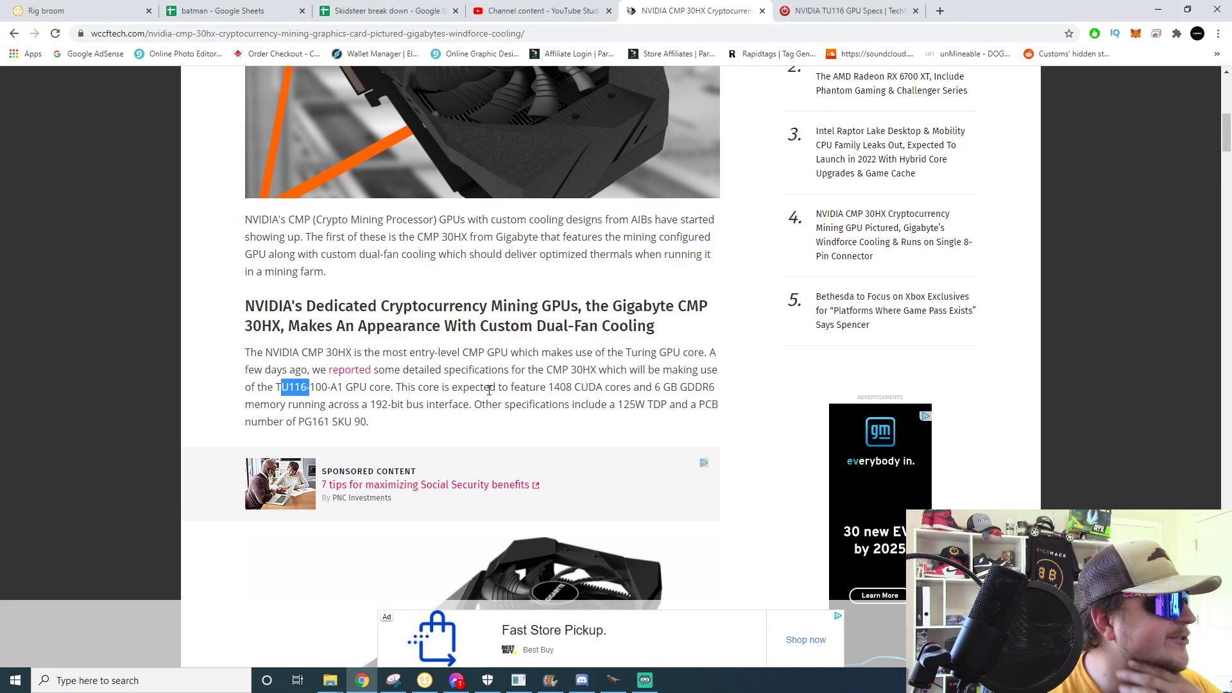
mouse_move(473, 442)
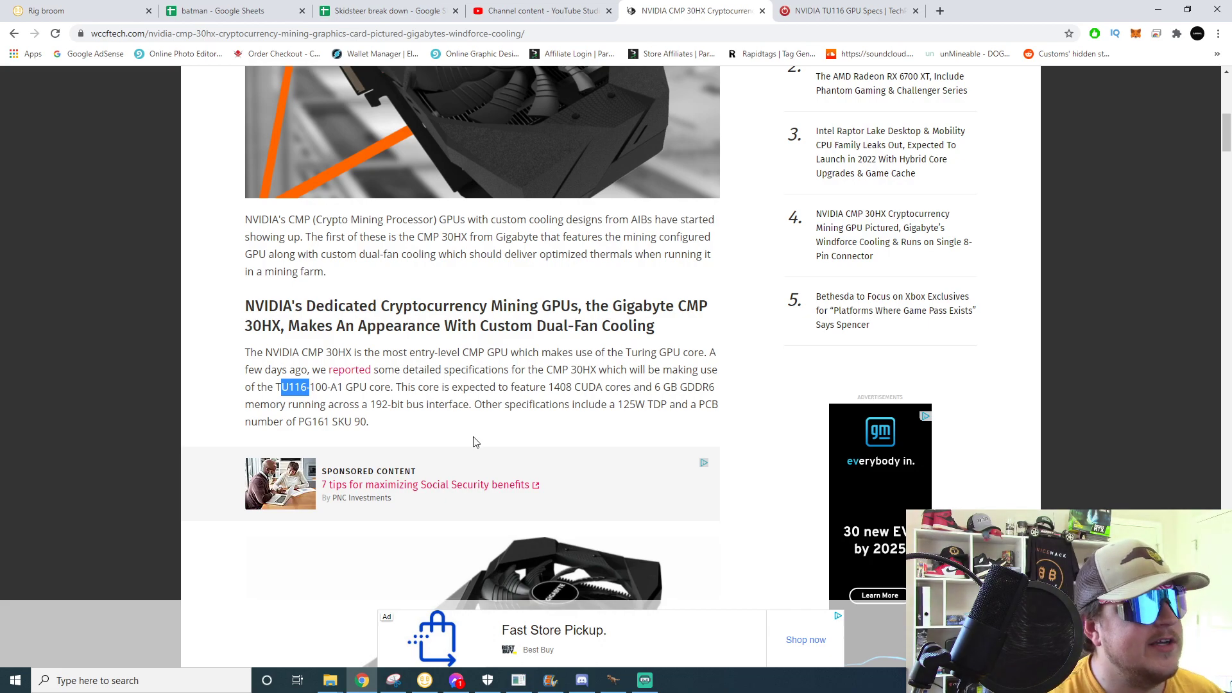
click(398, 391)
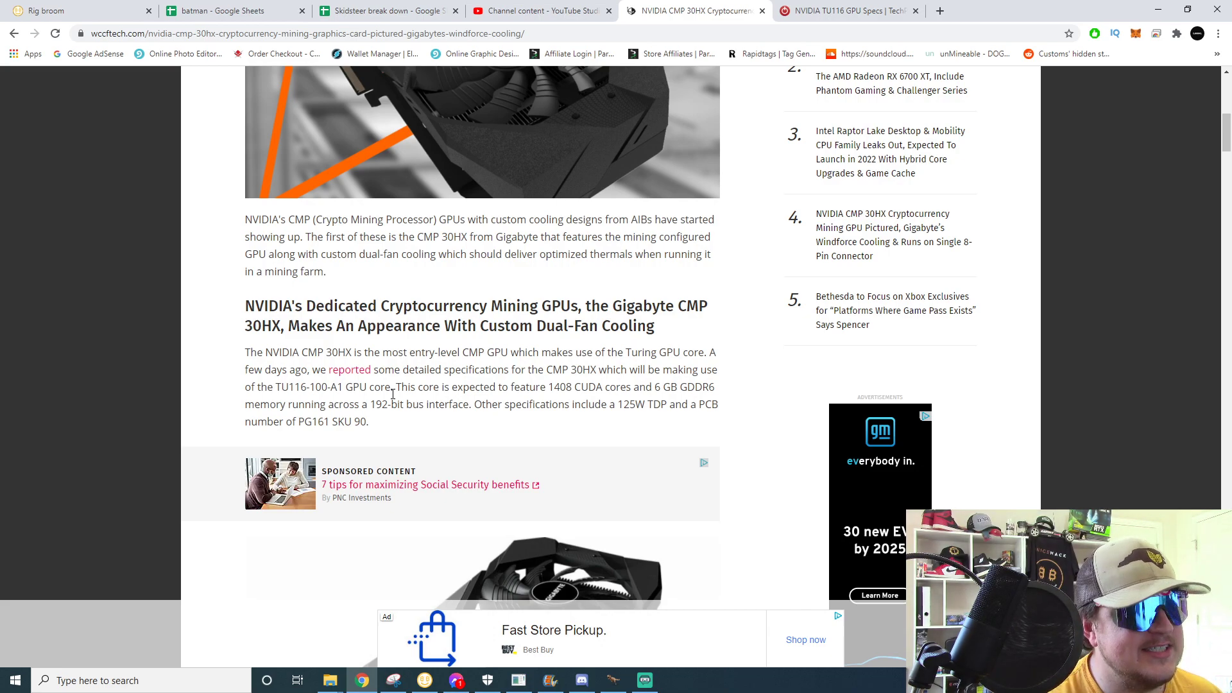
mouse_move(685, 369)
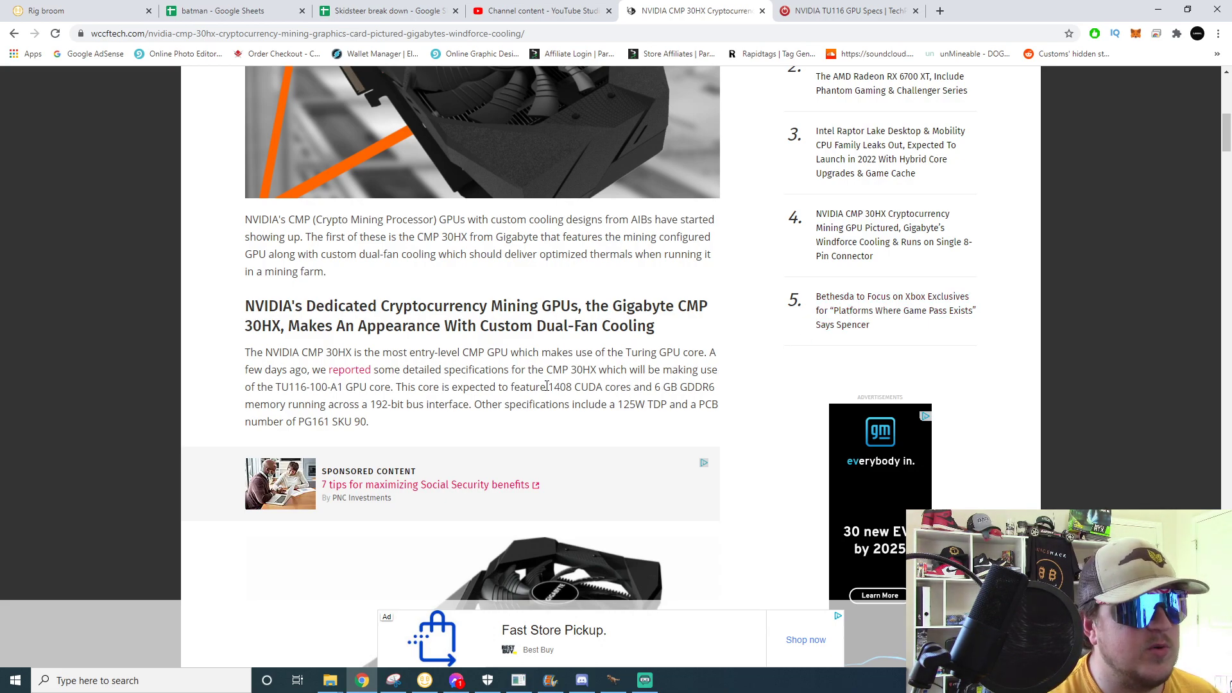
double_click(557, 386)
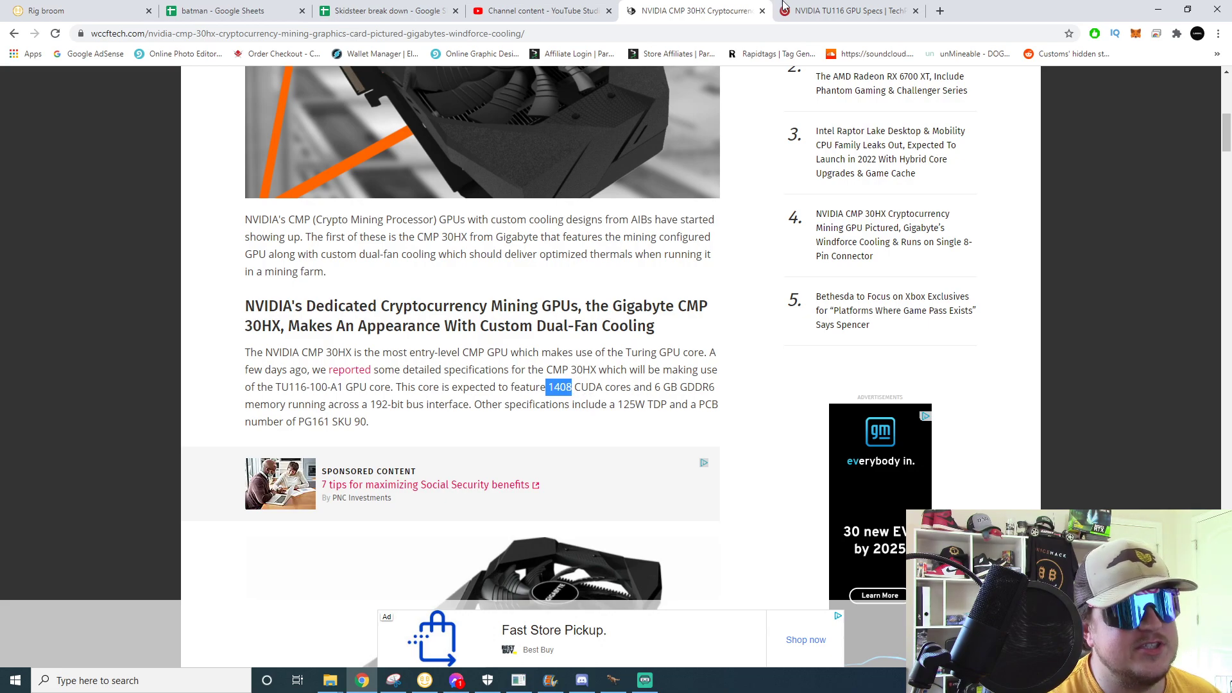
mouse_move(659, 384)
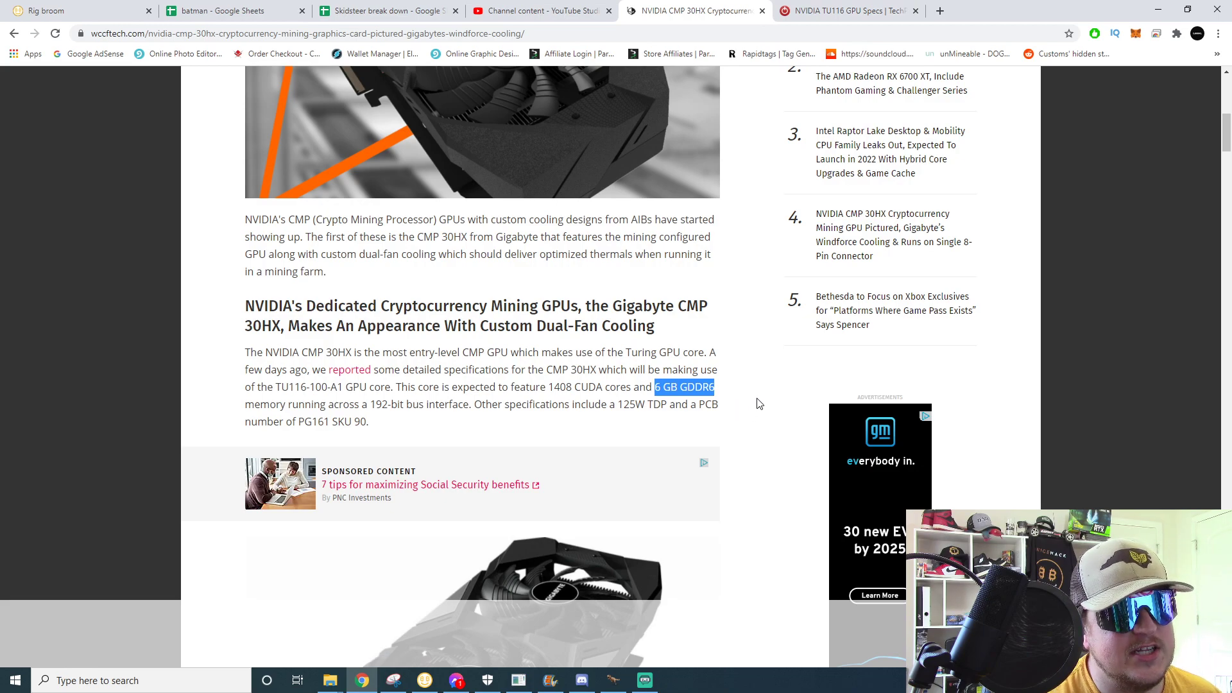
mouse_move(679, 458)
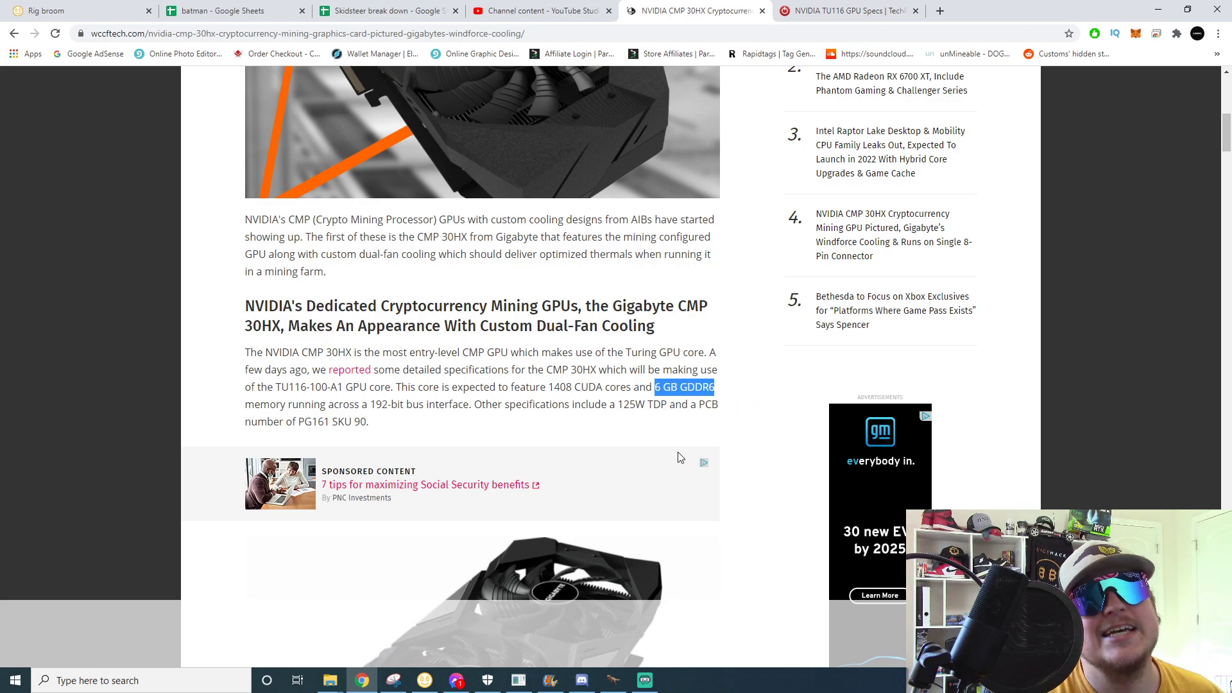
mouse_move(597, 485)
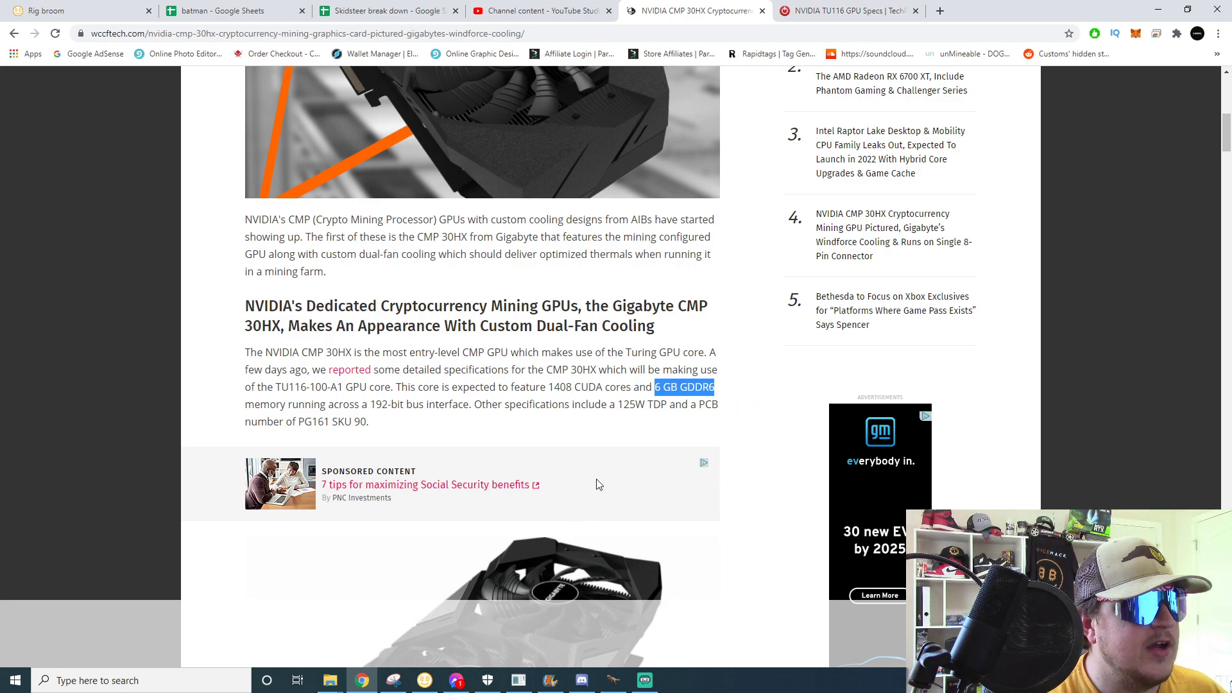
double_click(631, 404)
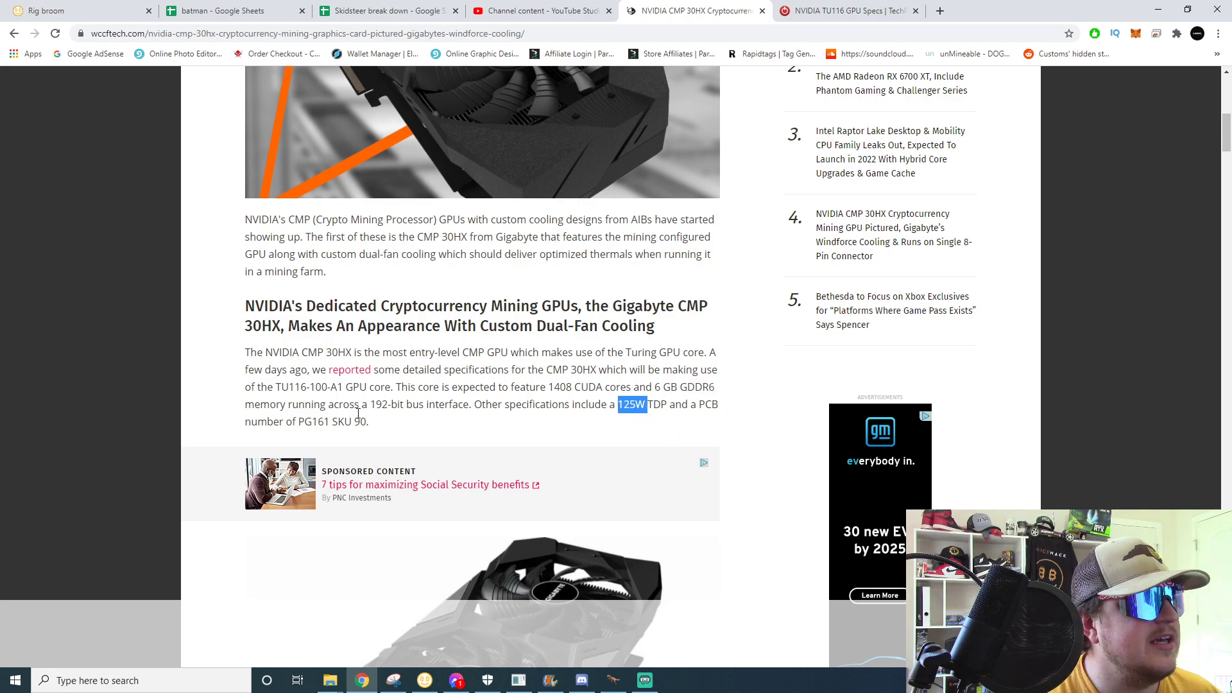
scroll(down, 3)
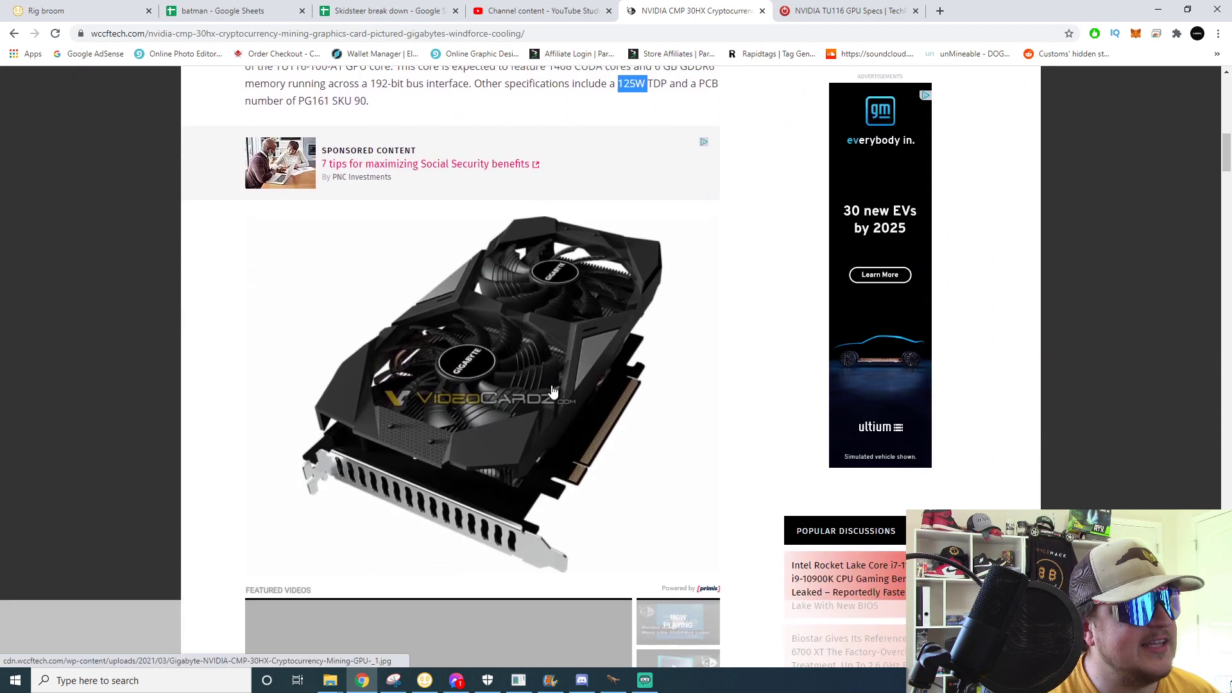
scroll(down, 3)
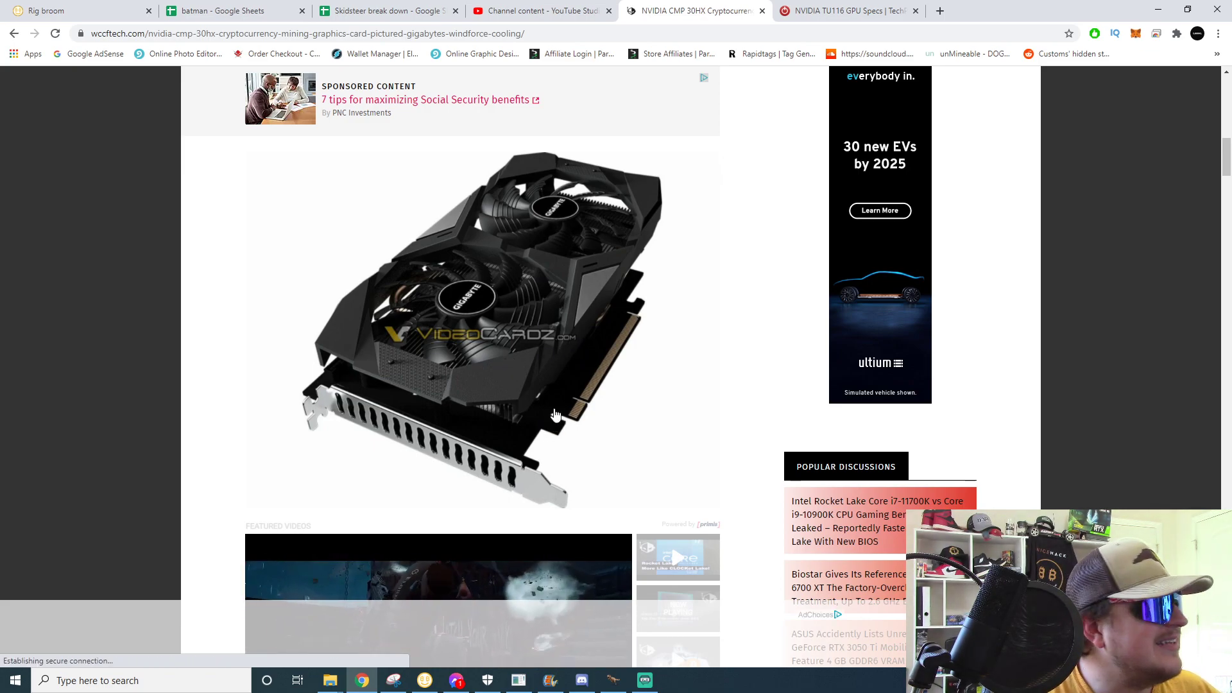
mouse_move(535, 361)
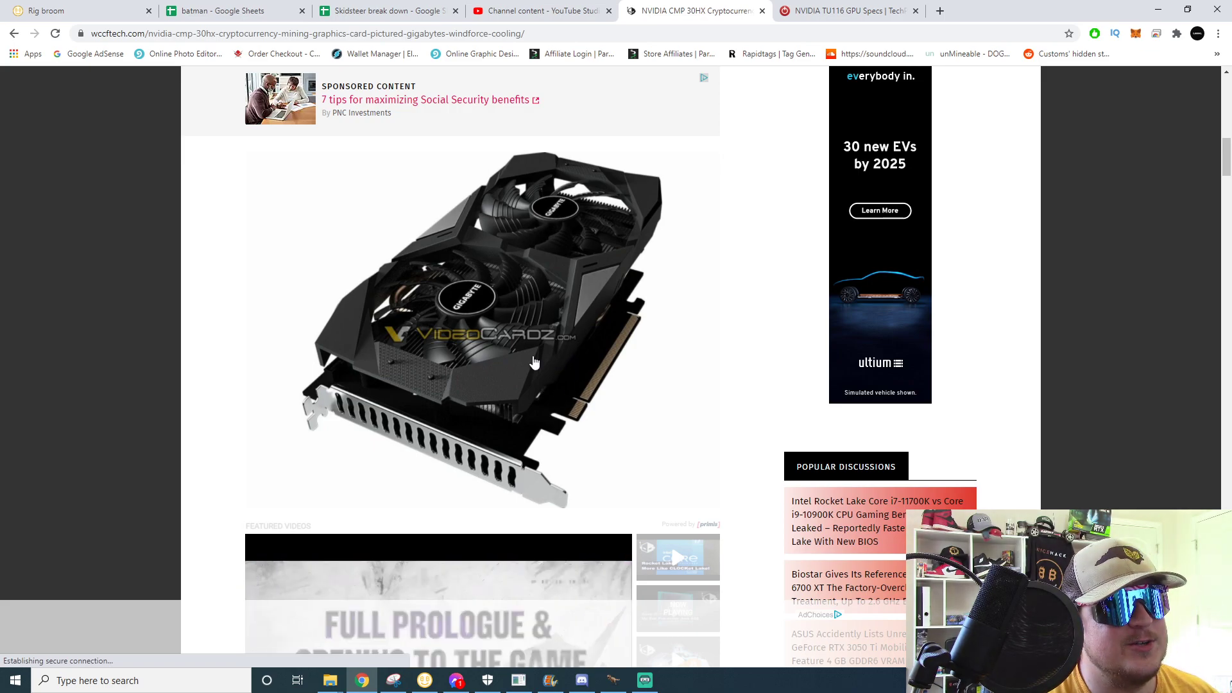
scroll(up, 3)
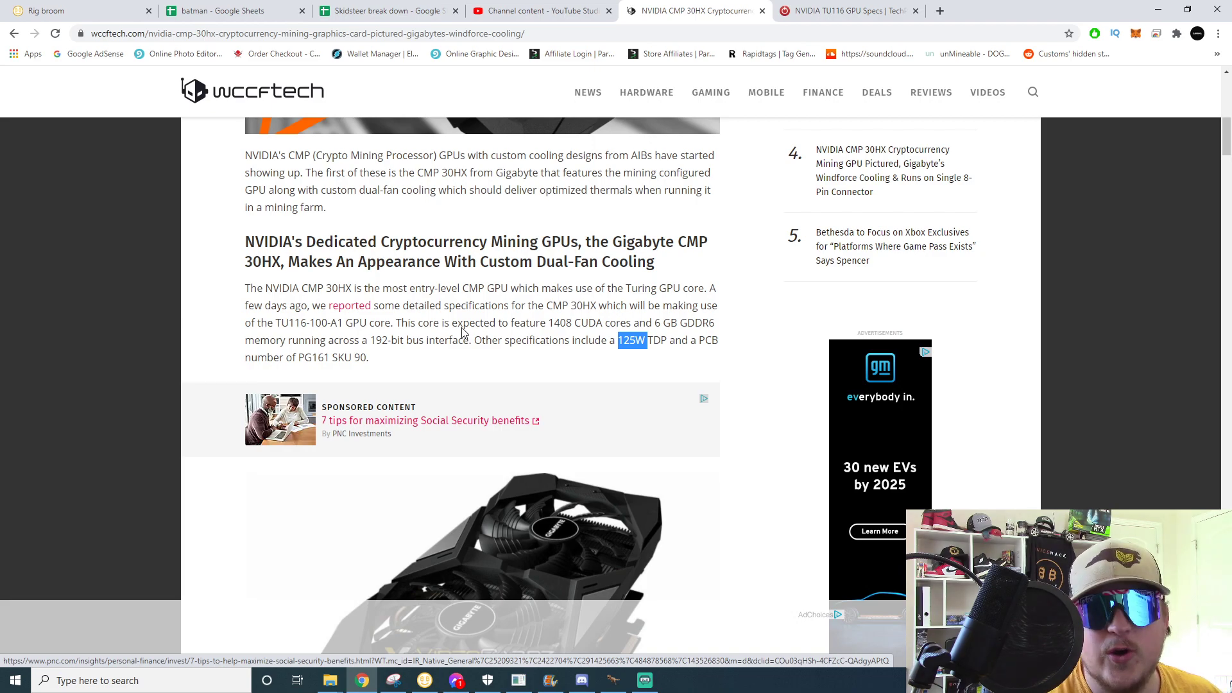
Highlight 'the Turing GPU core' and scroll down to the custom PCB and heatsink paragraphs.
scroll(up, 3)
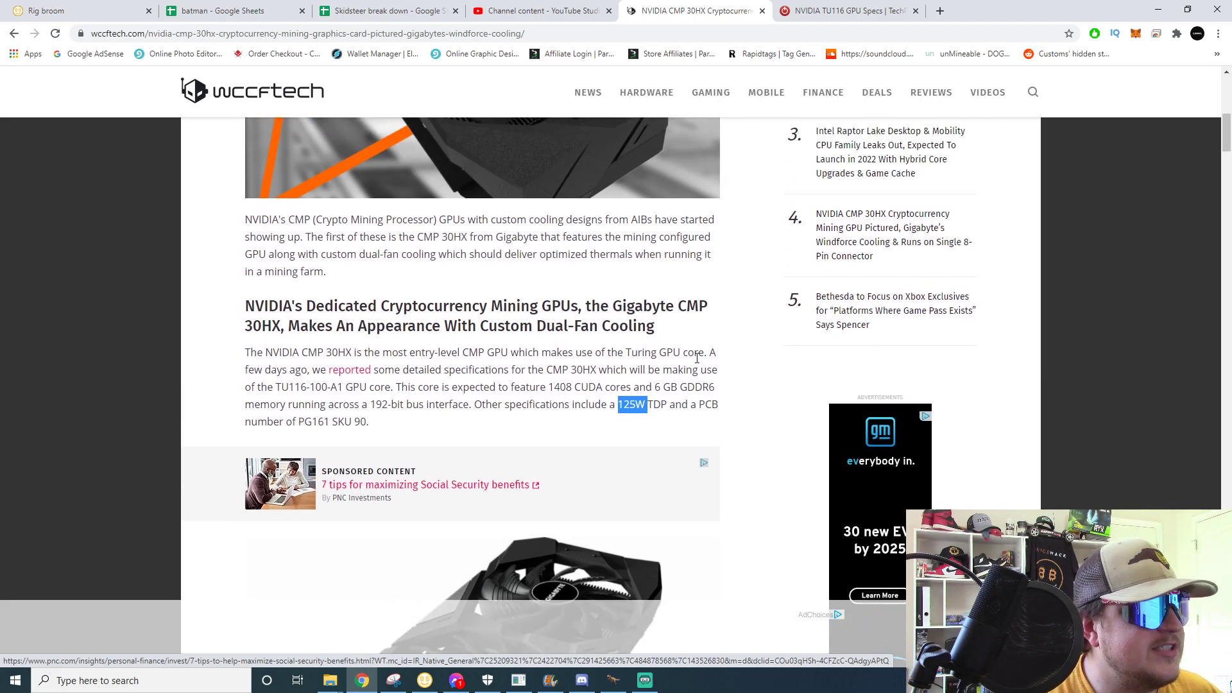
double_click(648, 352)
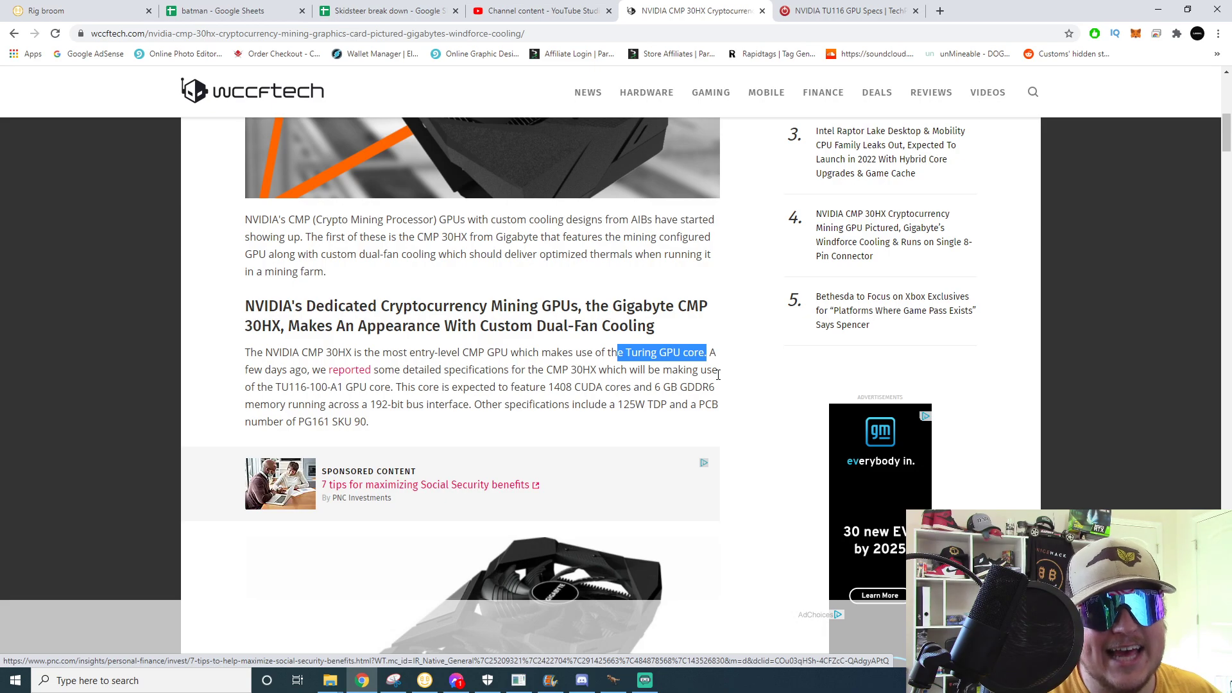
scroll(down, 3)
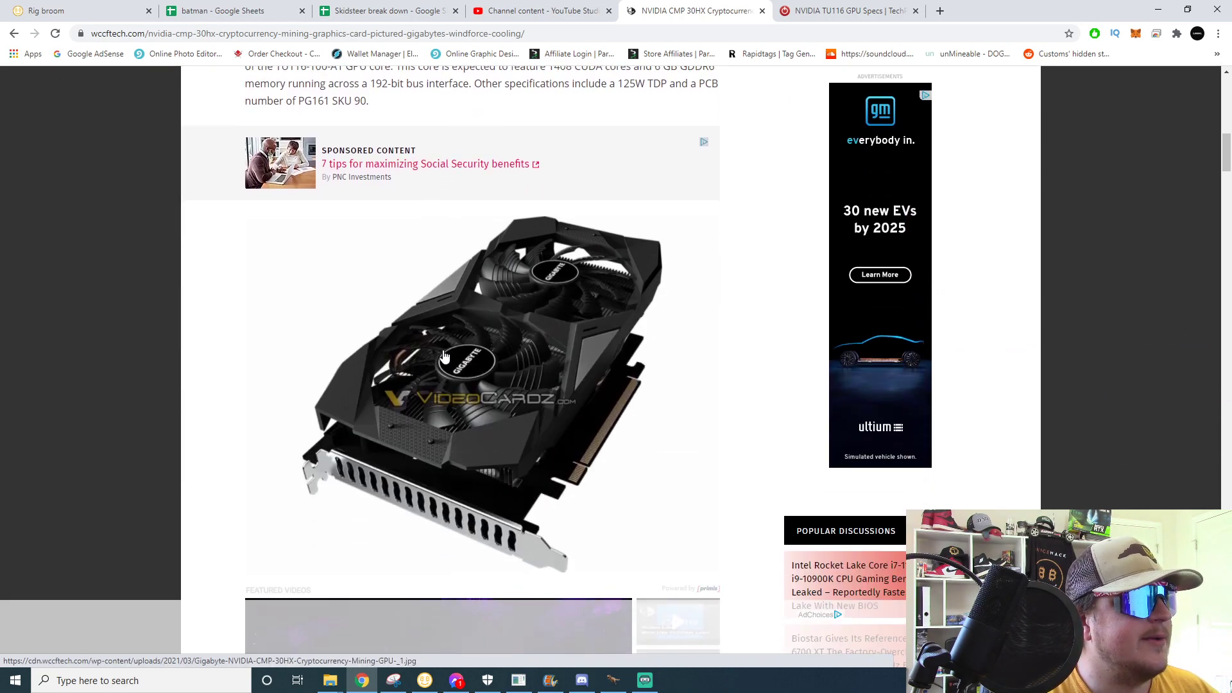
scroll(down, 3)
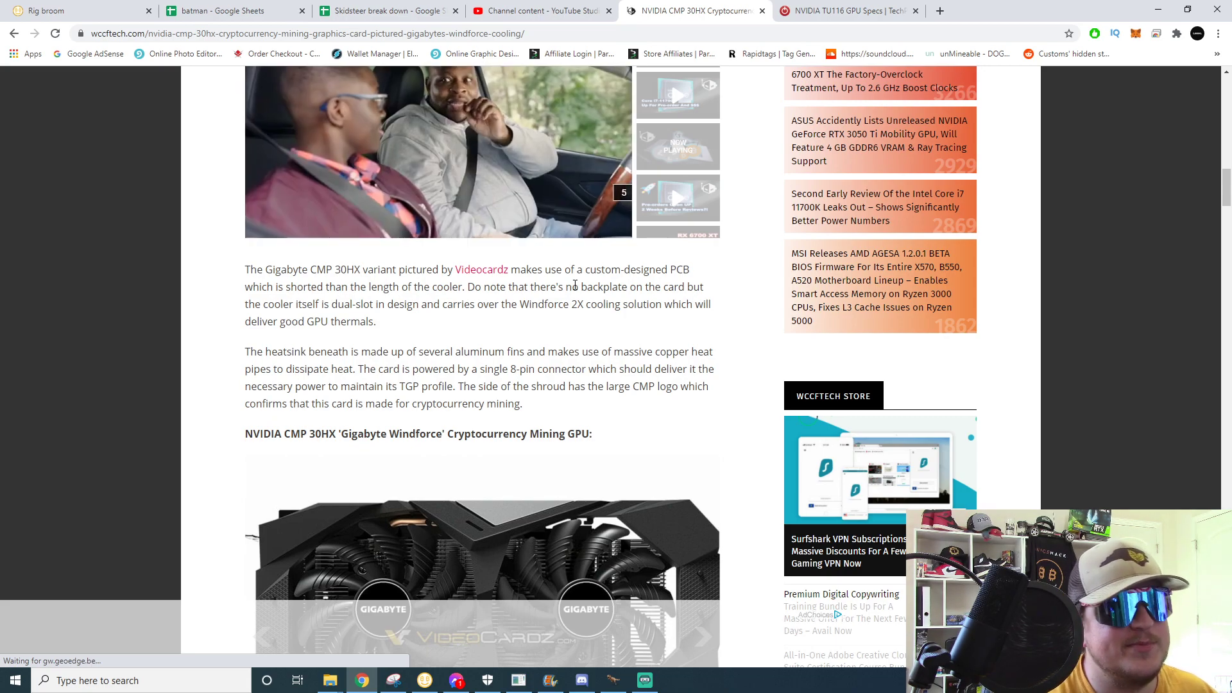
Scroll the article to the Gigabyte CMP 30HX gallery showing the card's side view.
scroll(down, 3)
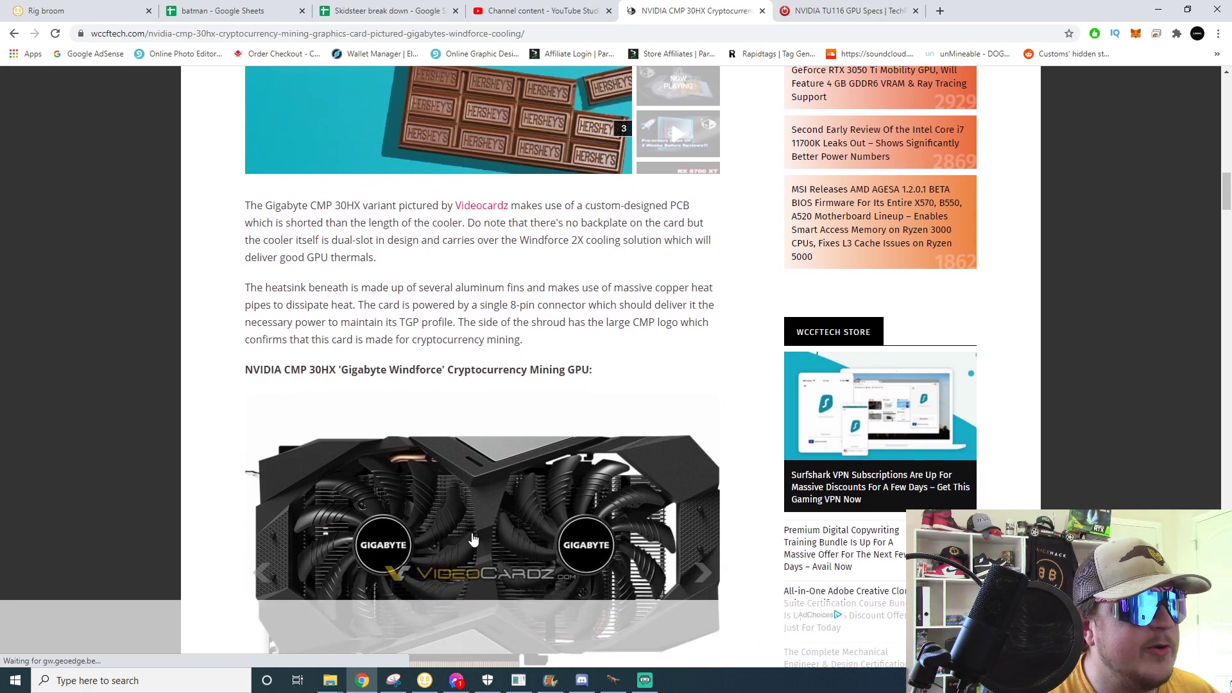
scroll(down, 3)
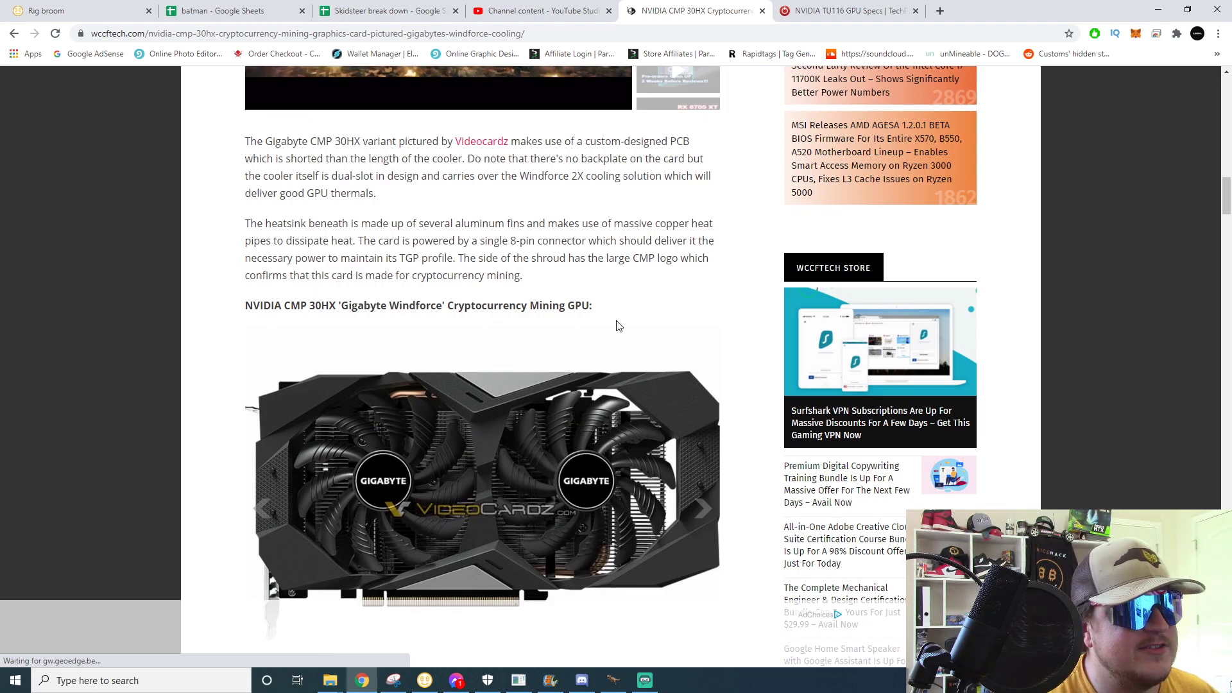
mouse_move(679, 437)
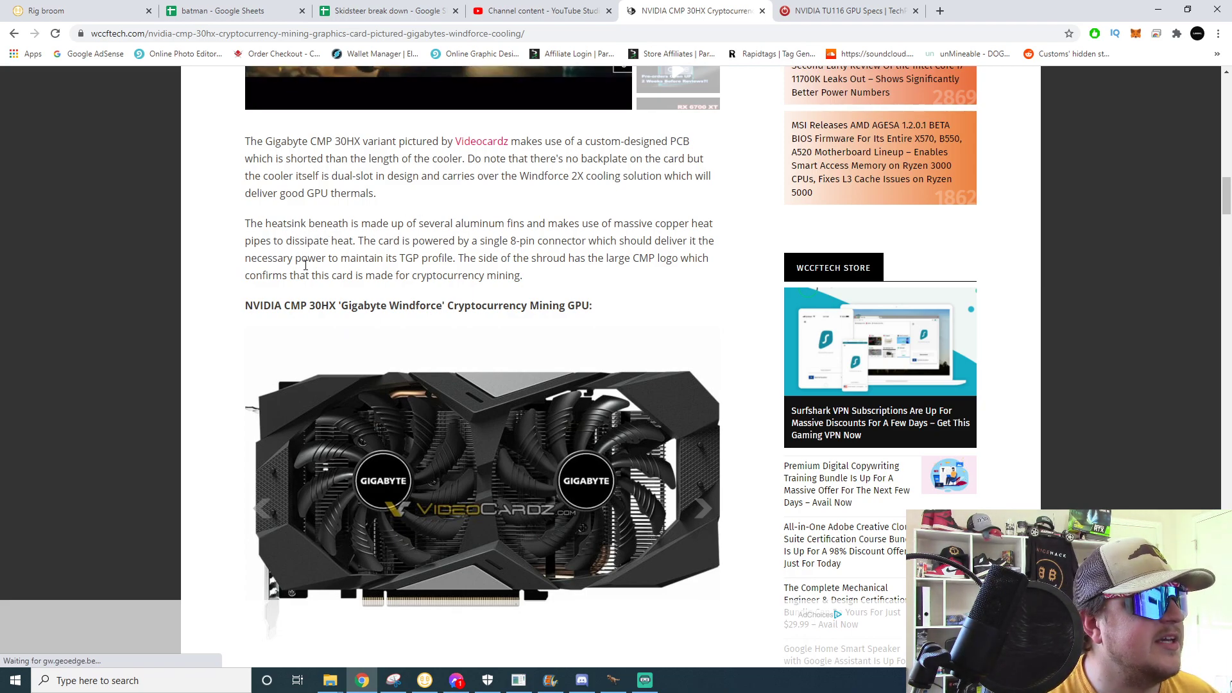
mouse_move(417, 288)
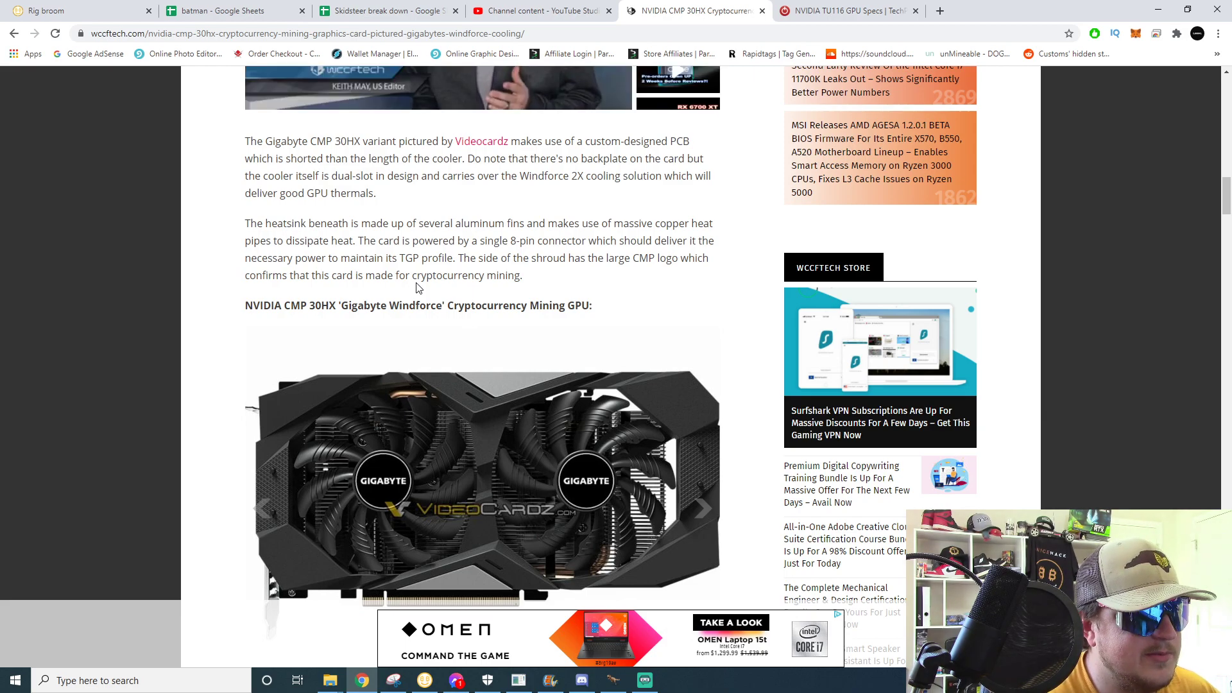
scroll(up, 3)
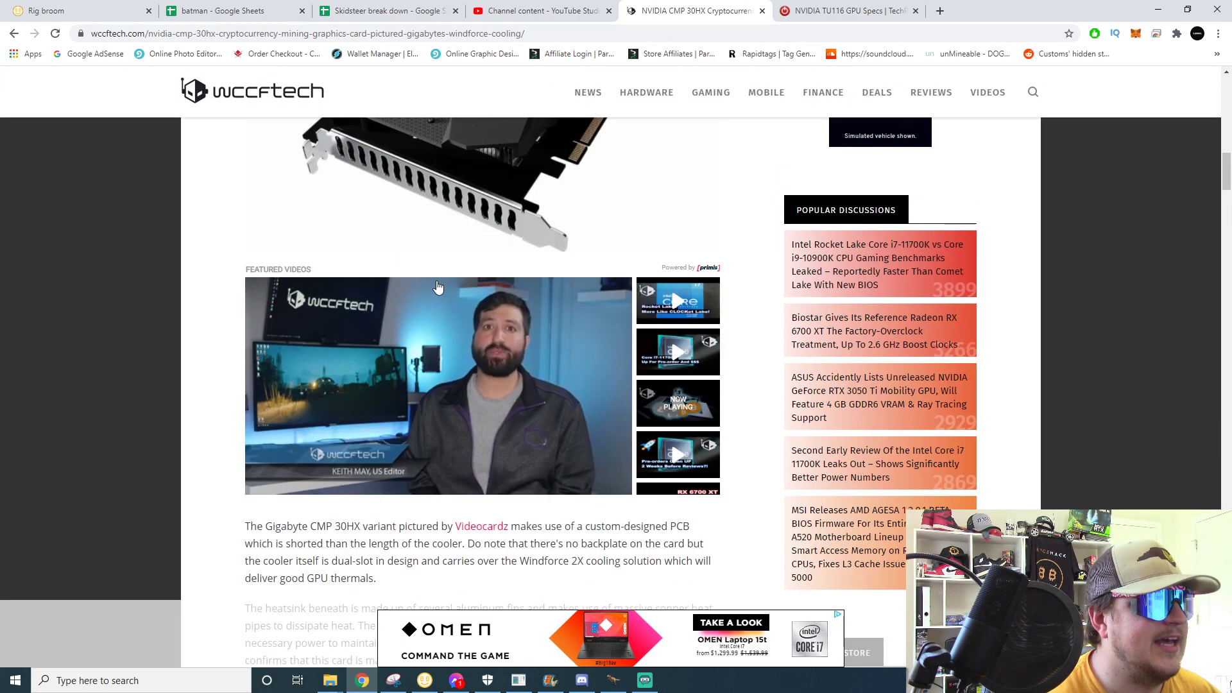
scroll(up, 3)
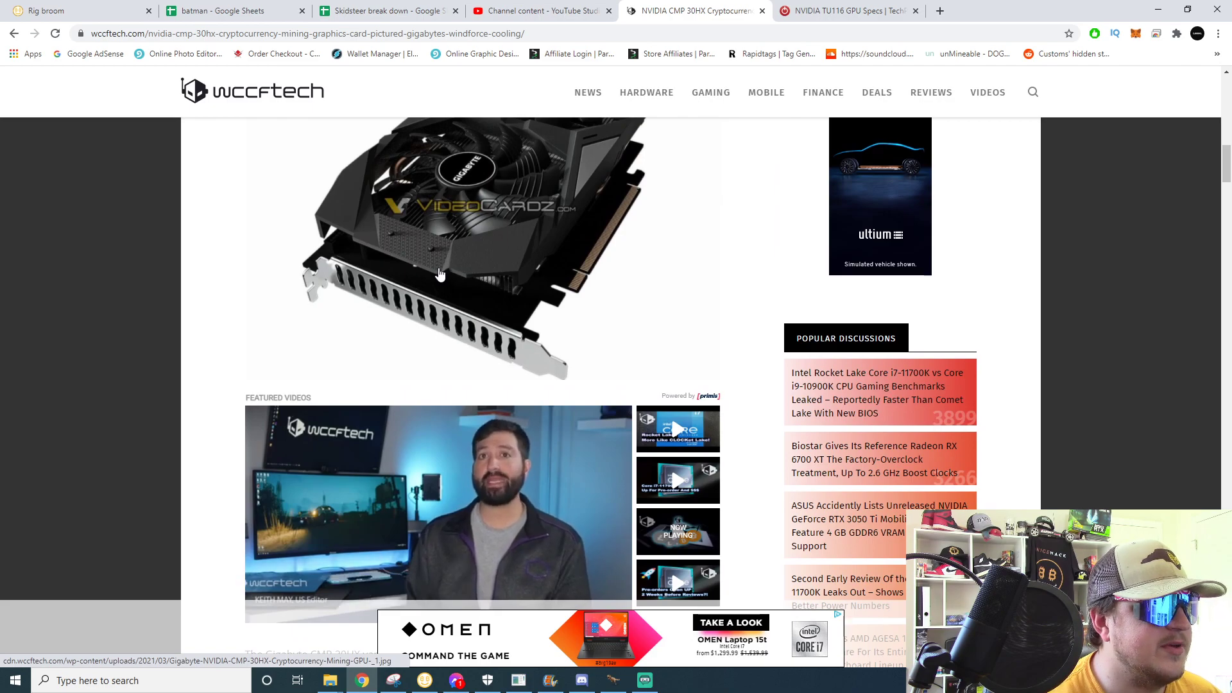
scroll(down, 3)
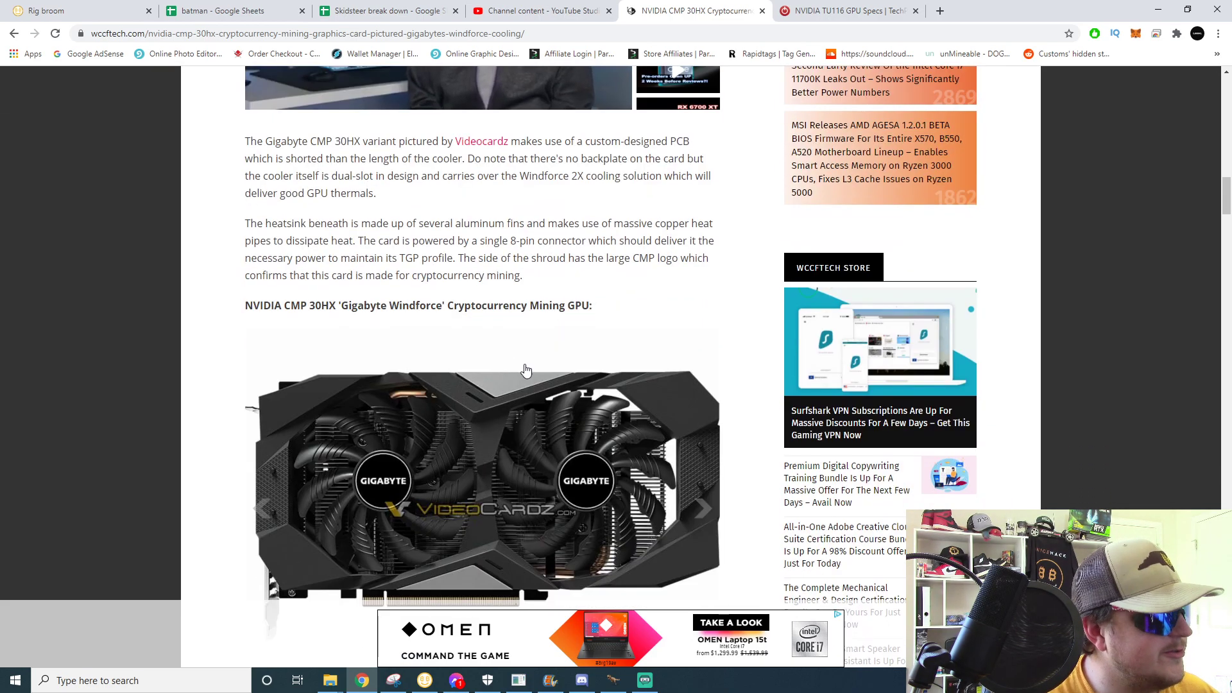
scroll(down, 3)
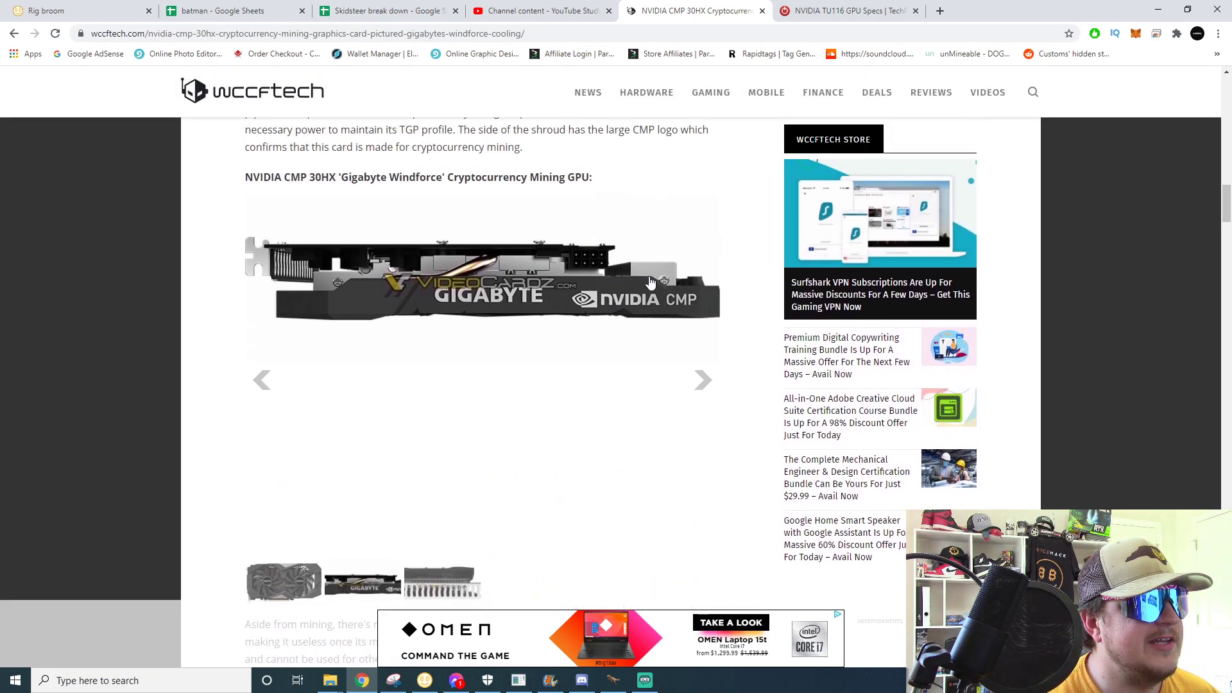
Scroll past the bracket photo down to the CMP 30HX–90HX specification table.
scroll(down, 3)
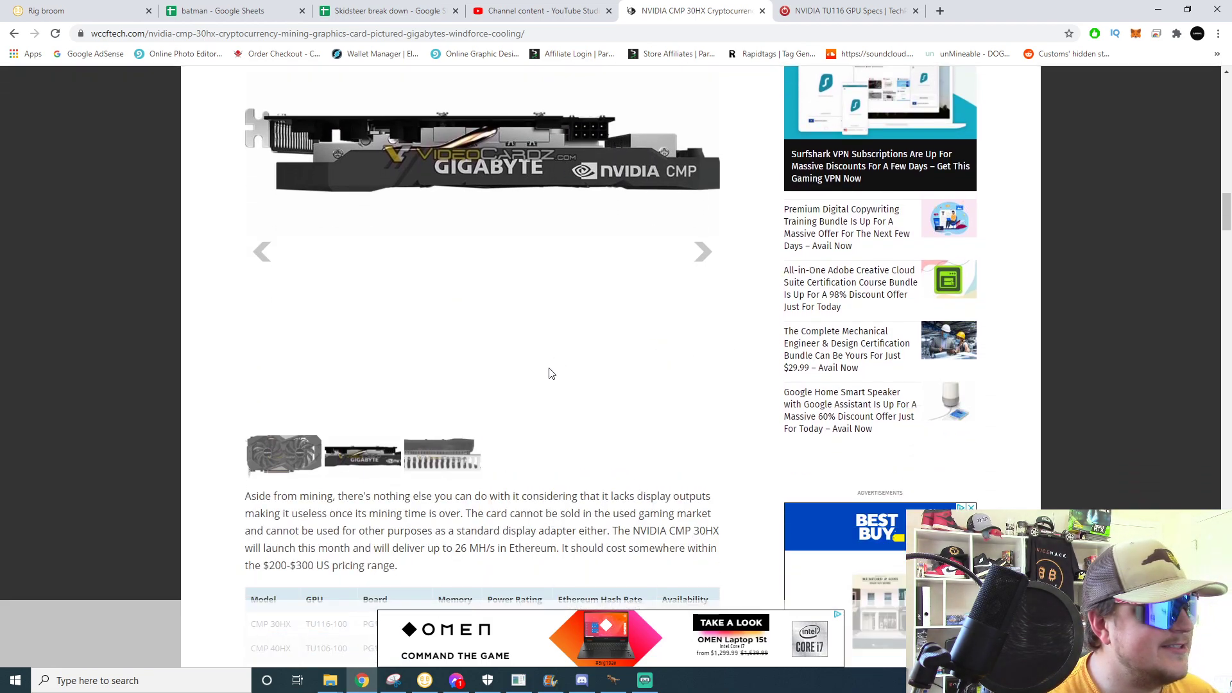
scroll(up, 3)
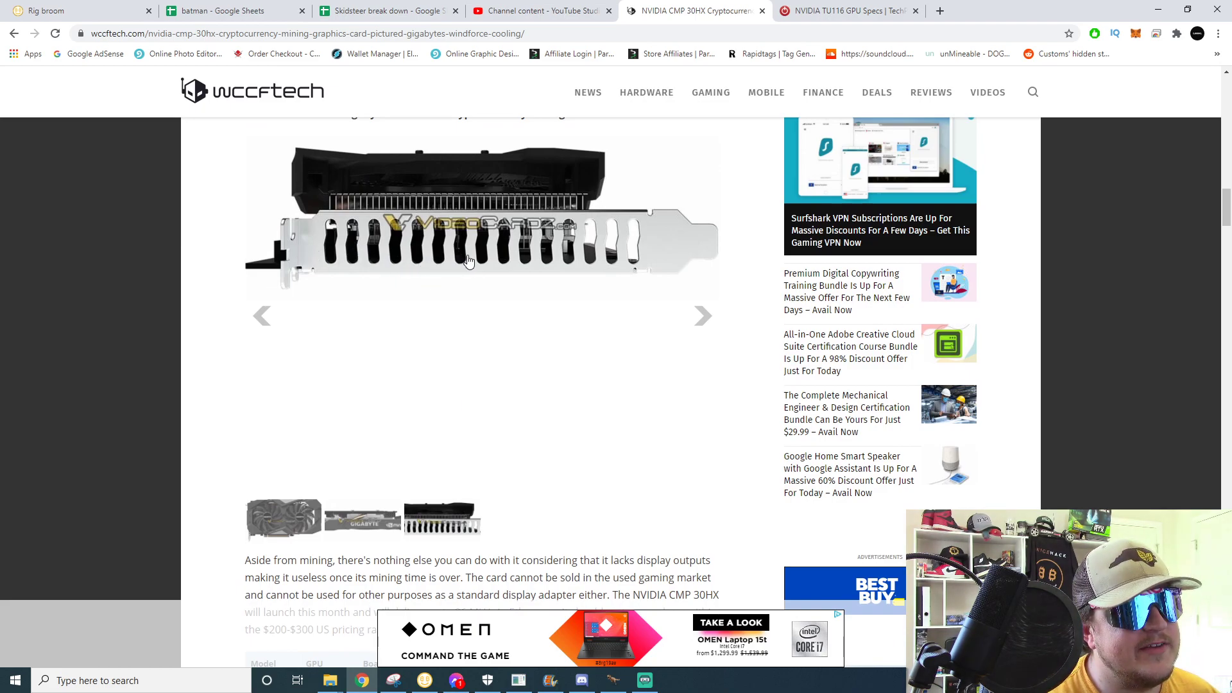
mouse_move(320, 251)
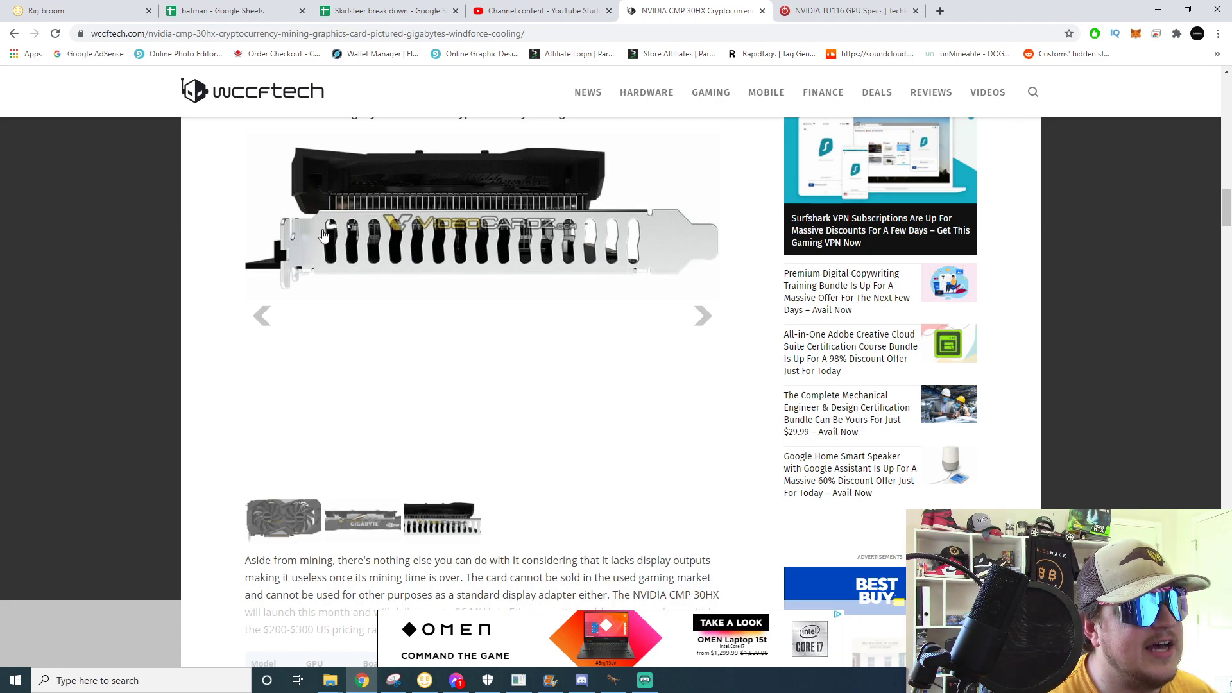
mouse_move(666, 283)
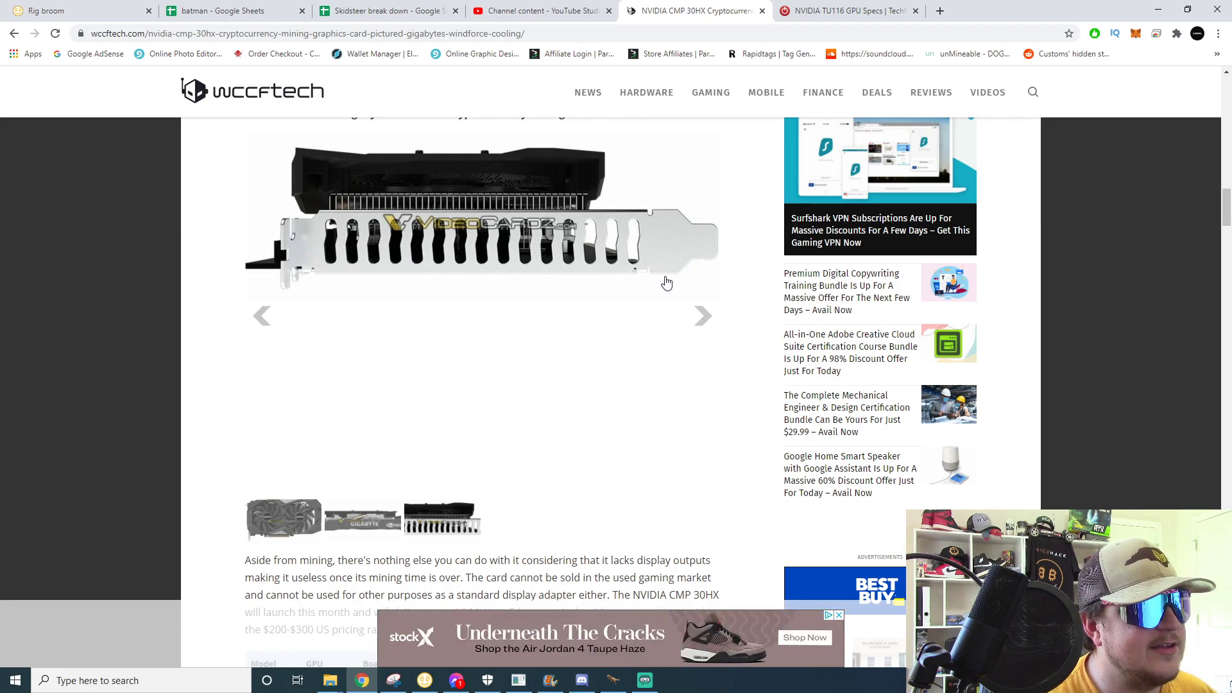
mouse_move(462, 244)
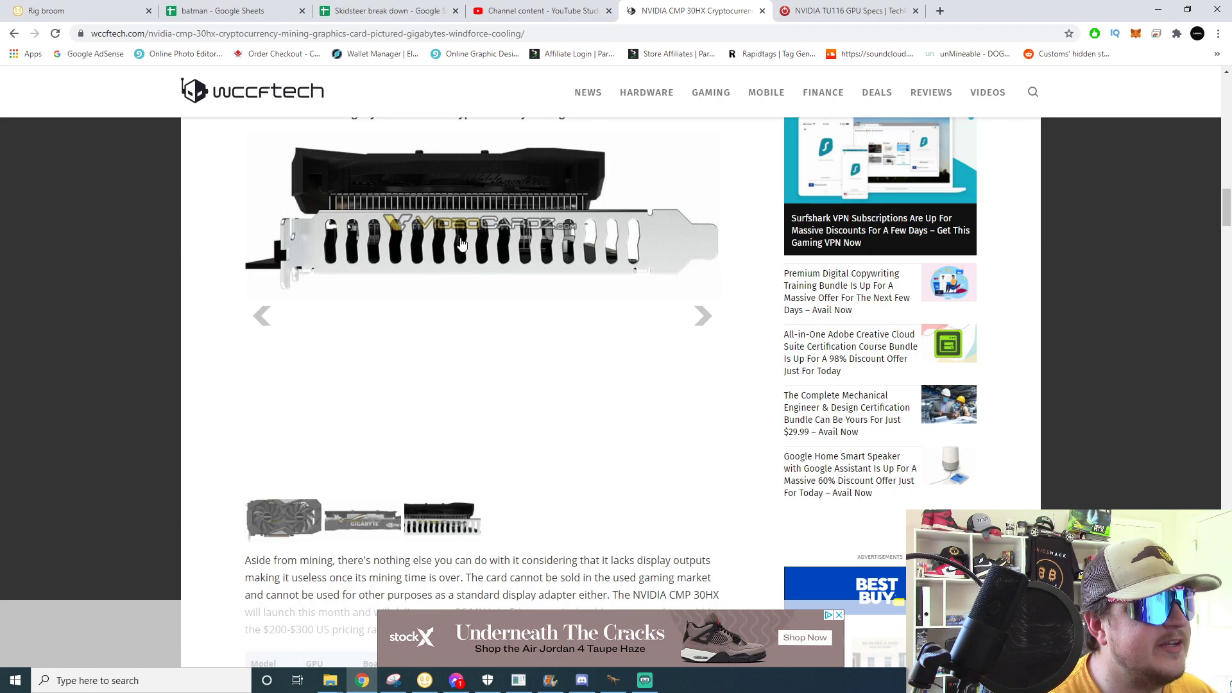
mouse_move(467, 245)
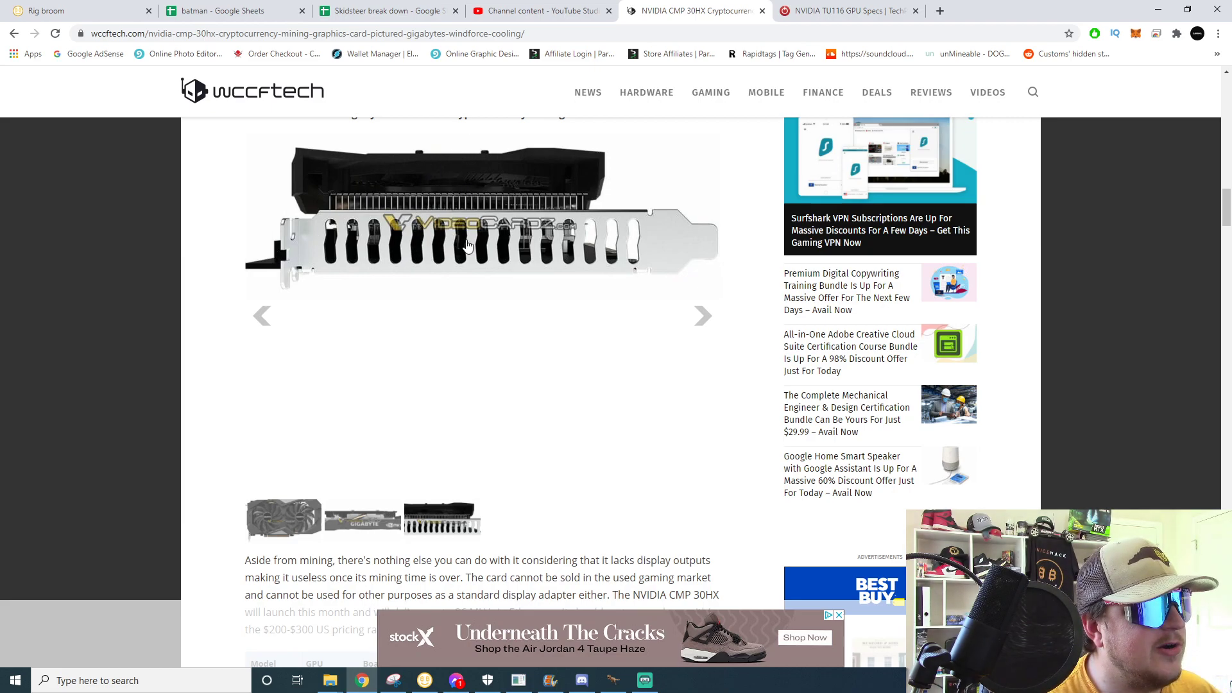
mouse_move(640, 234)
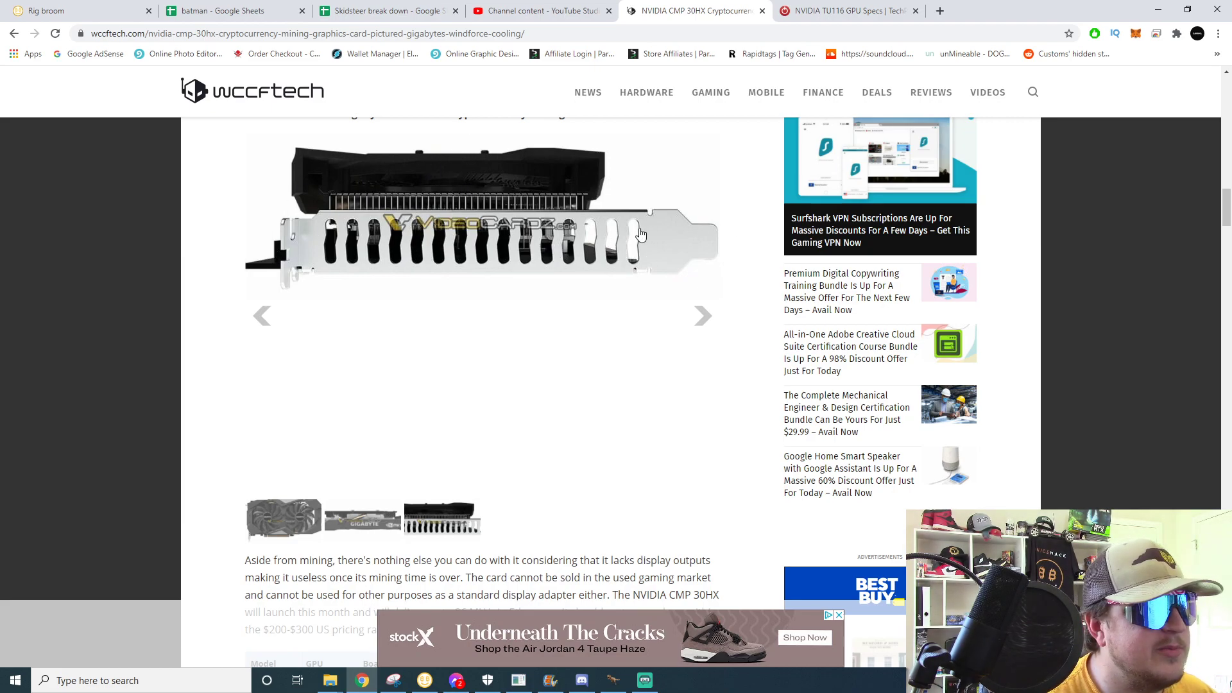
scroll(down, 3)
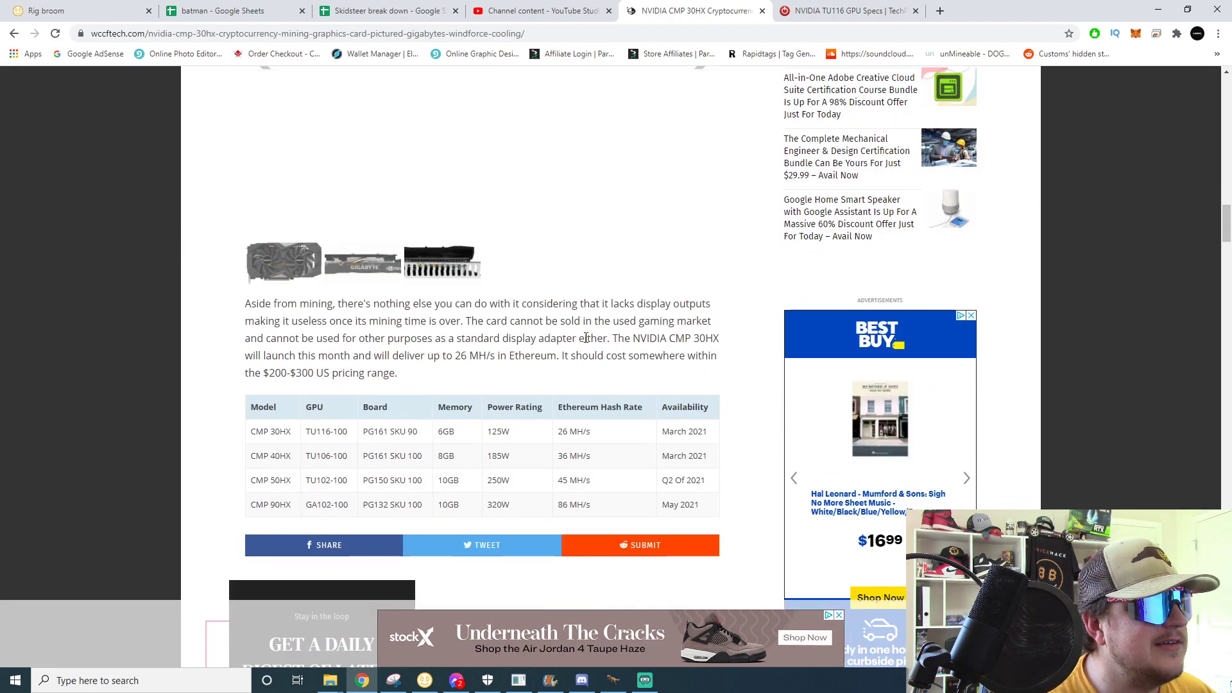
Scroll to the $200–$300 US pricing sentence and open a new blank tab.
scroll(down, 3)
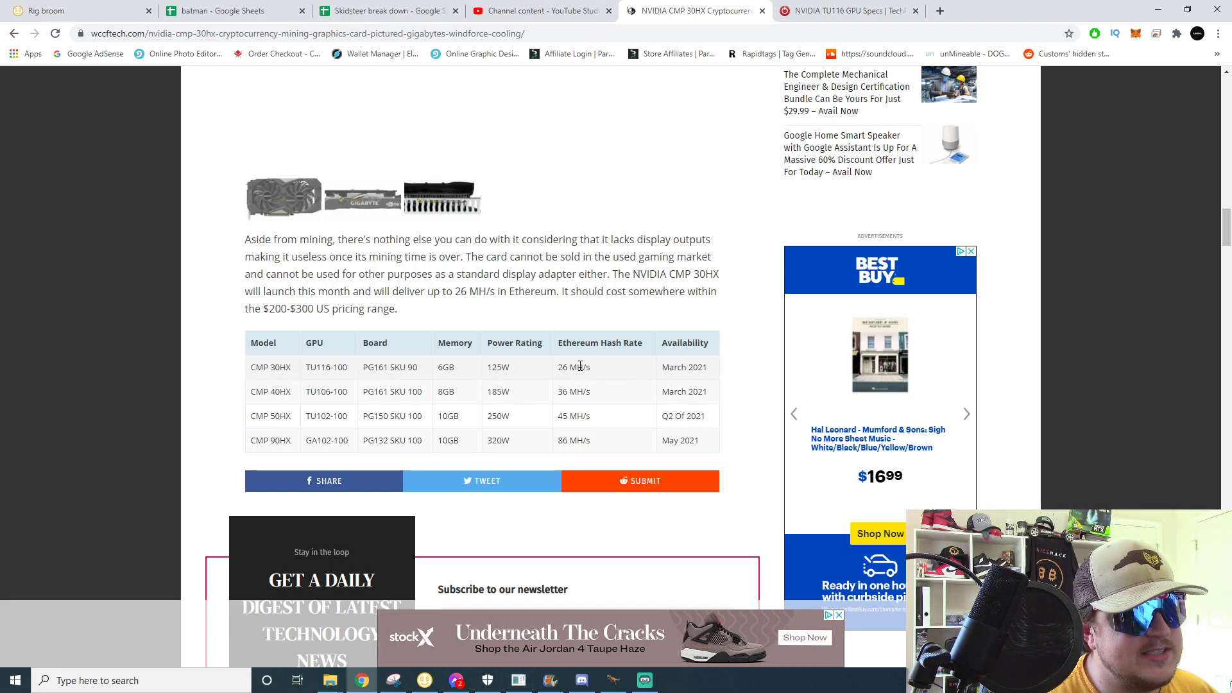
mouse_move(641, 256)
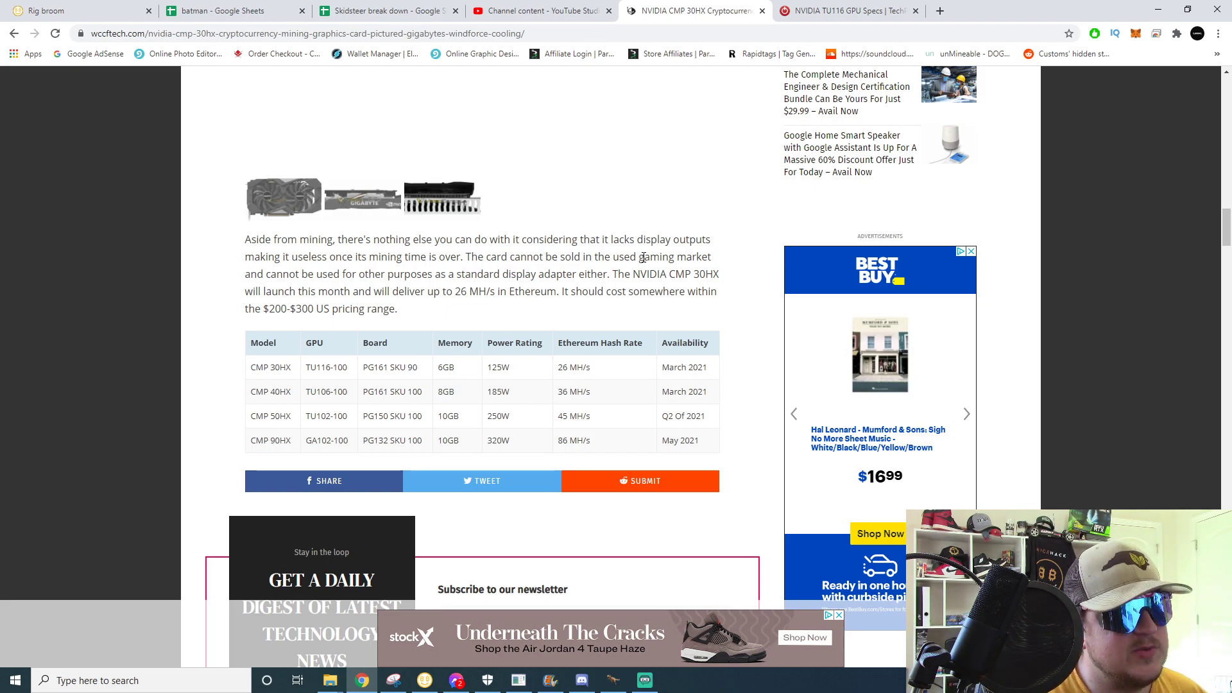
mouse_move(309, 332)
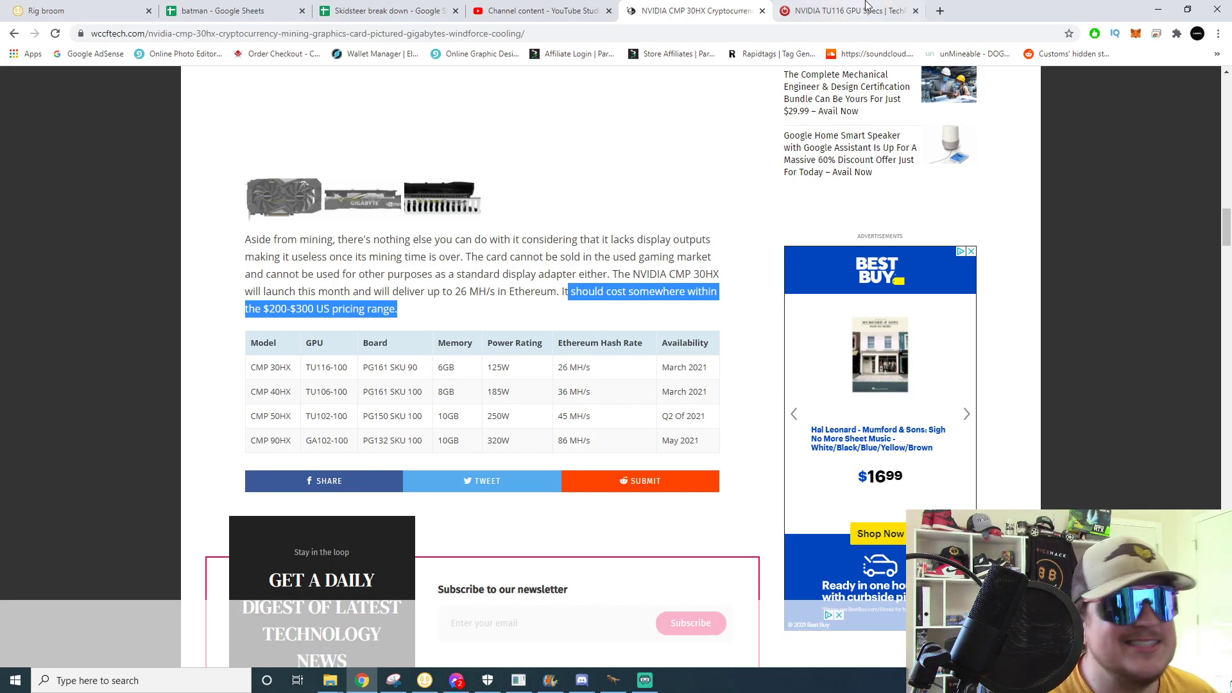
click(939, 10)
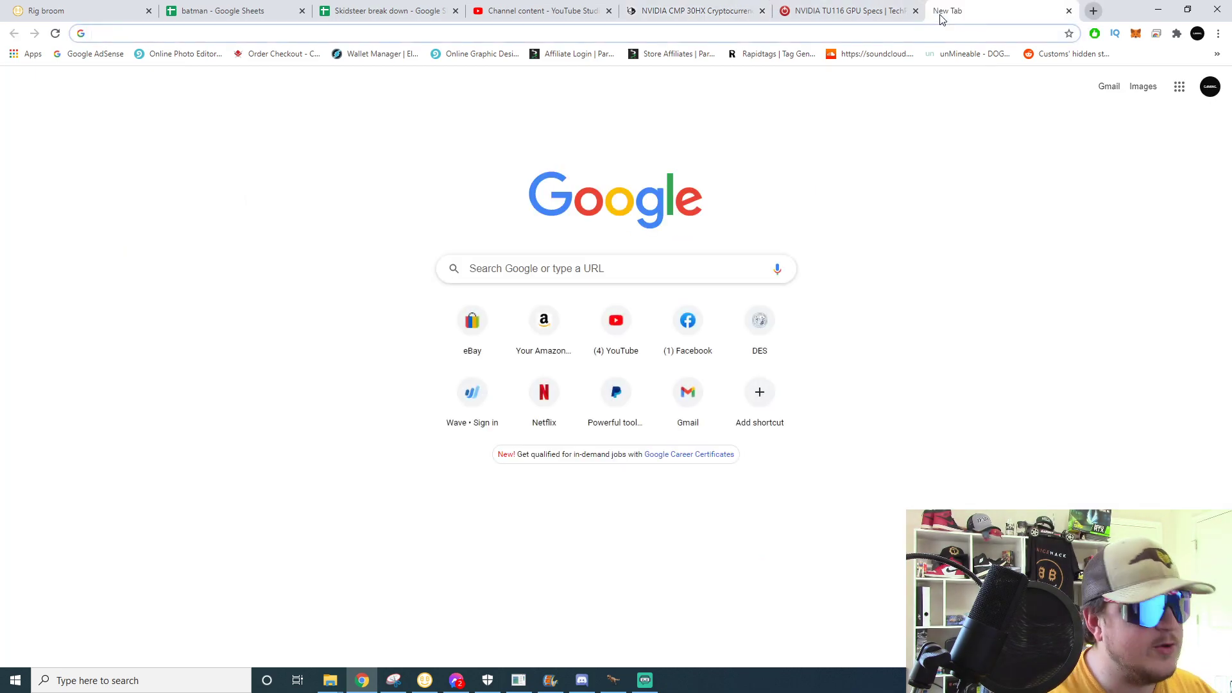
Search Google for the 1660 Super MSRP ($229), then go back to the CMP 30HX article.
text(1660 super msrp)
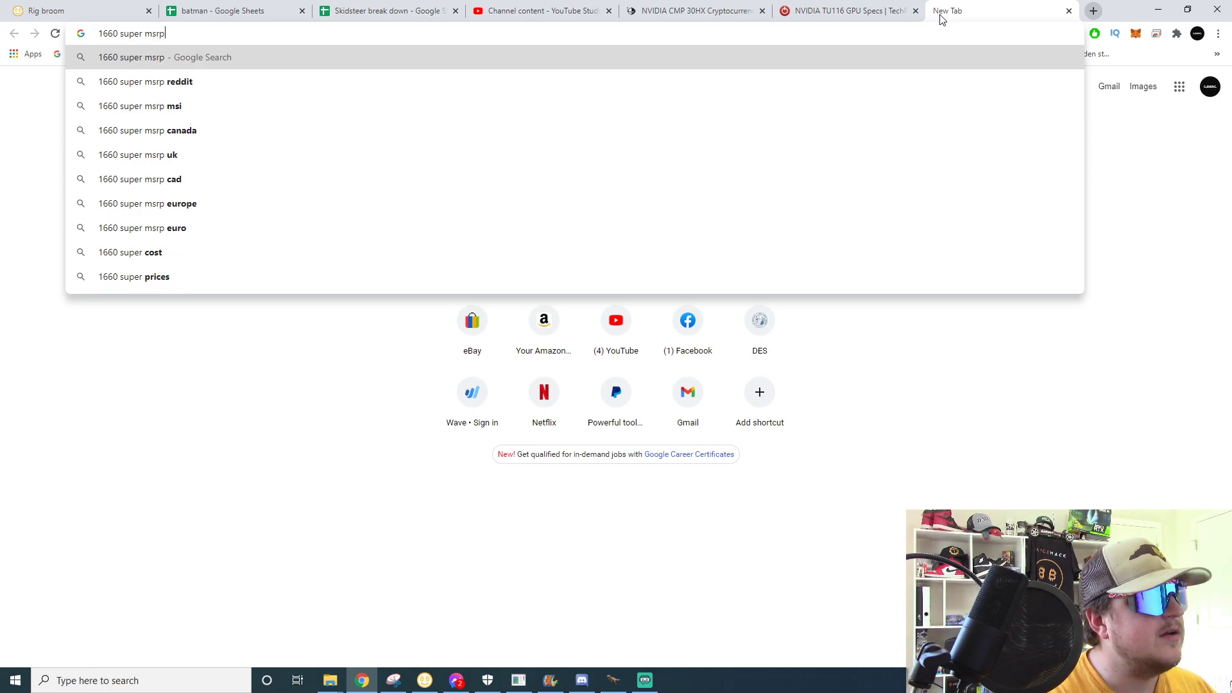
key(Return)
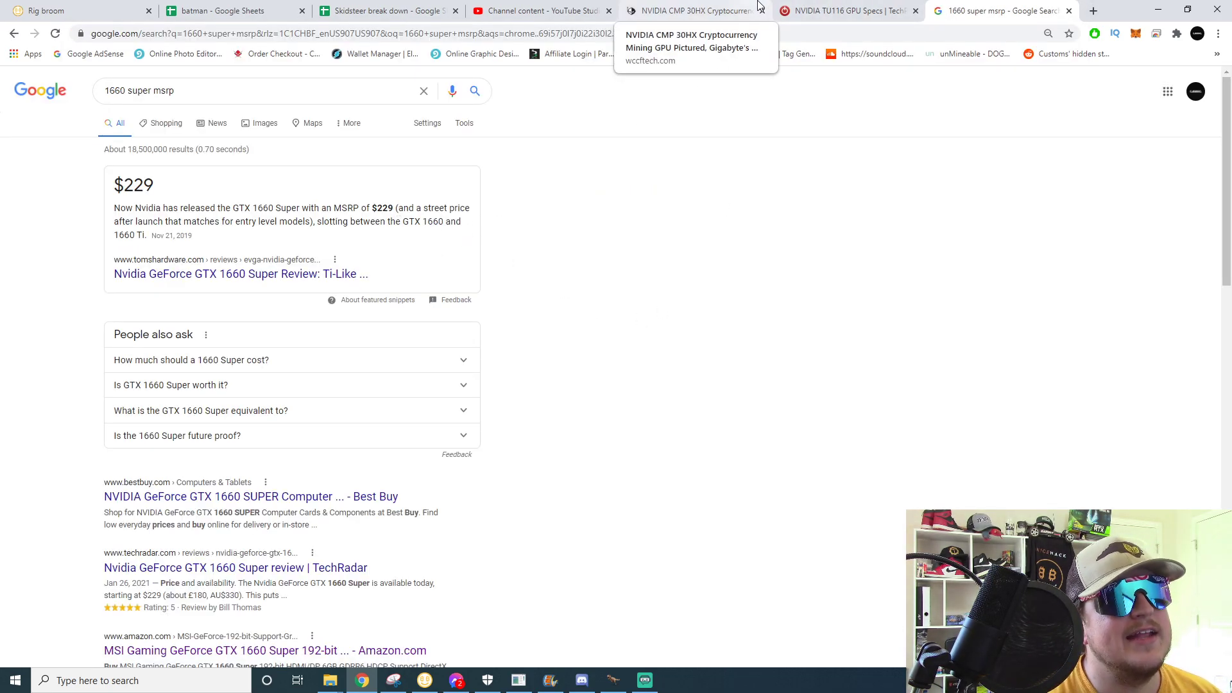
click(692, 10)
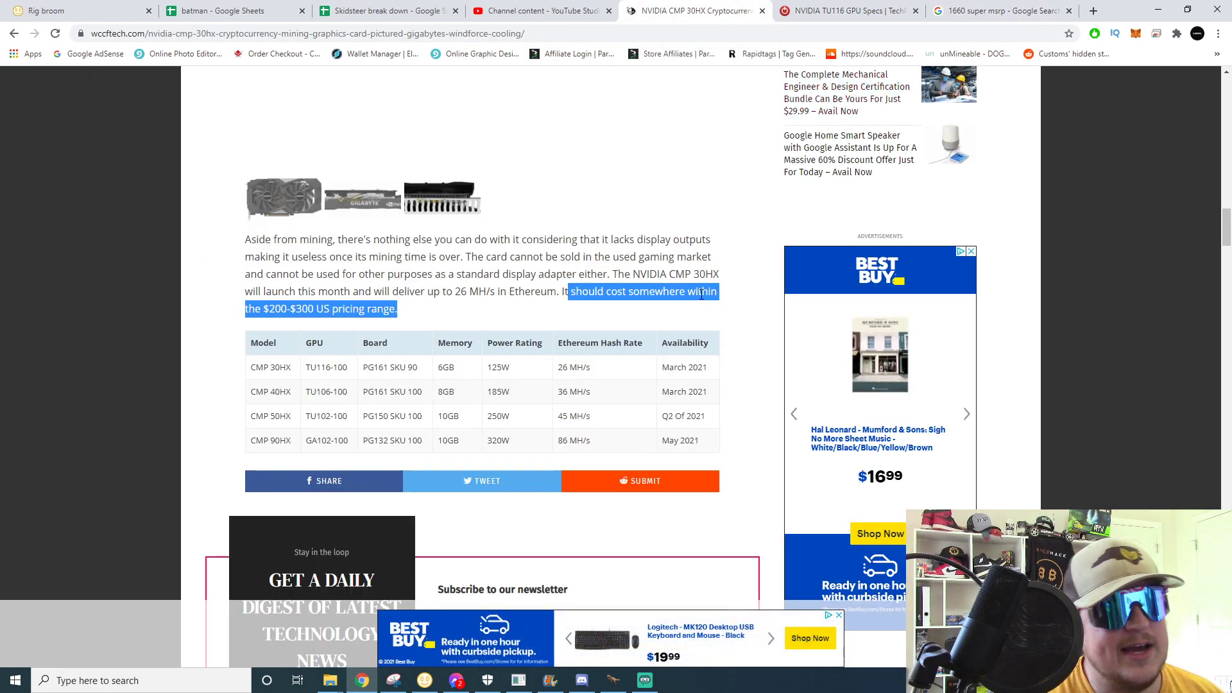
Clear the pricing selection and scroll through the article down to the CMP HX specs table.
click(674, 256)
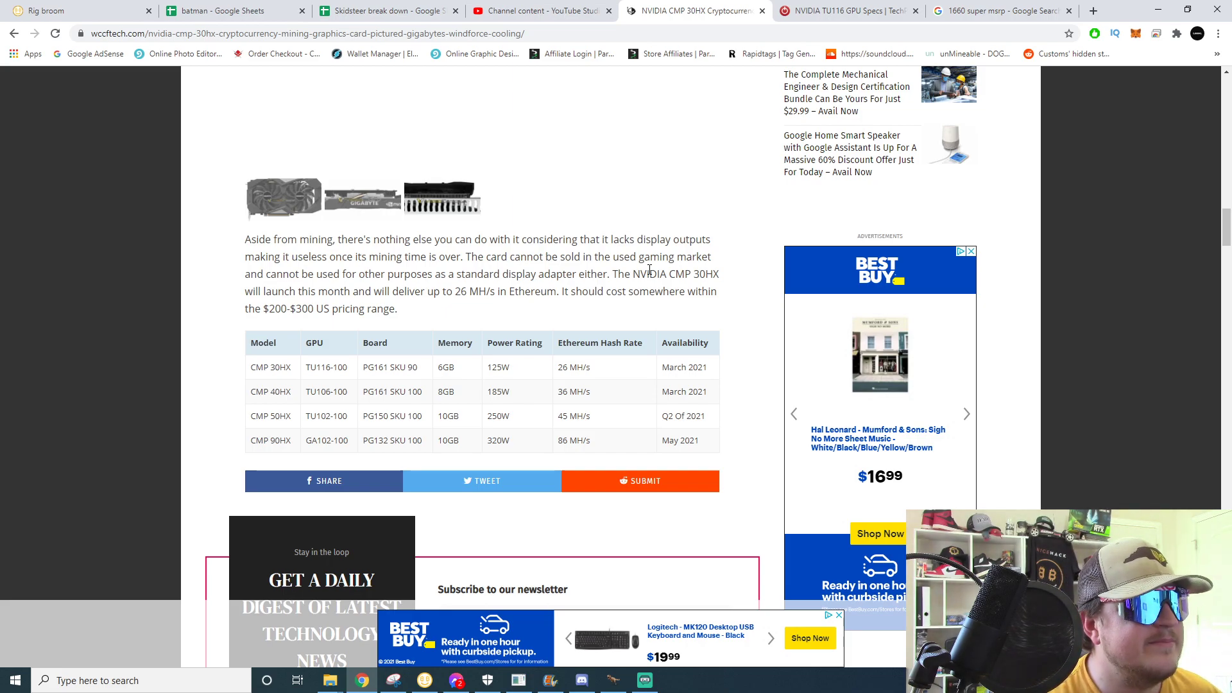
scroll(up, 3)
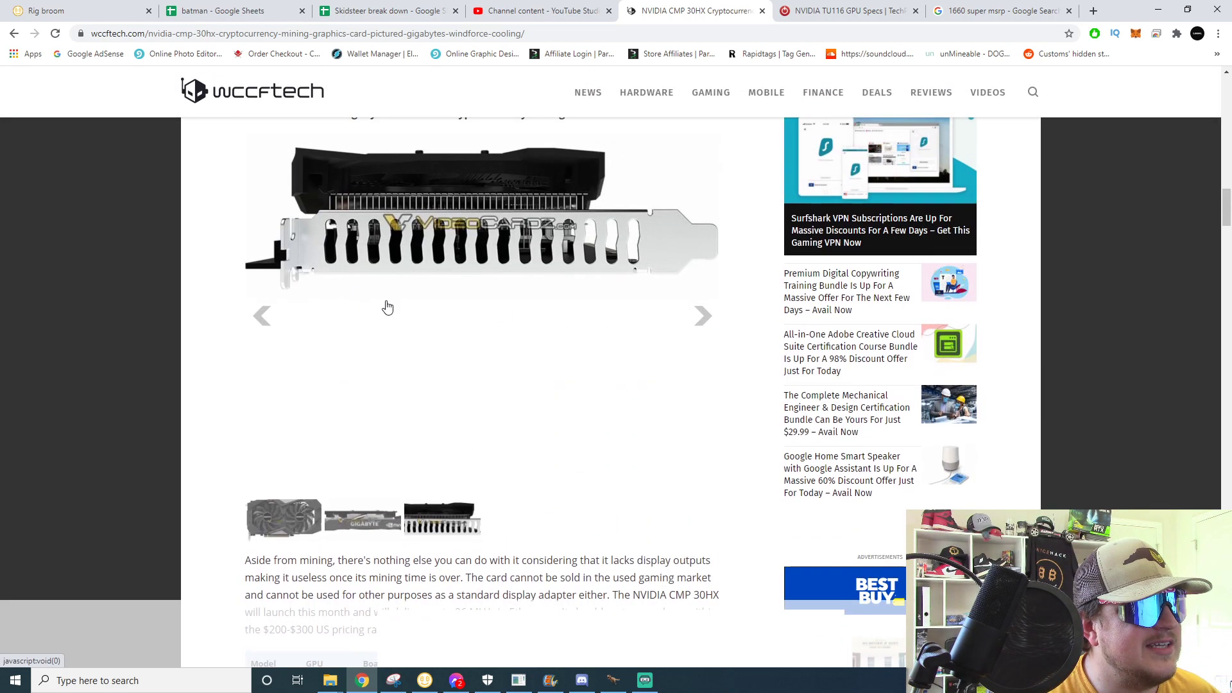
scroll(down, 3)
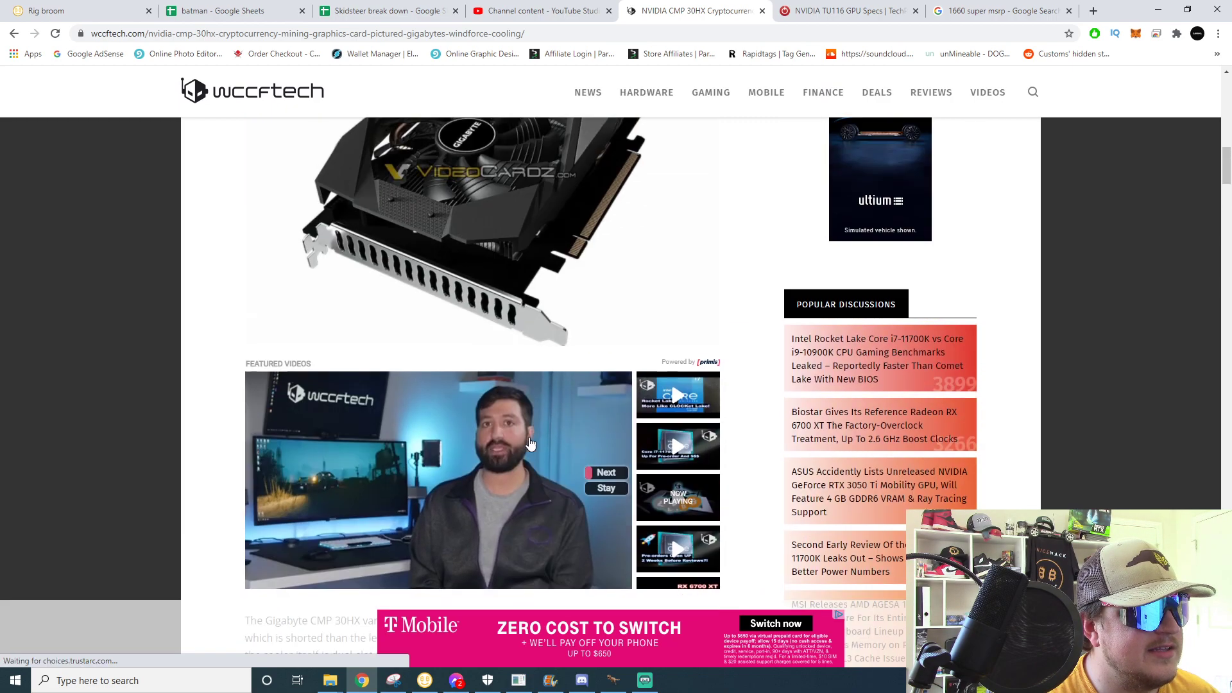
scroll(up, 3)
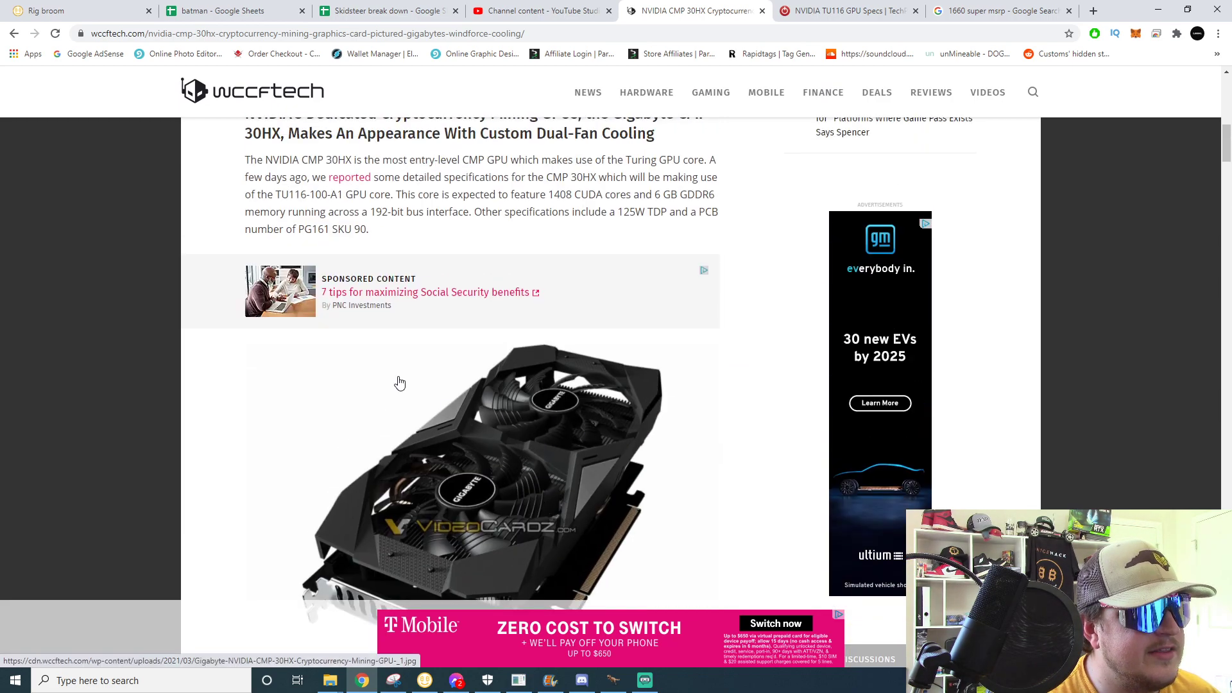
scroll(down, 3)
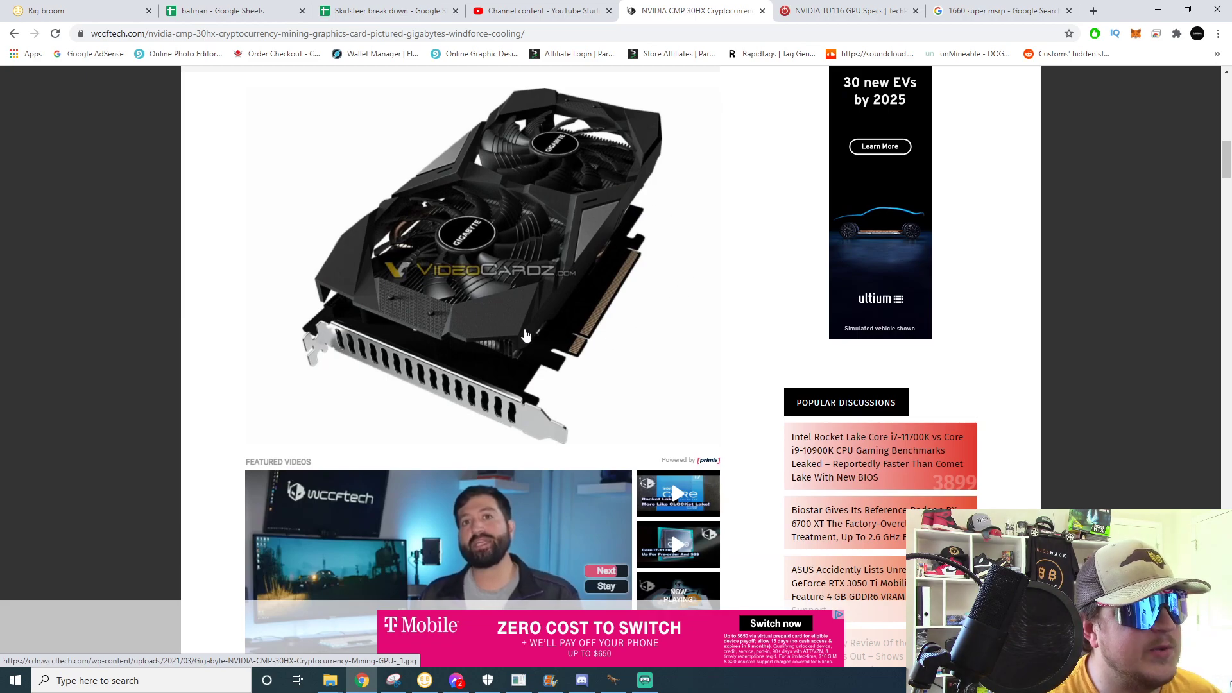
mouse_move(405, 306)
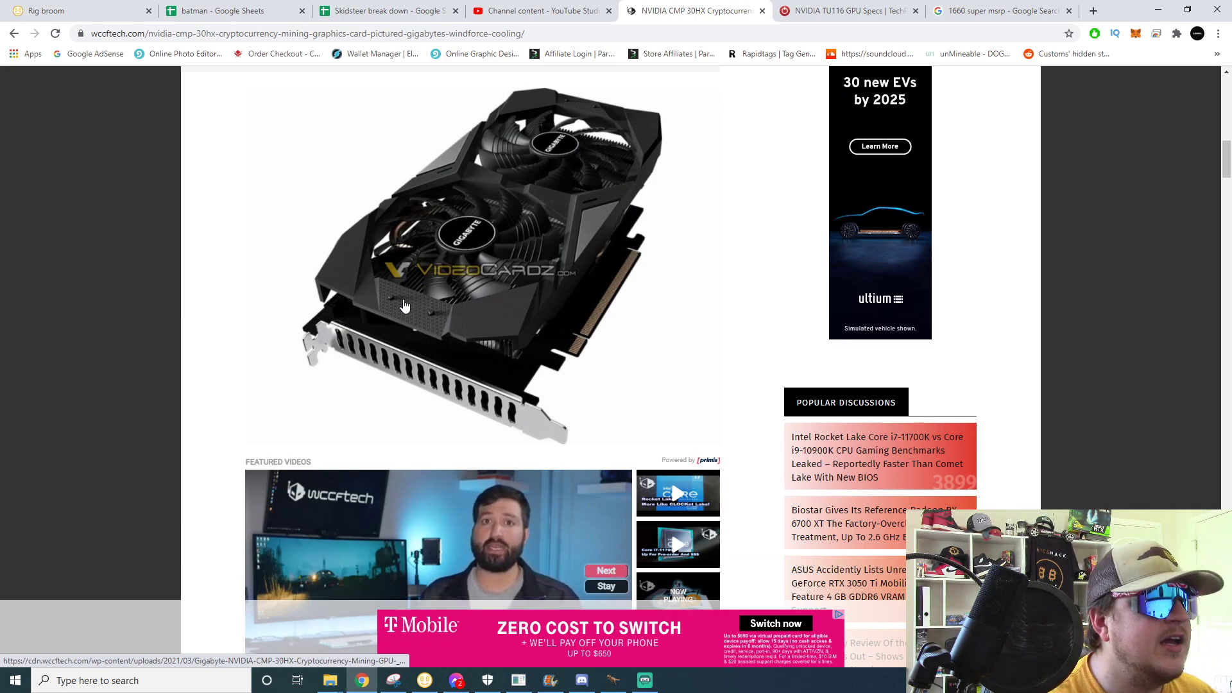
scroll(down, 3)
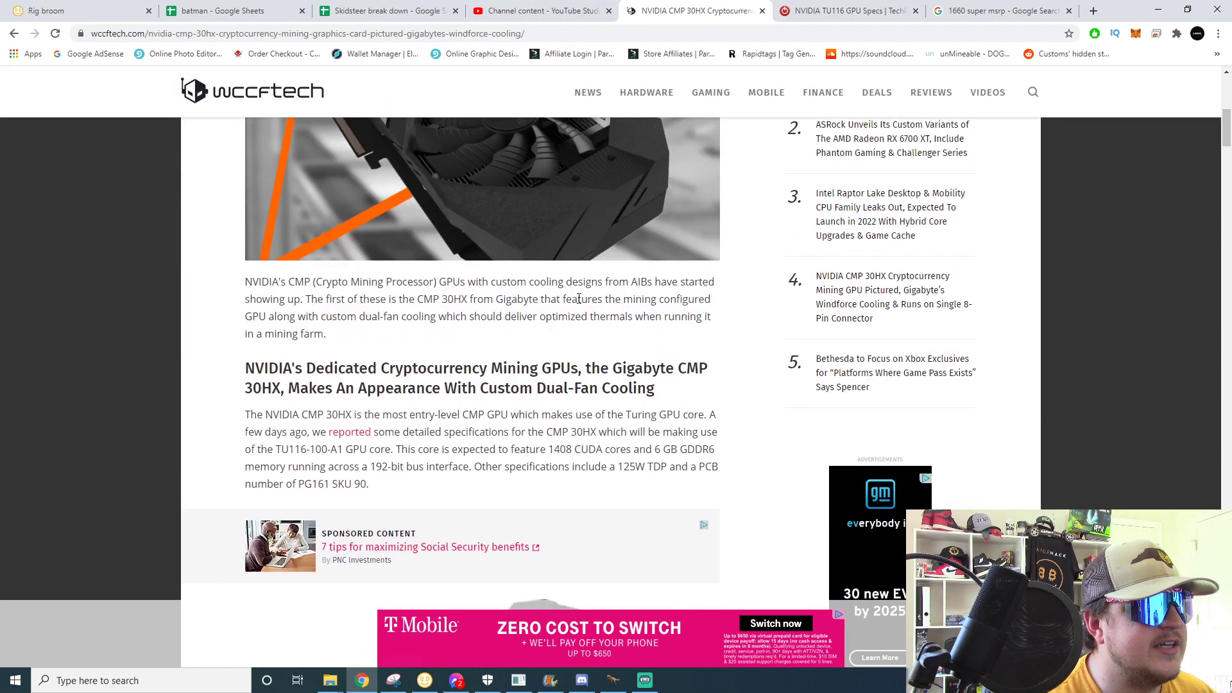
scroll(down, 3)
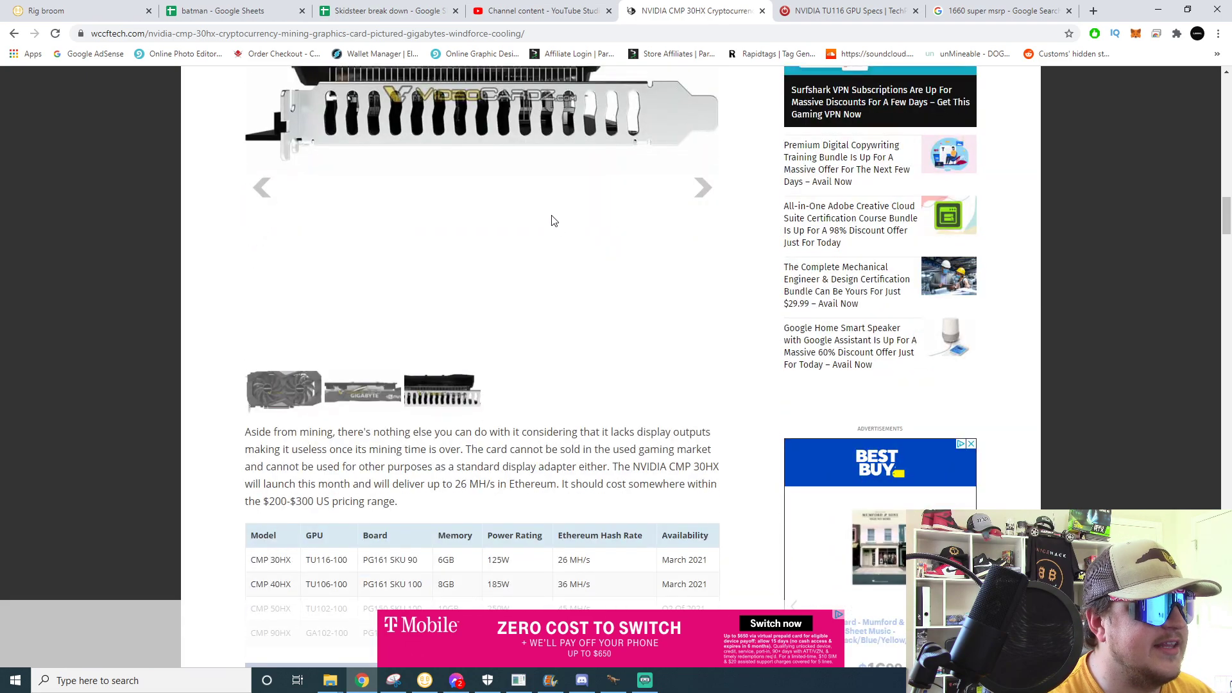
scroll(down, 3)
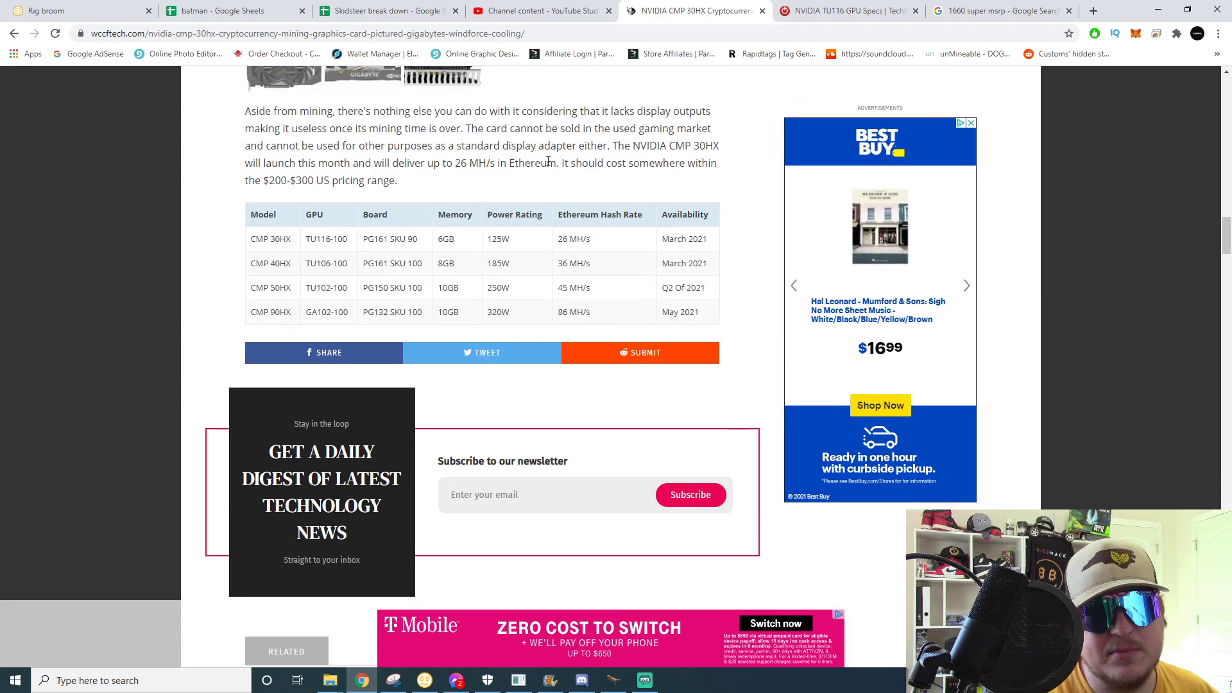
scroll(up, 3)
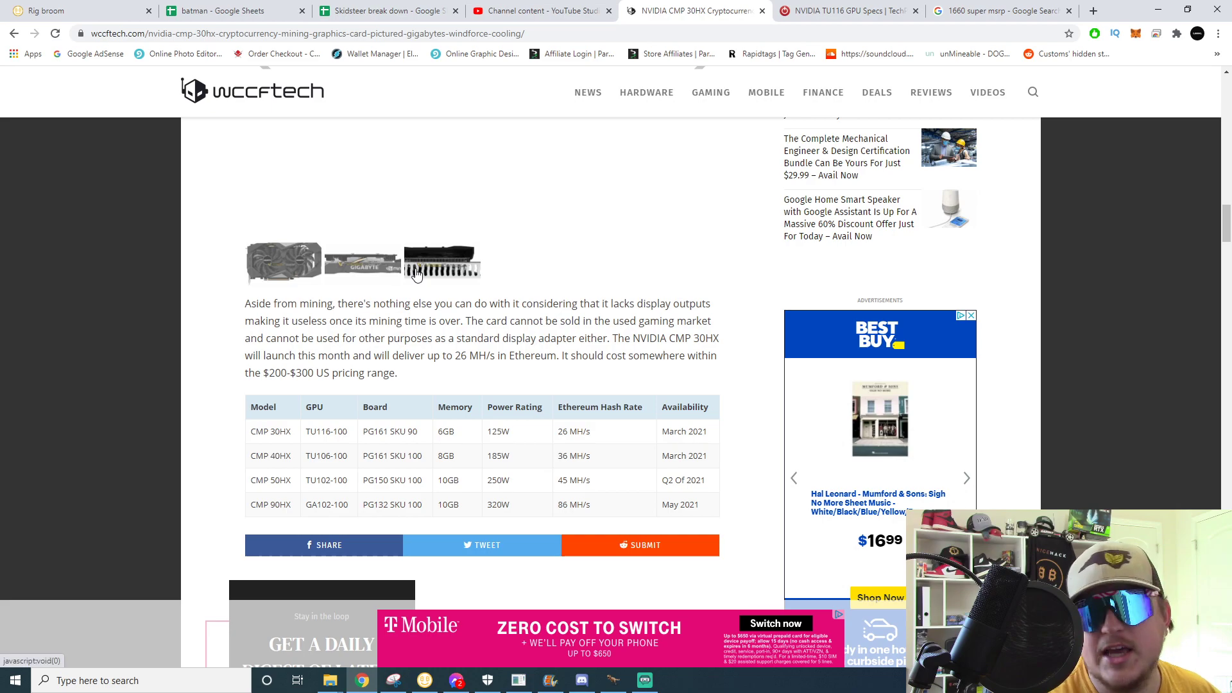
mouse_move(451, 280)
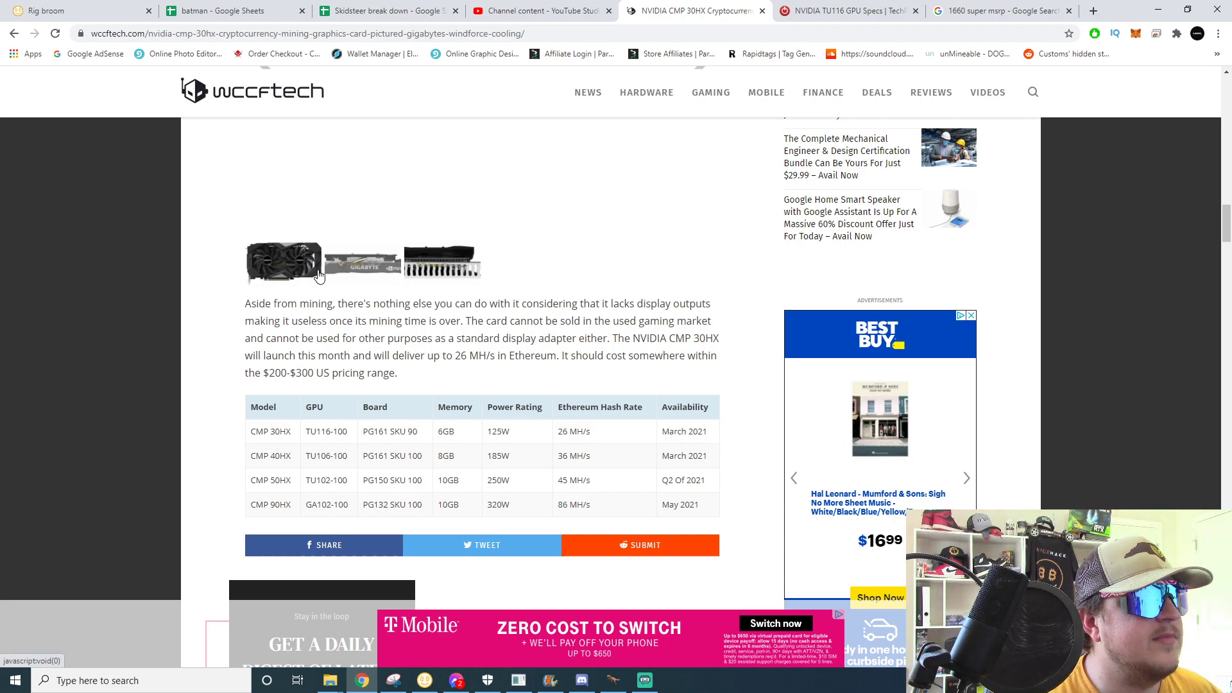
scroll(down, 3)
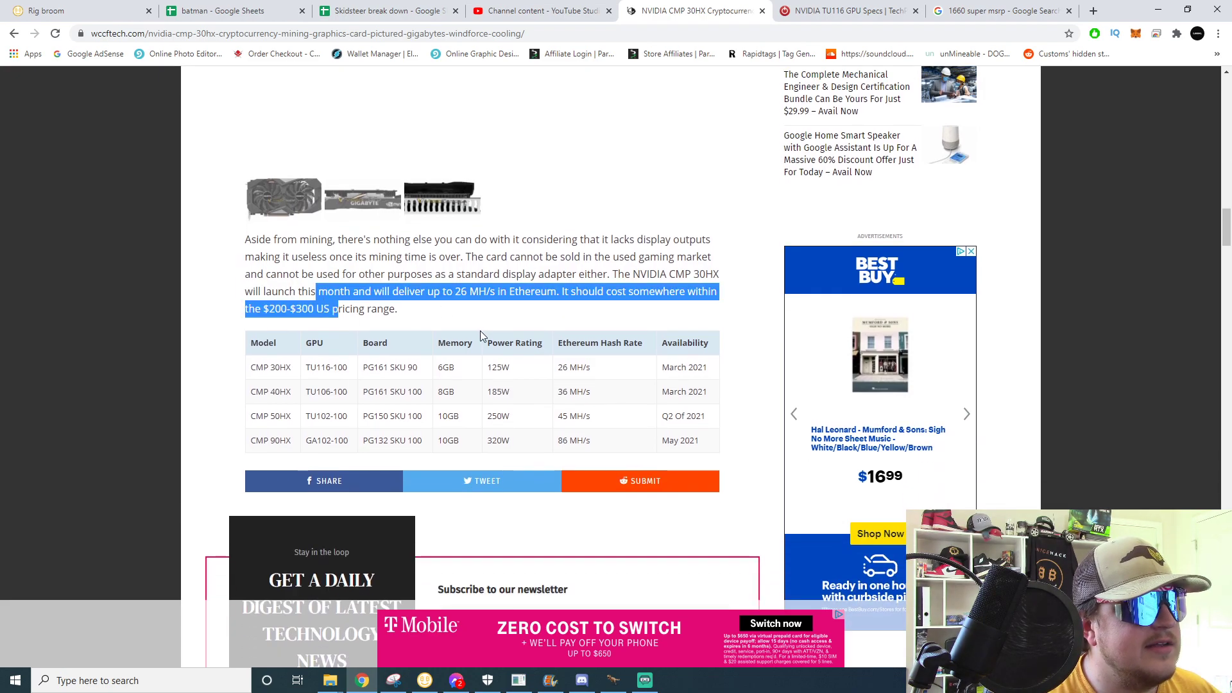
click(494, 317)
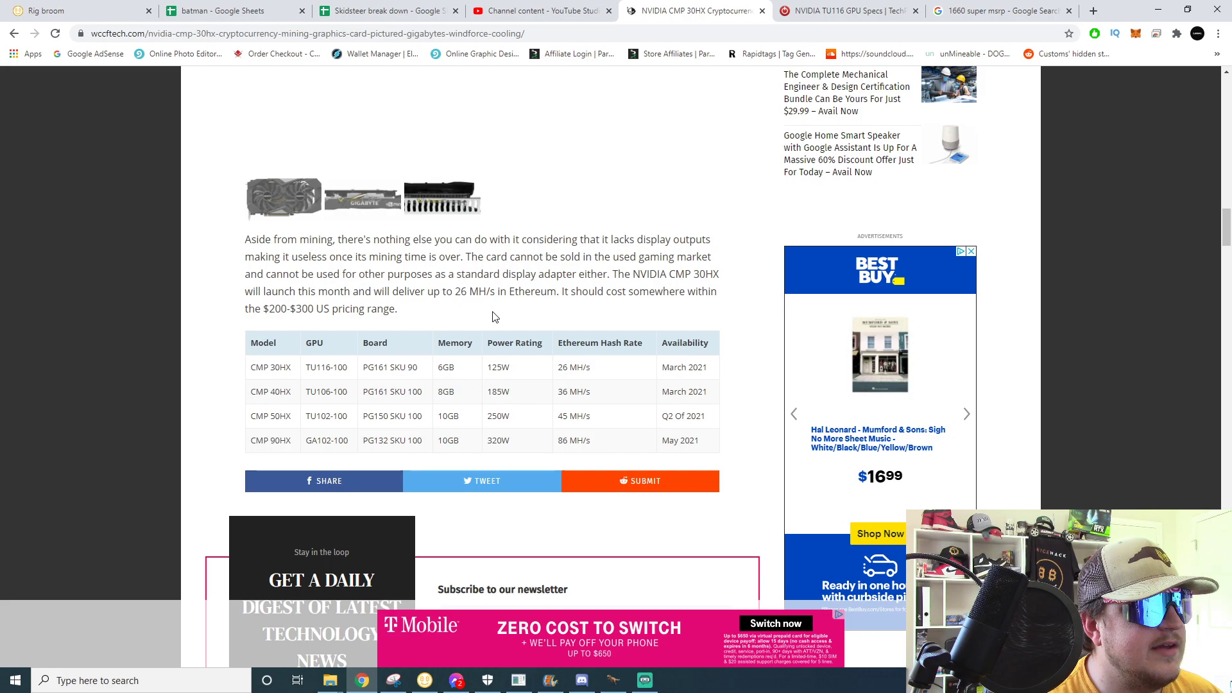
mouse_move(493, 318)
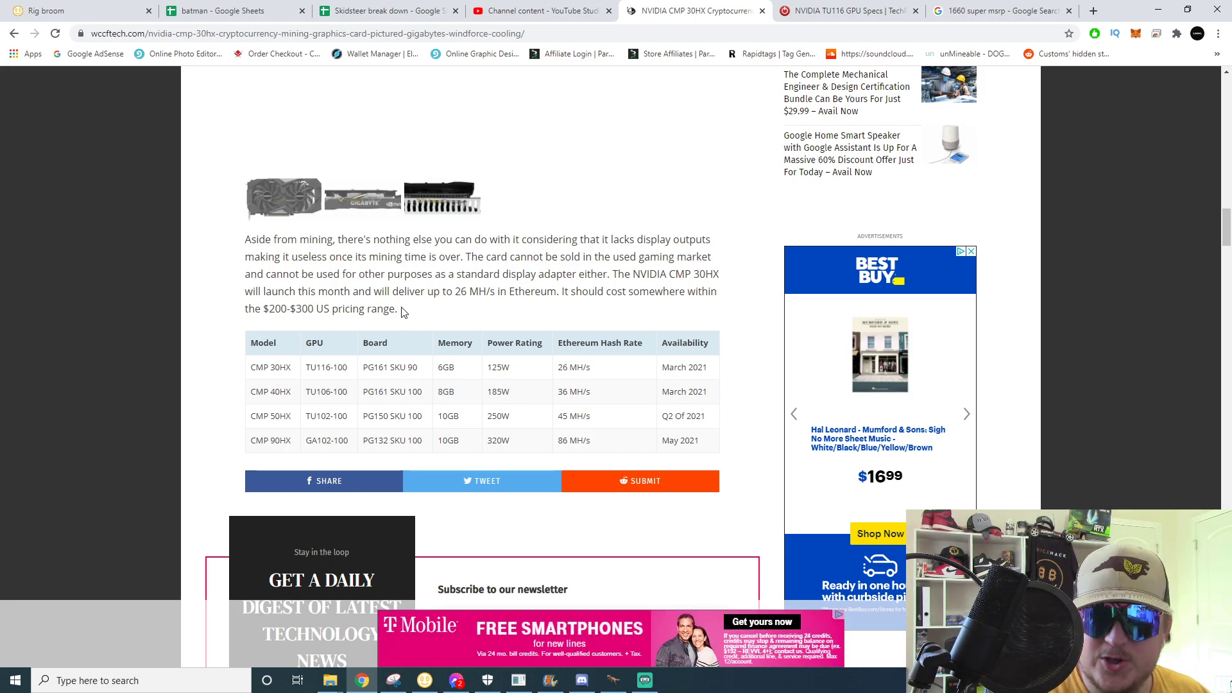
mouse_move(509, 286)
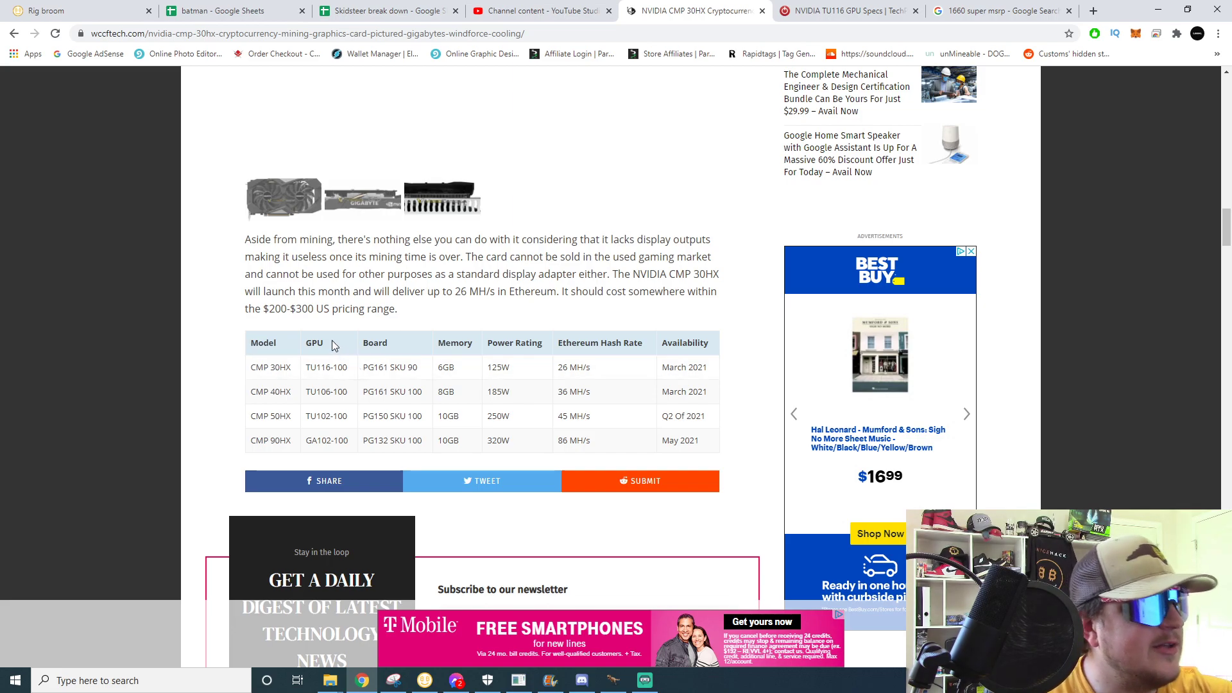
mouse_move(305, 392)
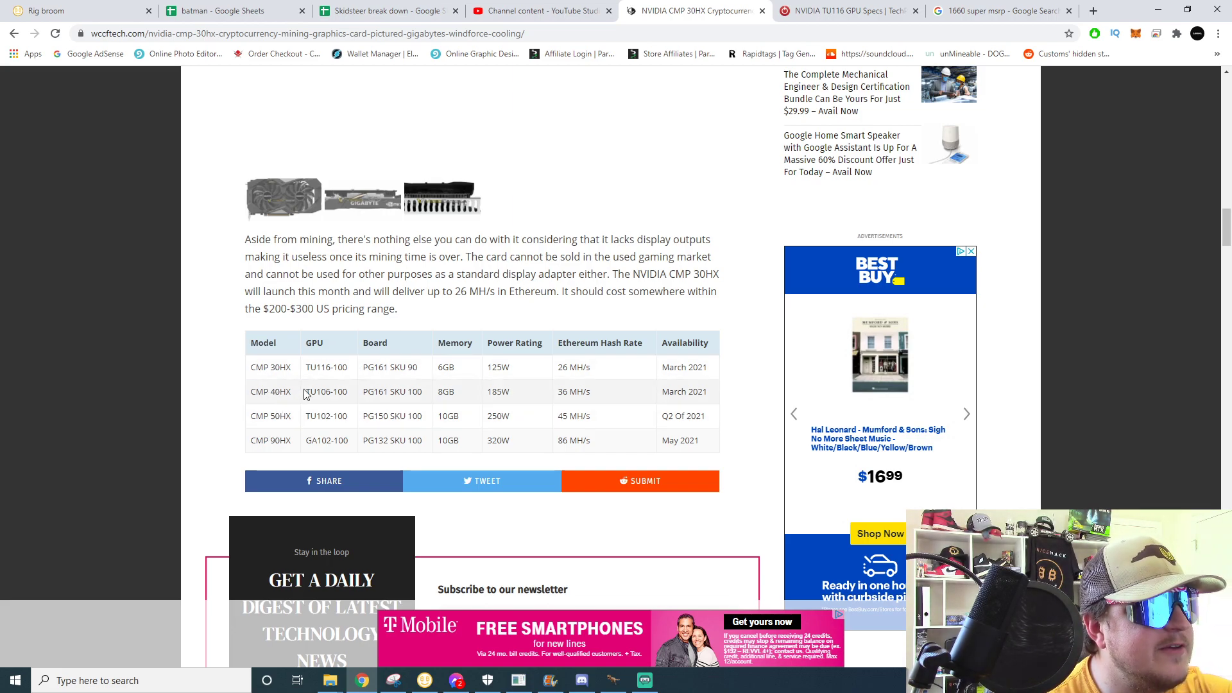
Select the CMP 40HX's GPU code TU106 in the specs table.
double_click(317, 391)
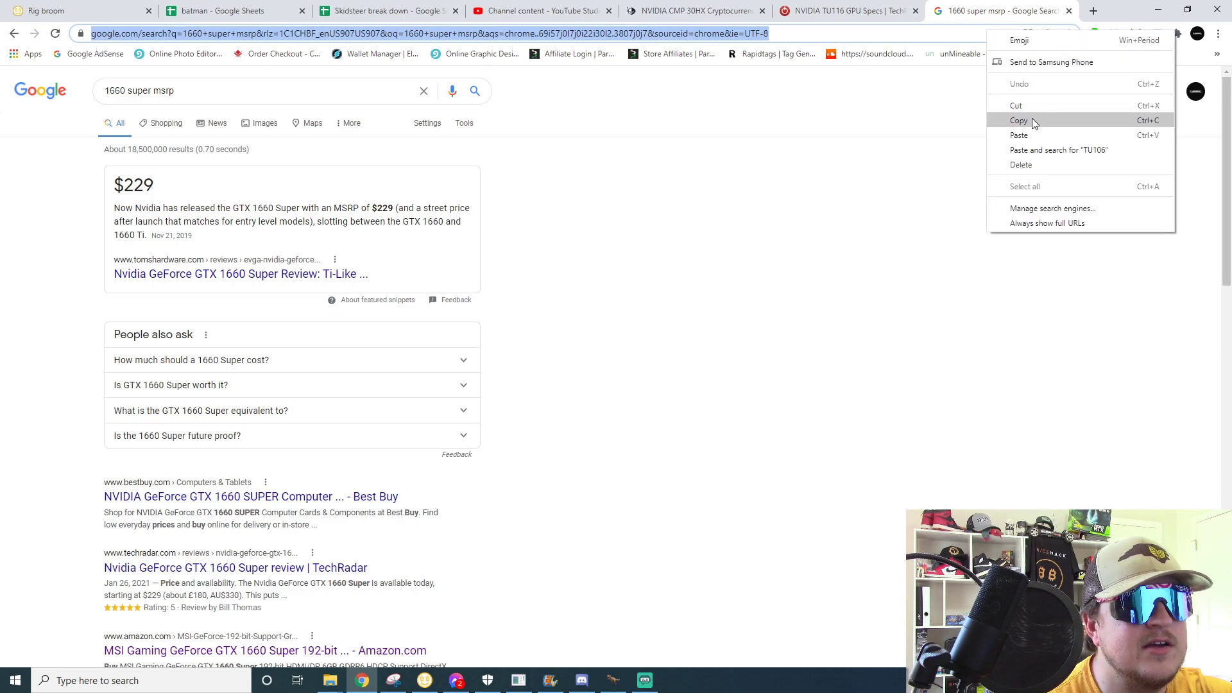
Search TU106, browse TechPowerUp's TU106 card list, then return to the wccftech article.
click(1058, 150)
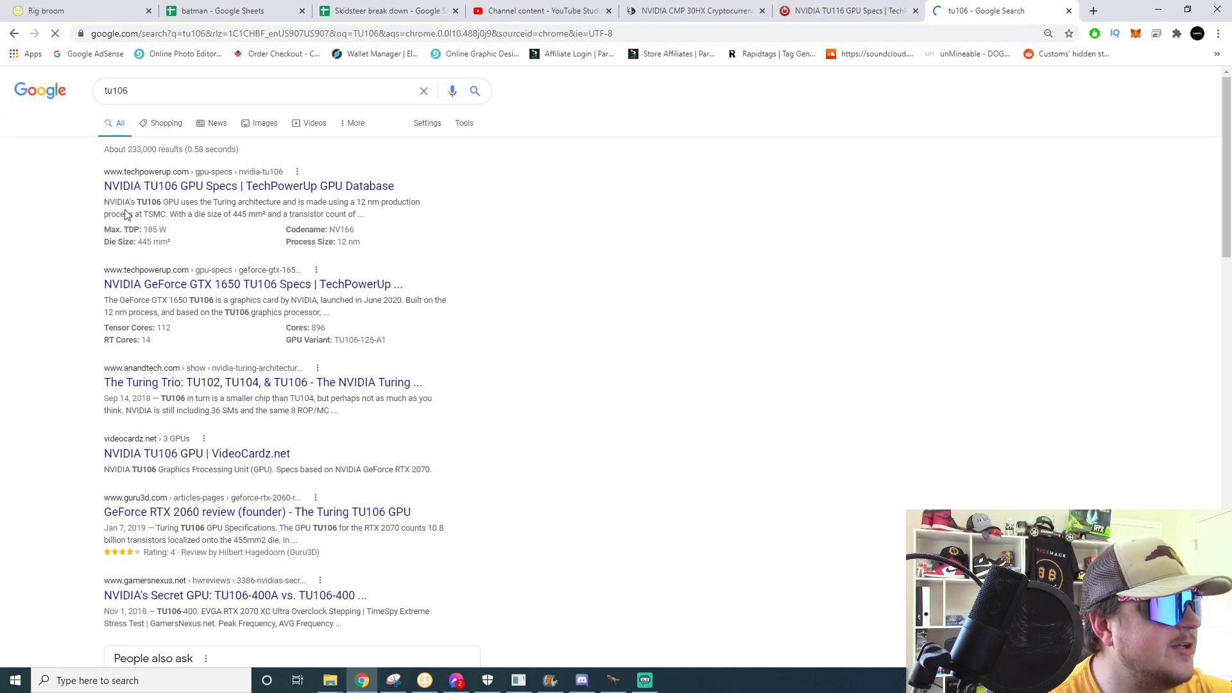
click(248, 186)
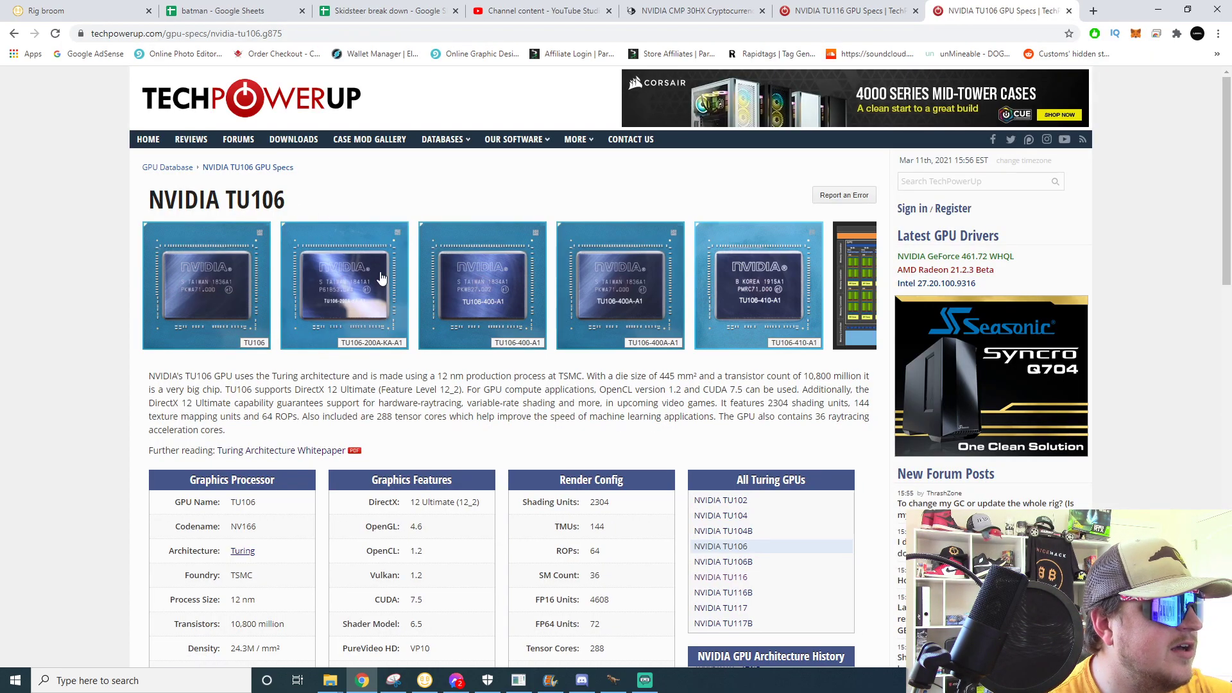
scroll(down, 3)
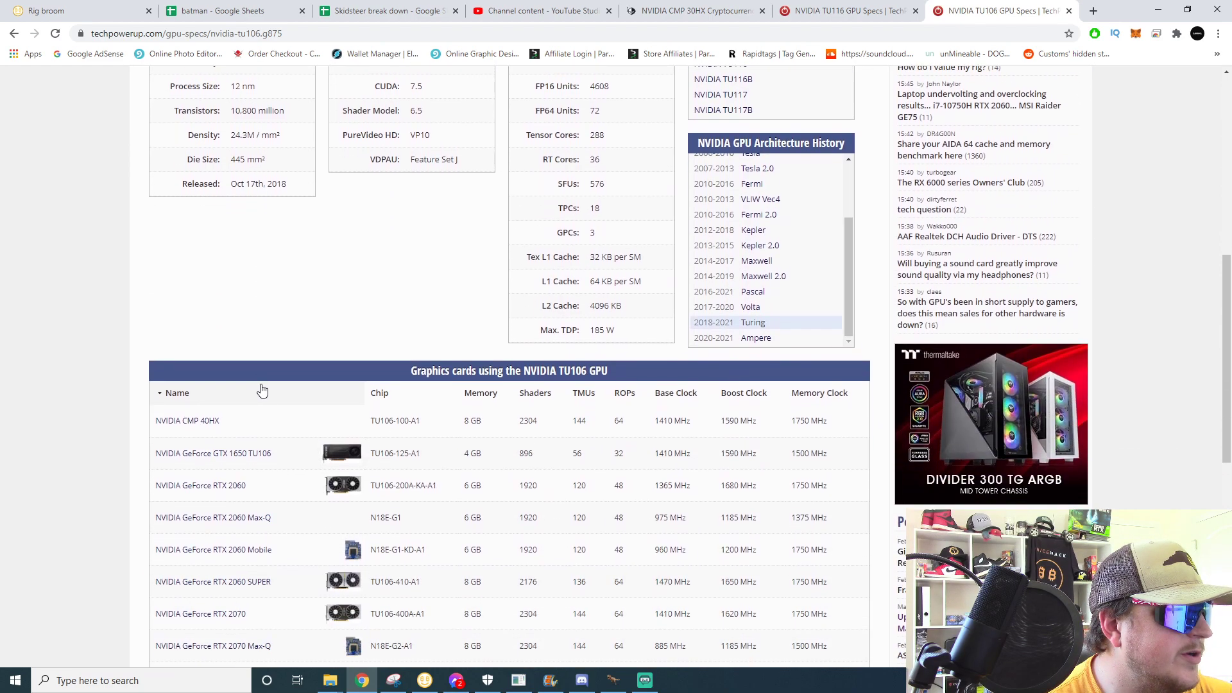
scroll(down, 3)
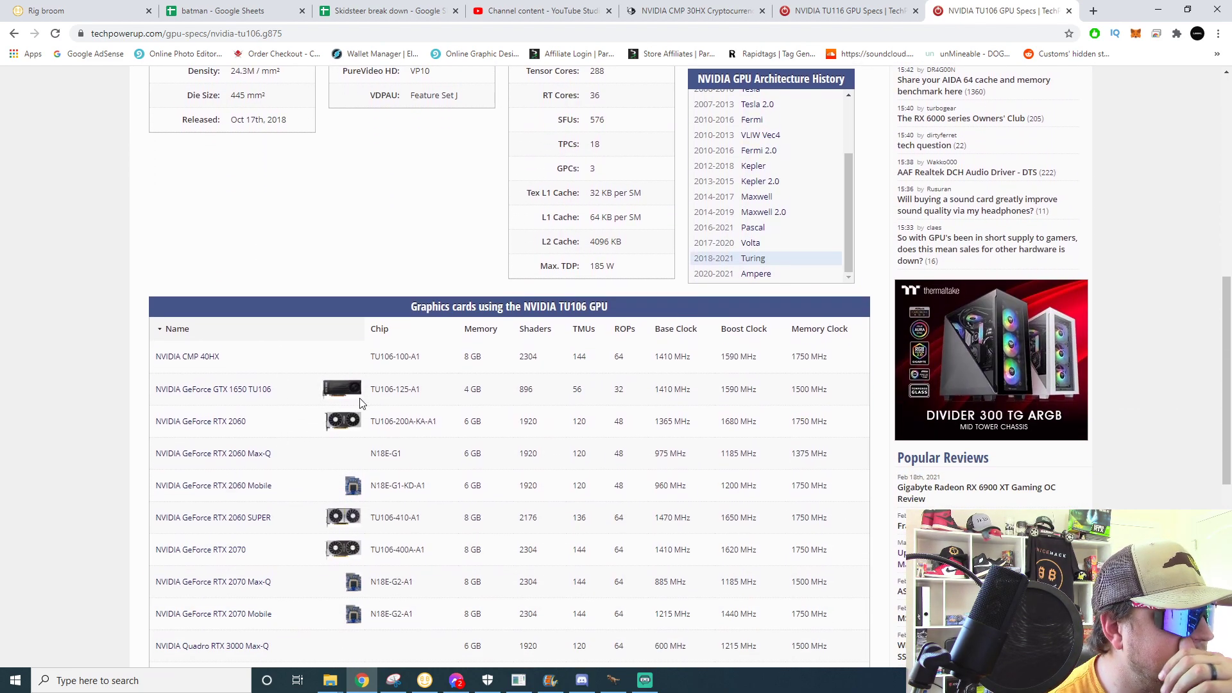
scroll(down, 3)
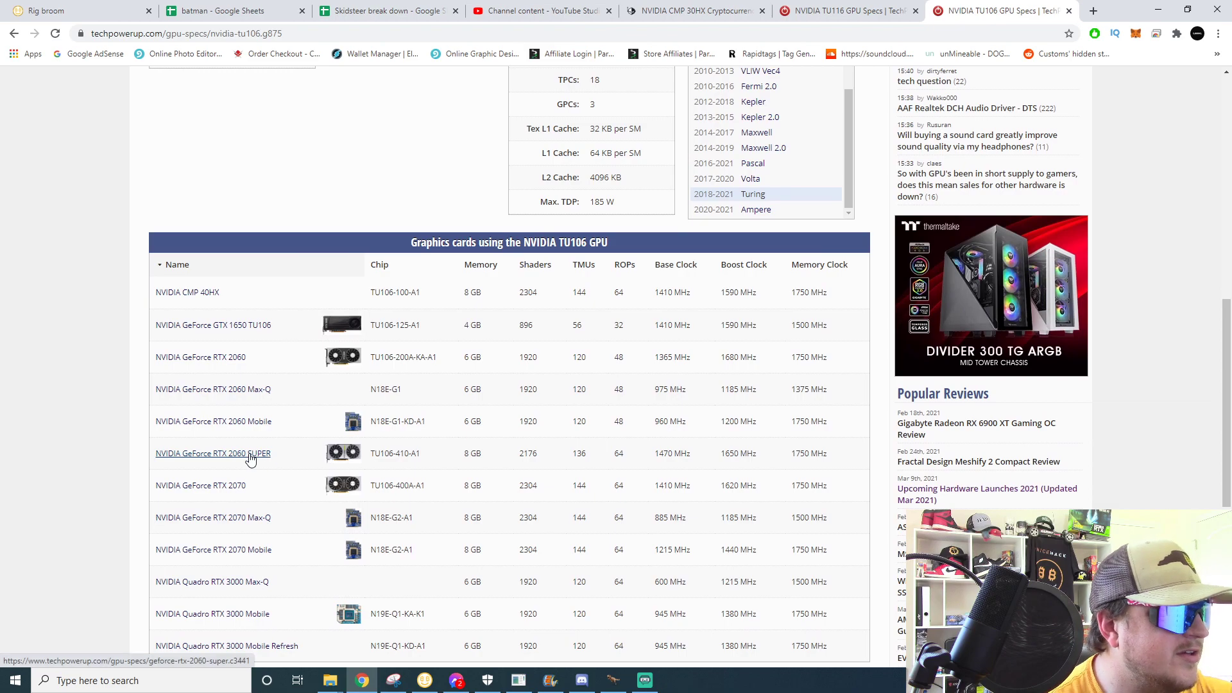
scroll(down, 3)
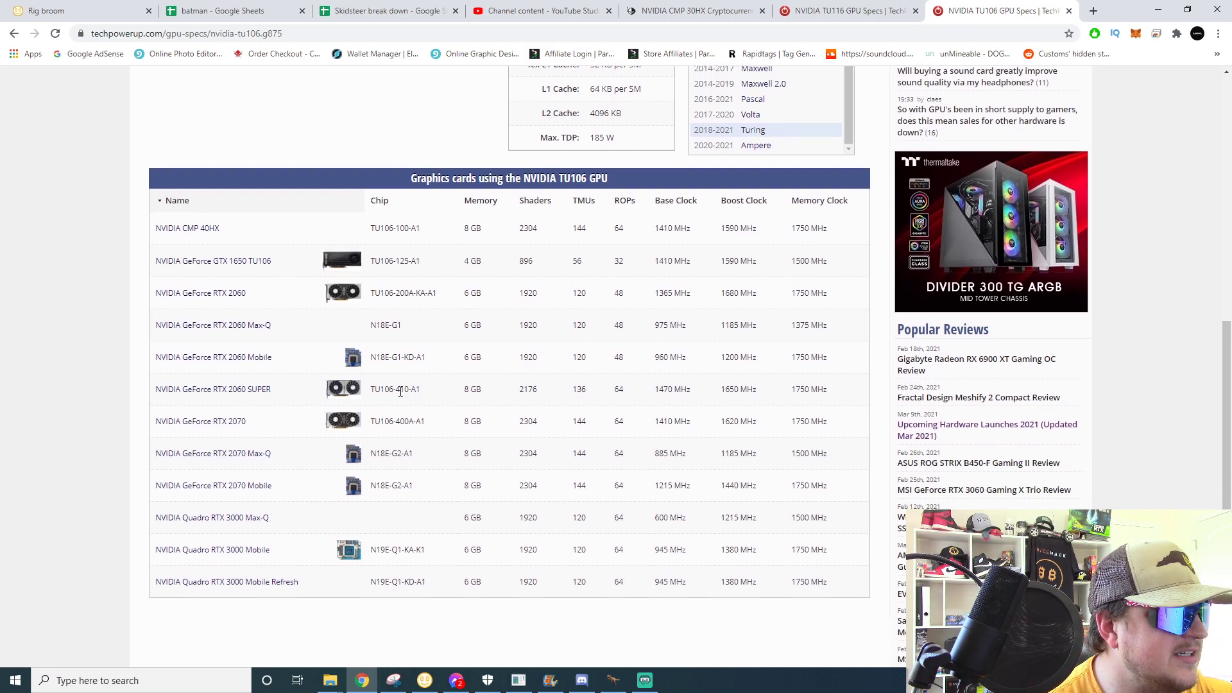
click(696, 11)
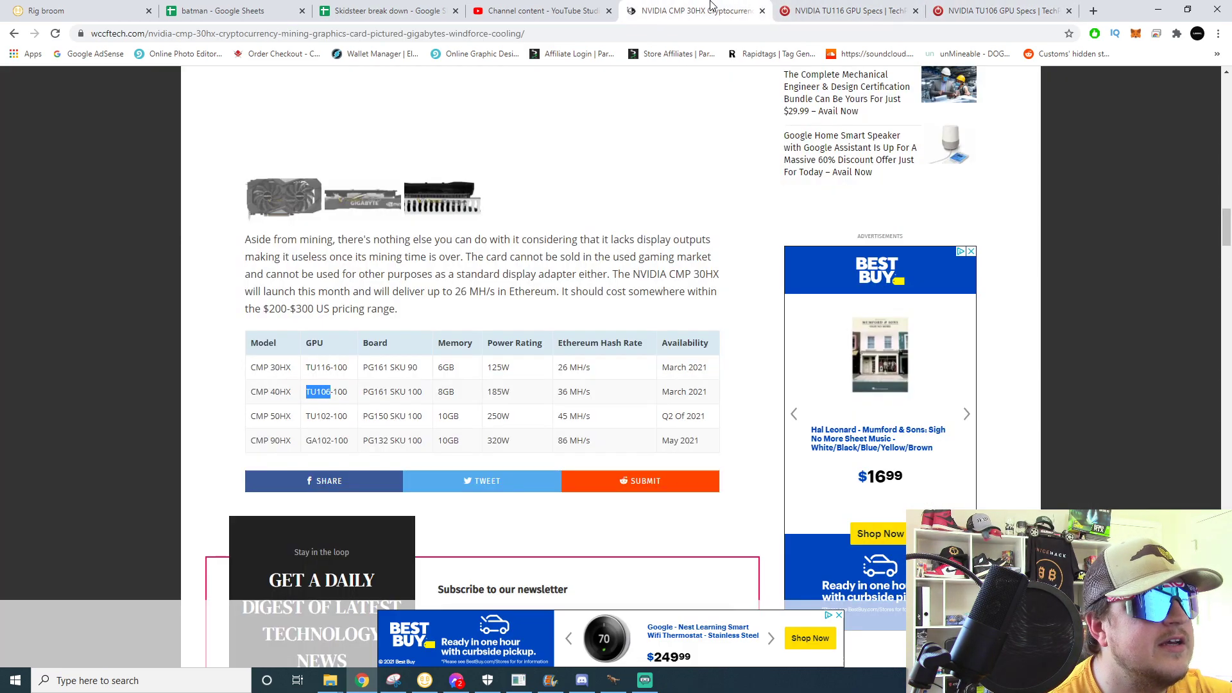
mouse_move(568, 403)
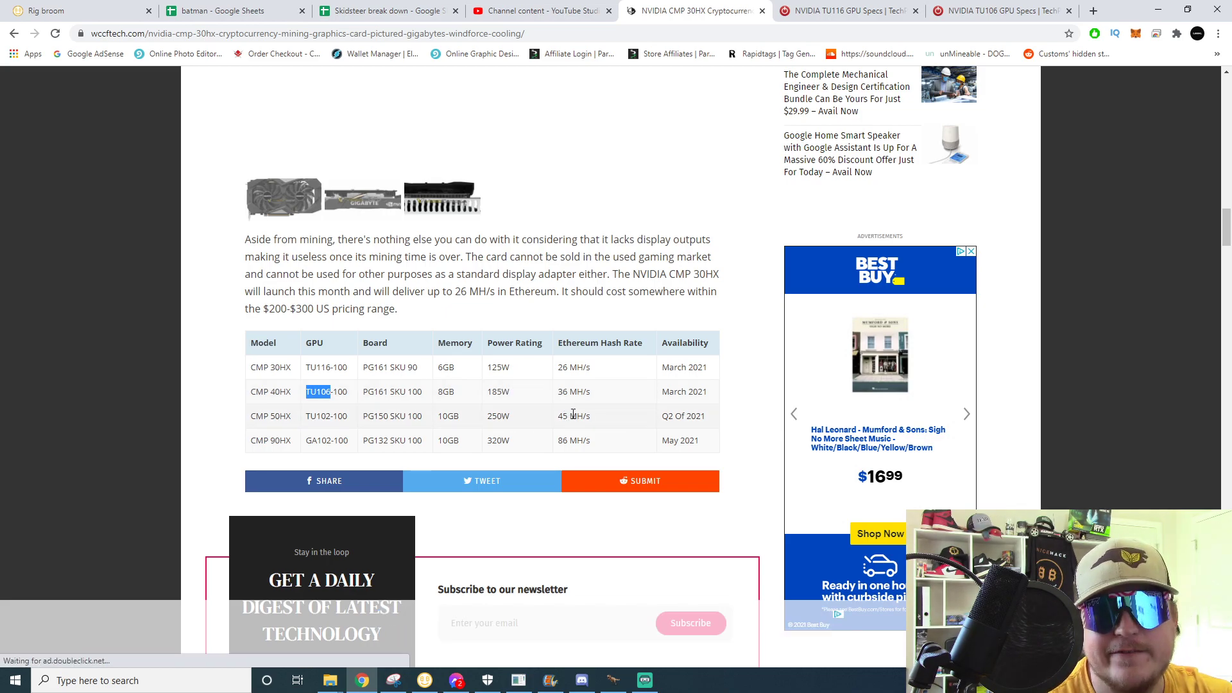
Scroll to the CMP 50HX's TU102 row and switch to the TechPowerUp tab.
scroll(down, 3)
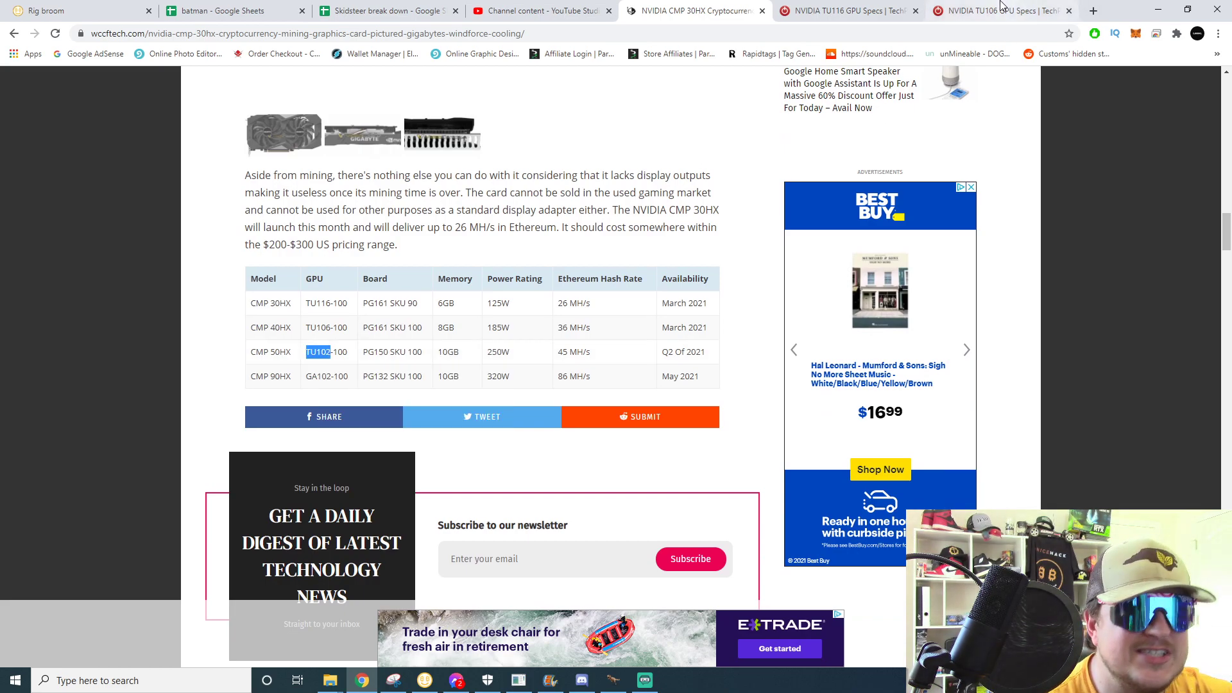
click(997, 10)
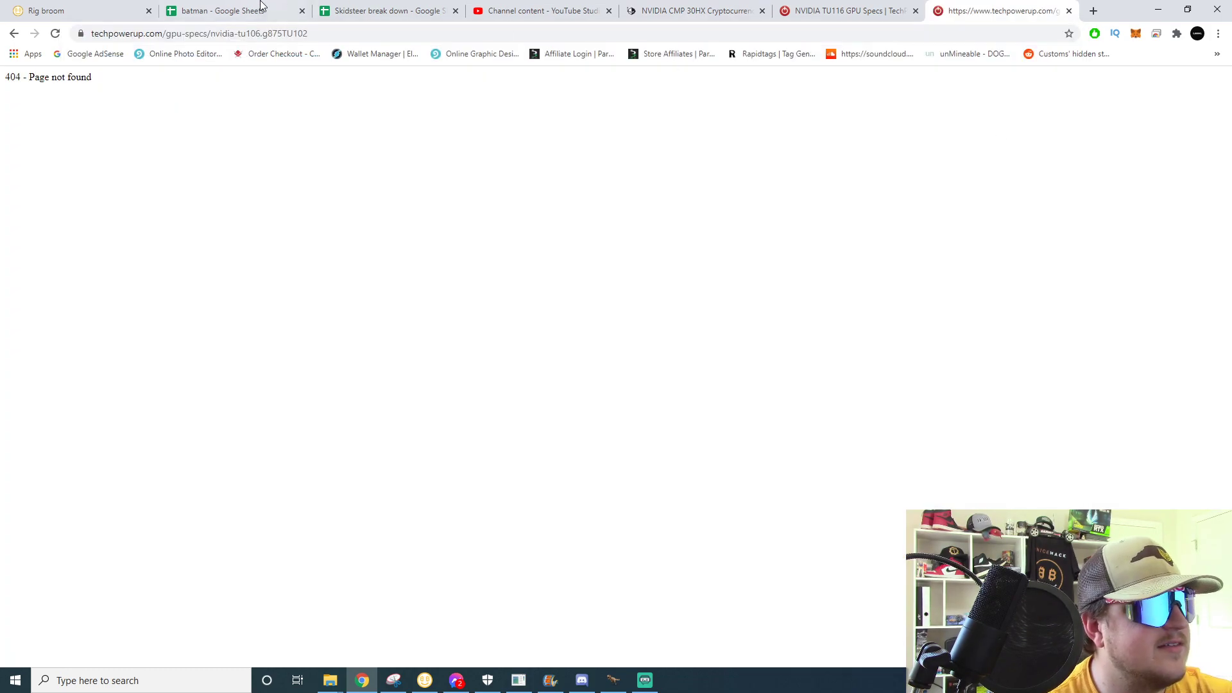
Look up TU102 and review its TechPowerUp card list, including the CMP 50HX, then return to wccftech.
text(TU102)
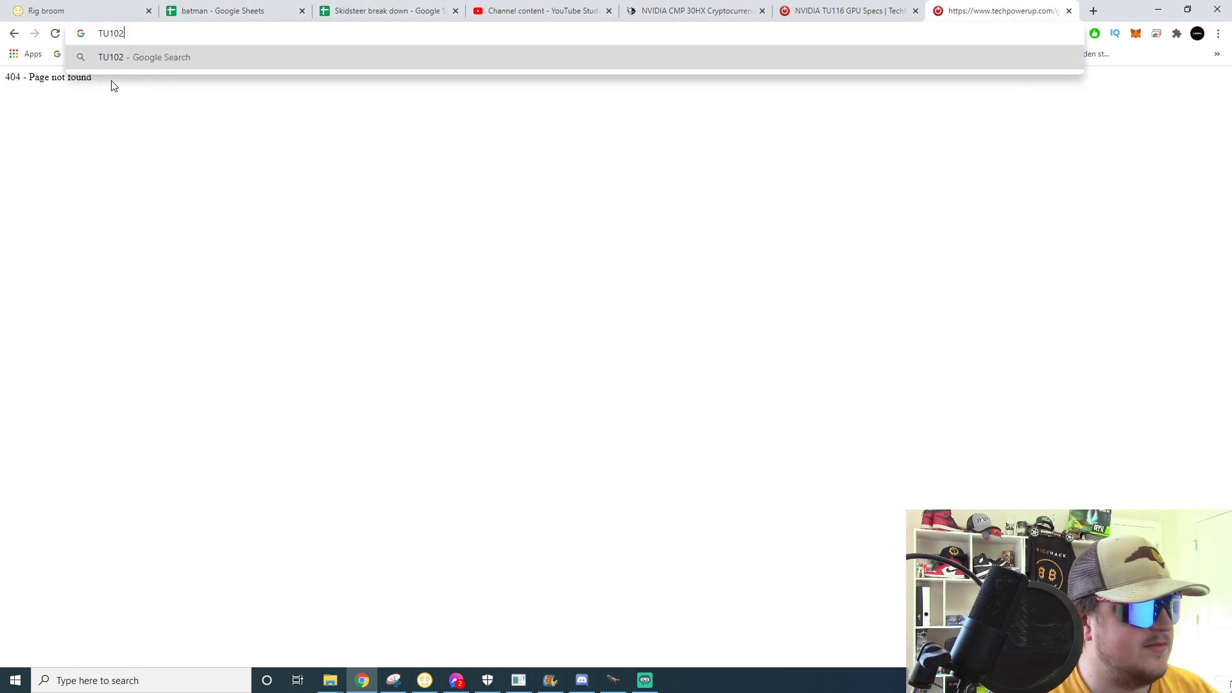
key(Return)
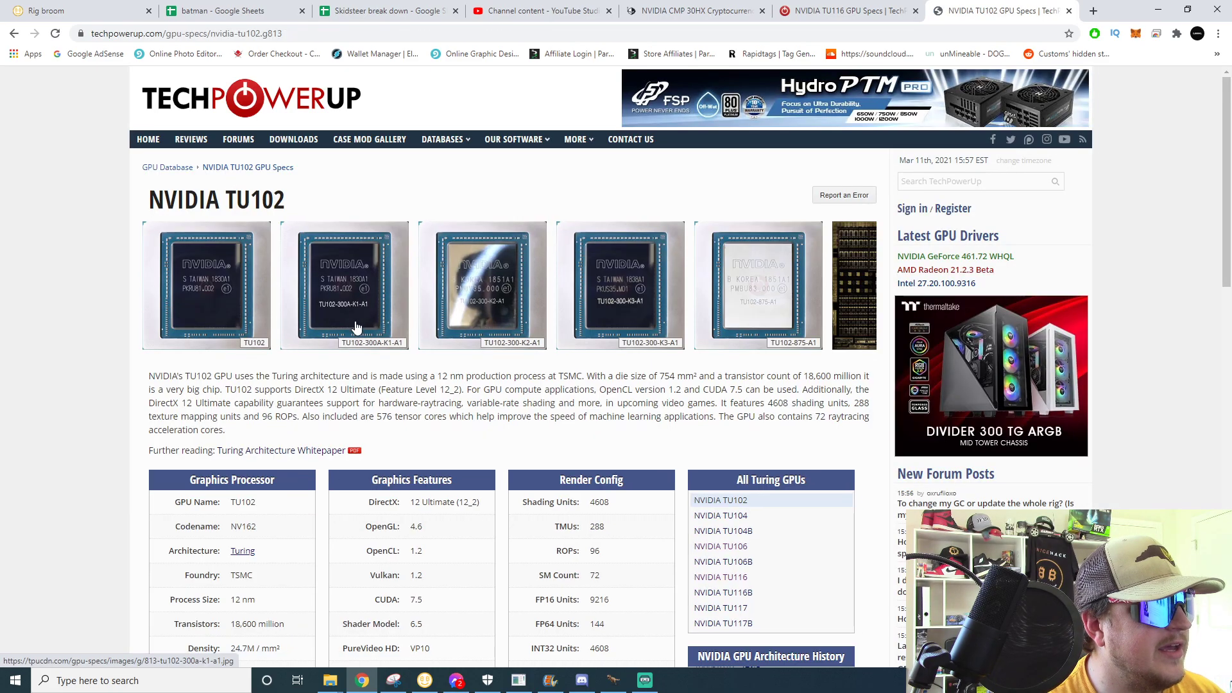
scroll(down, 3)
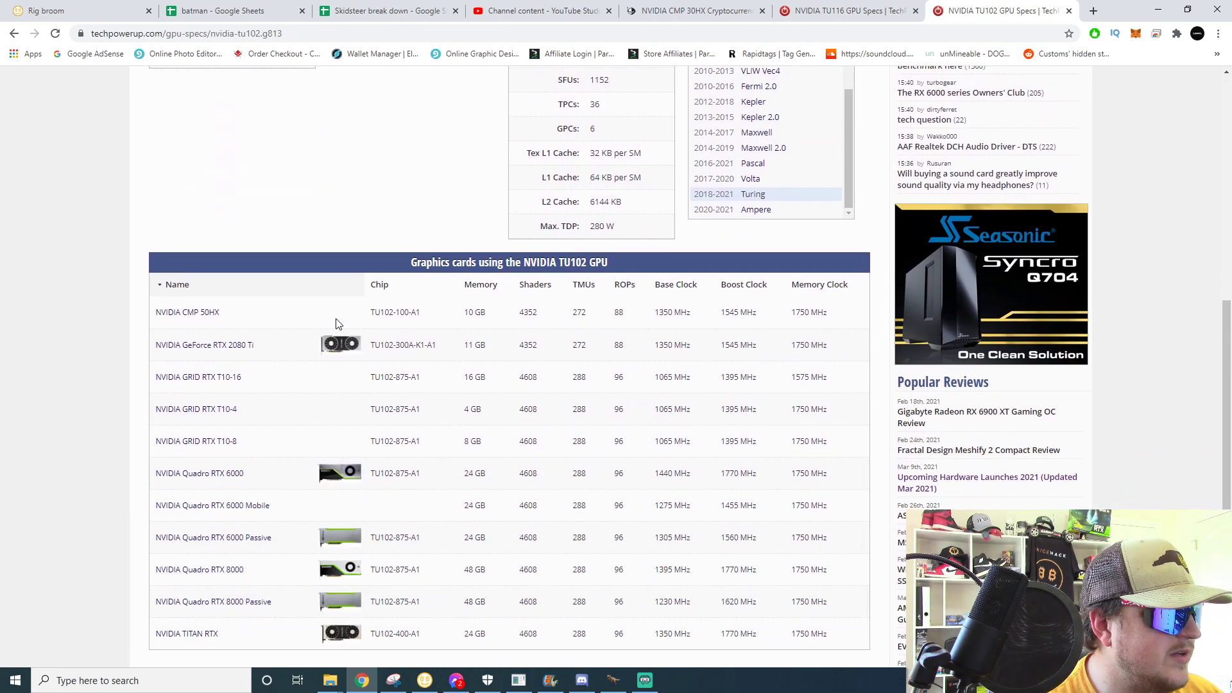
mouse_move(948, 97)
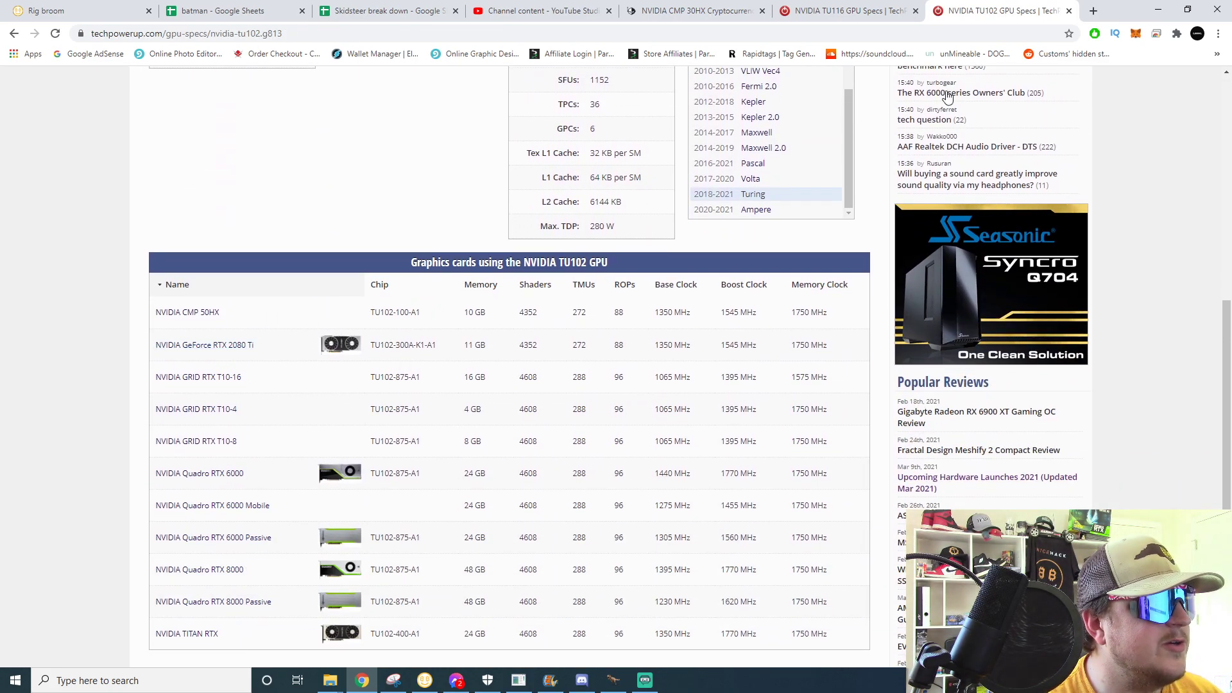
mouse_move(950, 234)
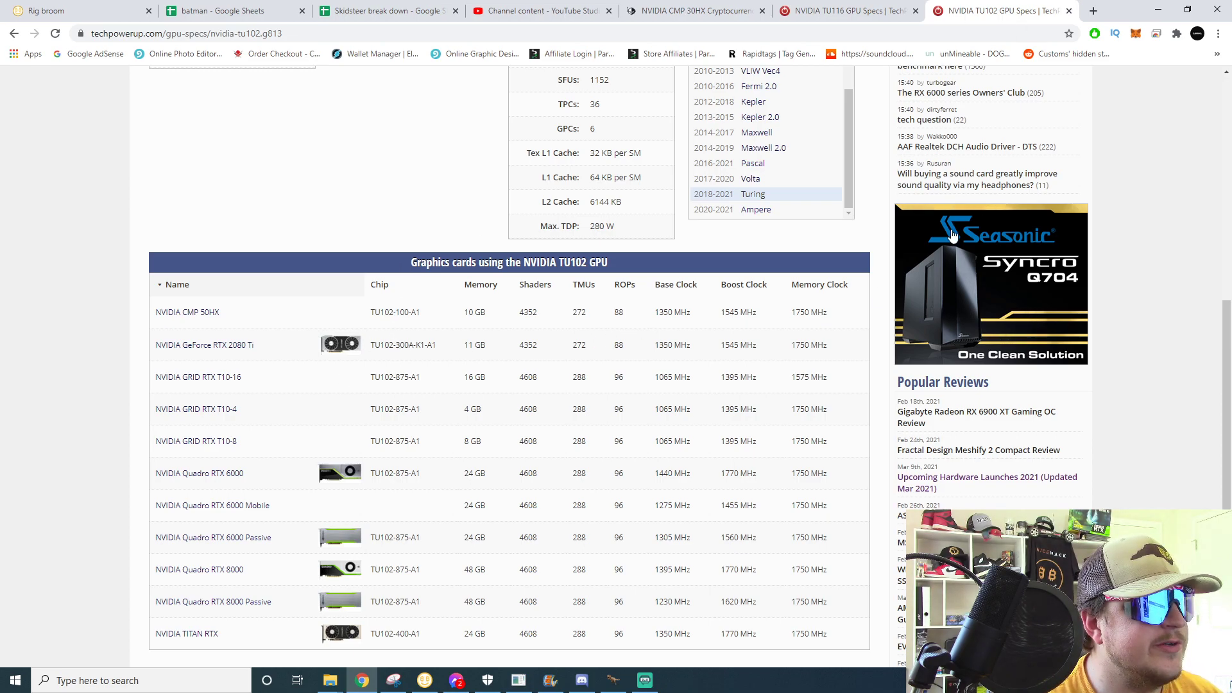
click(694, 10)
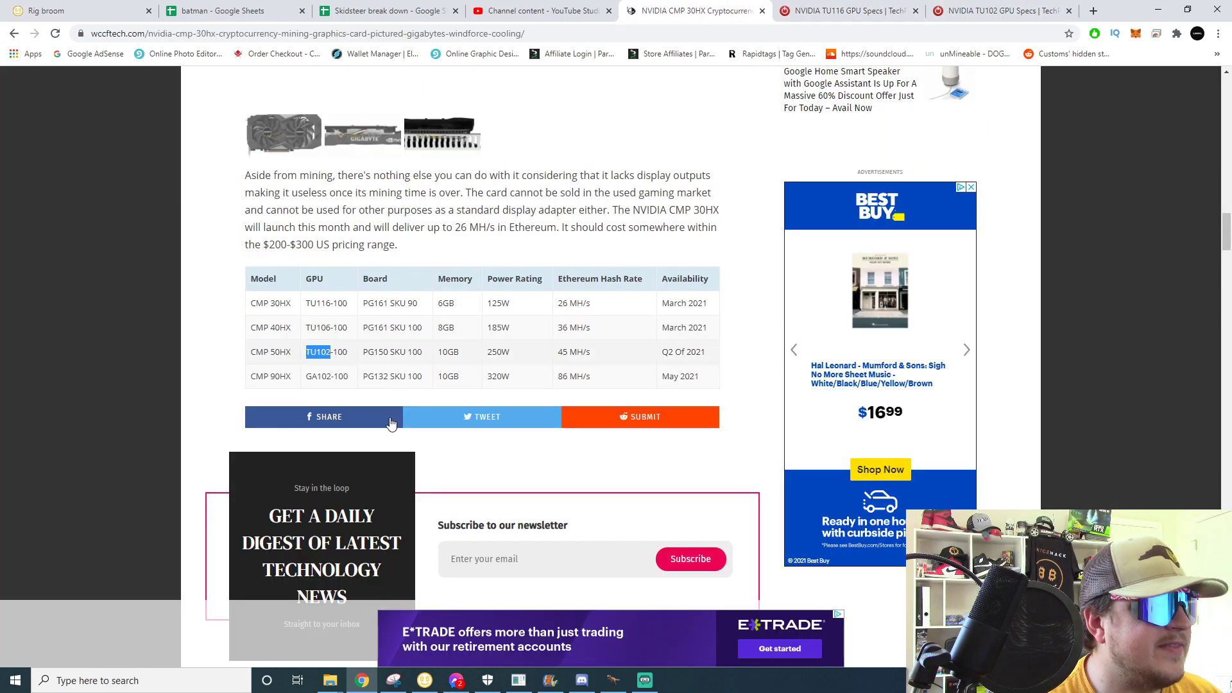
mouse_move(485, 357)
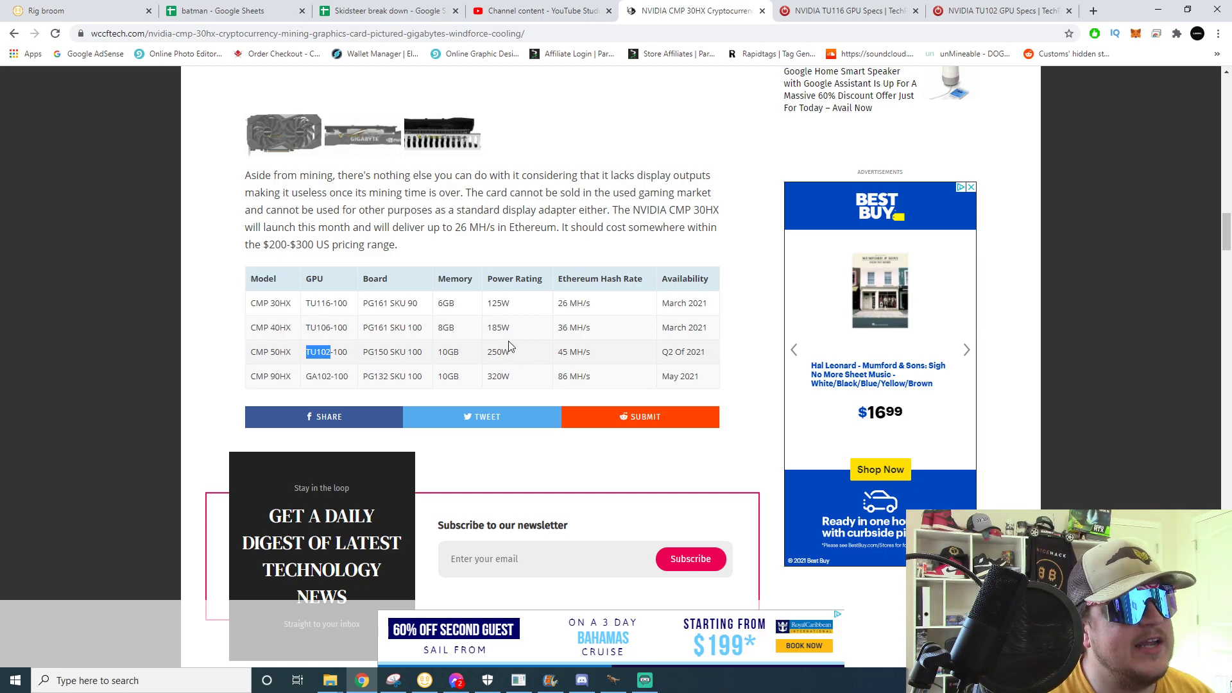
mouse_move(554, 388)
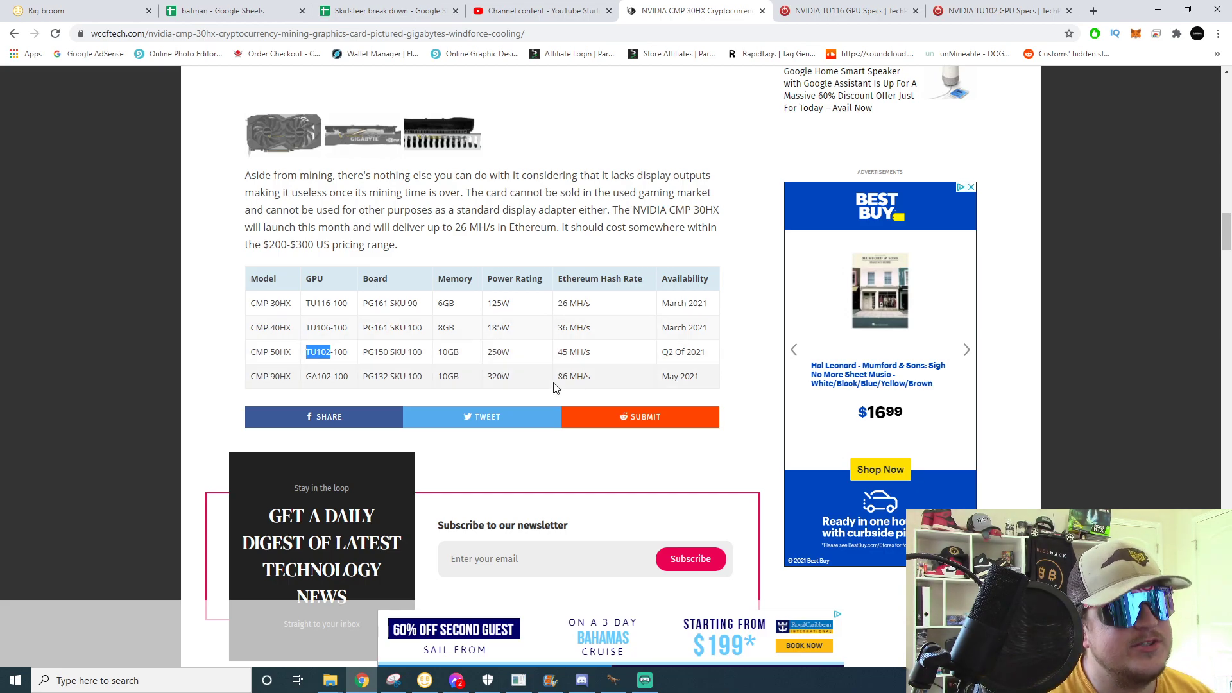
mouse_move(577, 355)
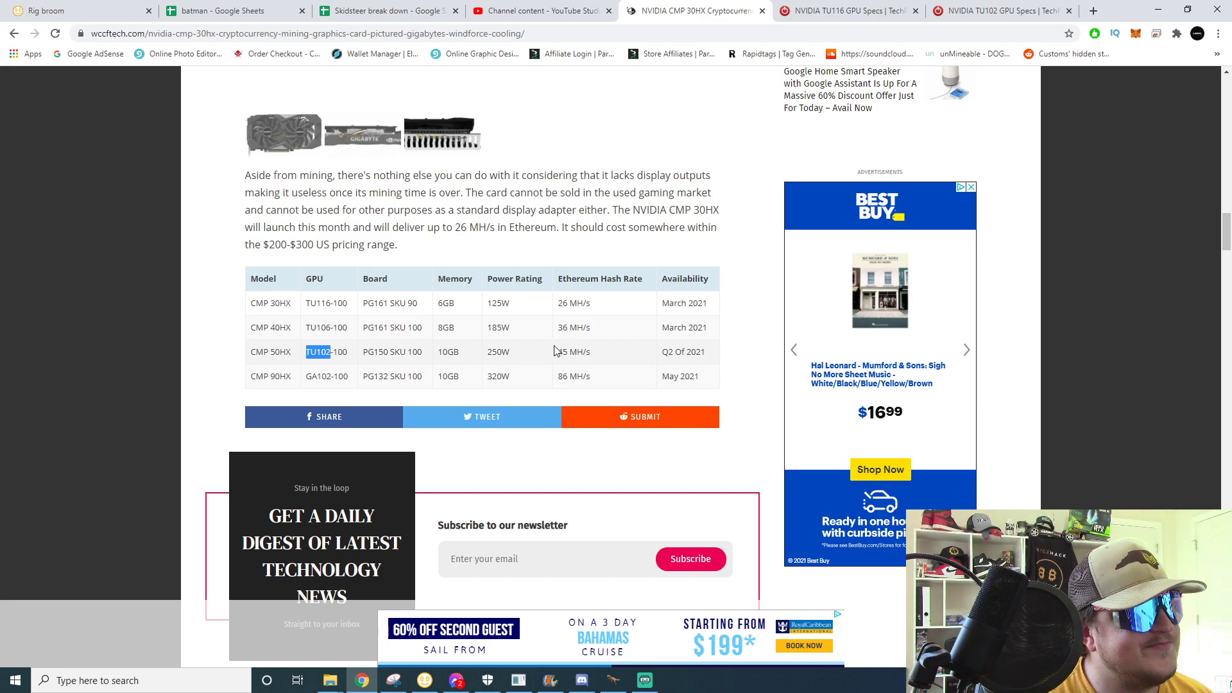
mouse_move(678, 350)
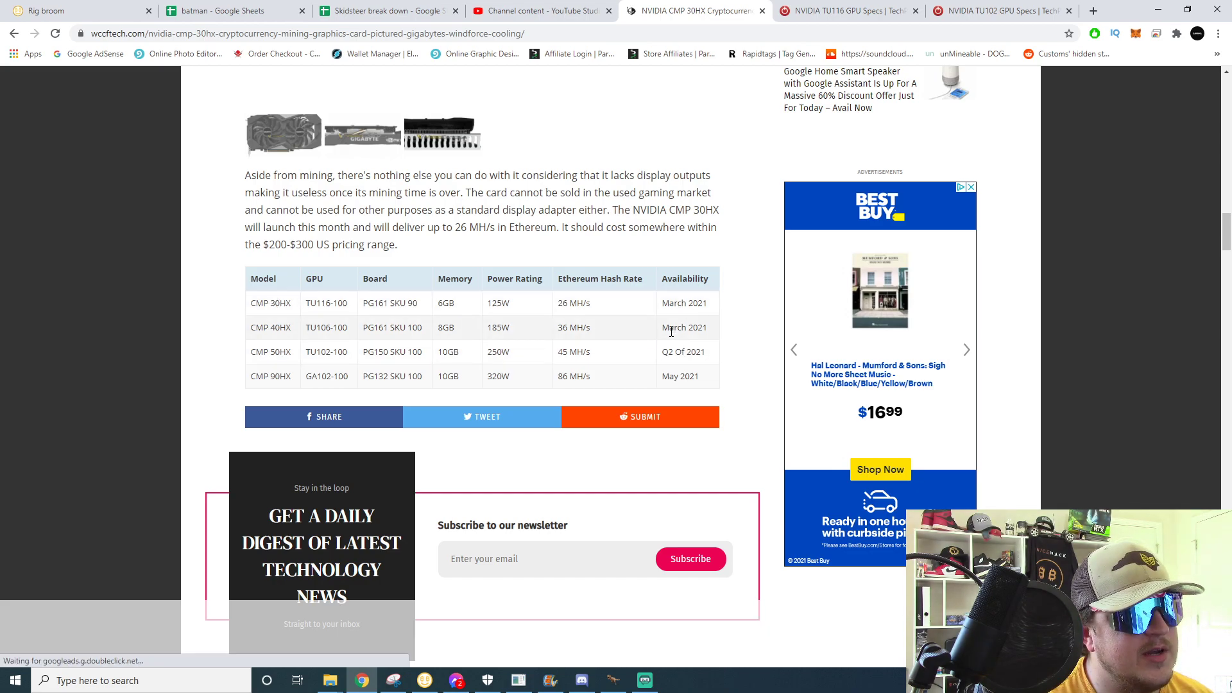
Select the CMP 90HX's GA102 GPU code and return to the TU102 card list.
double_click(678, 328)
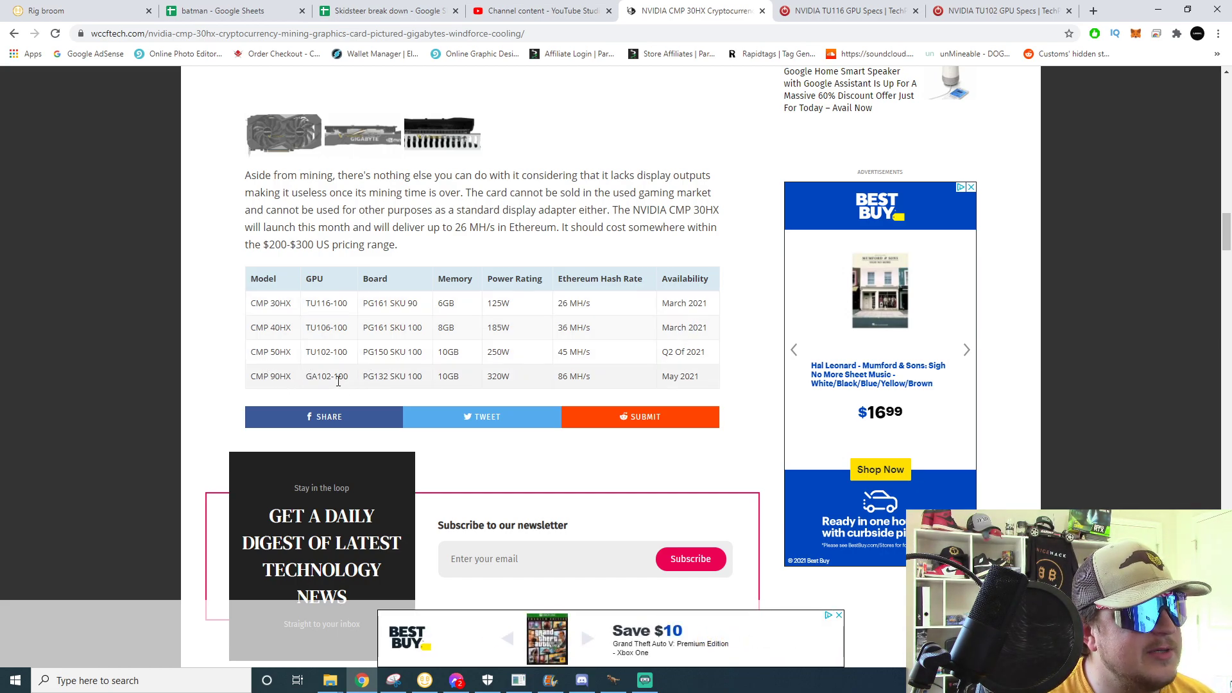
double_click(312, 377)
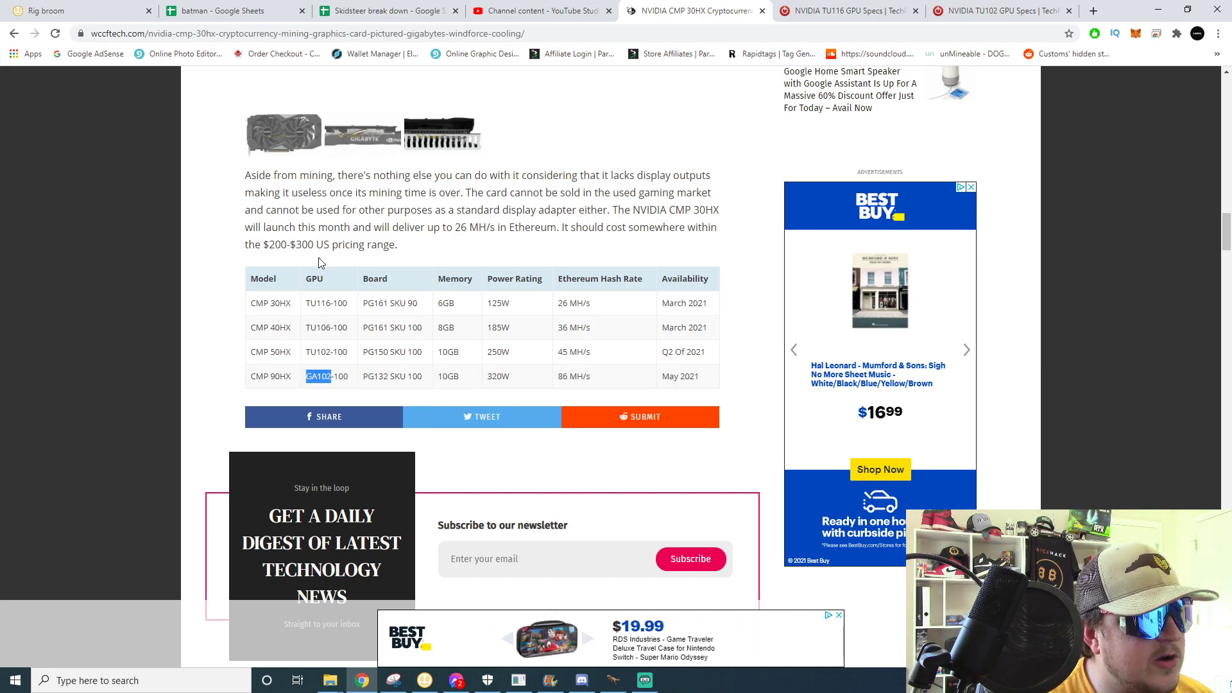
click(998, 10)
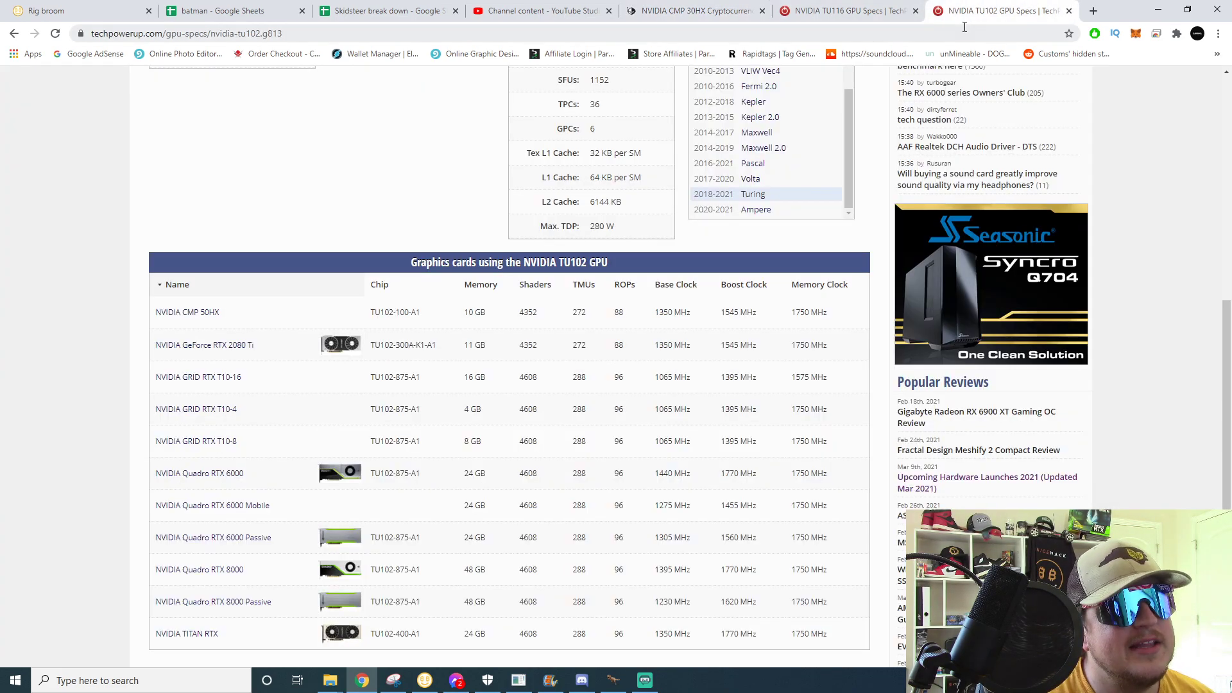
Search GA102 and open its TechPowerUp specs page listing CMP 90HX, RTX 3080, 3090 and A6000.
text(GA102&aqs=chrome.0.0l10.646j0j4&sourceid=chrome&ie=UTF-8)
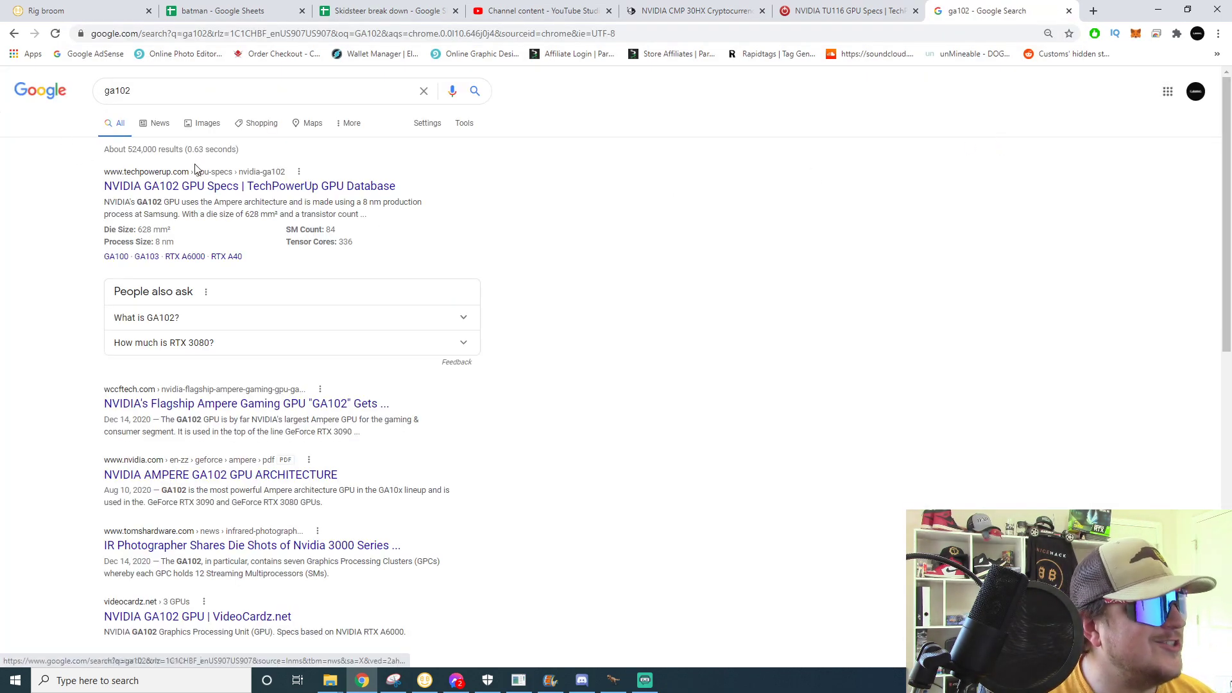
click(250, 186)
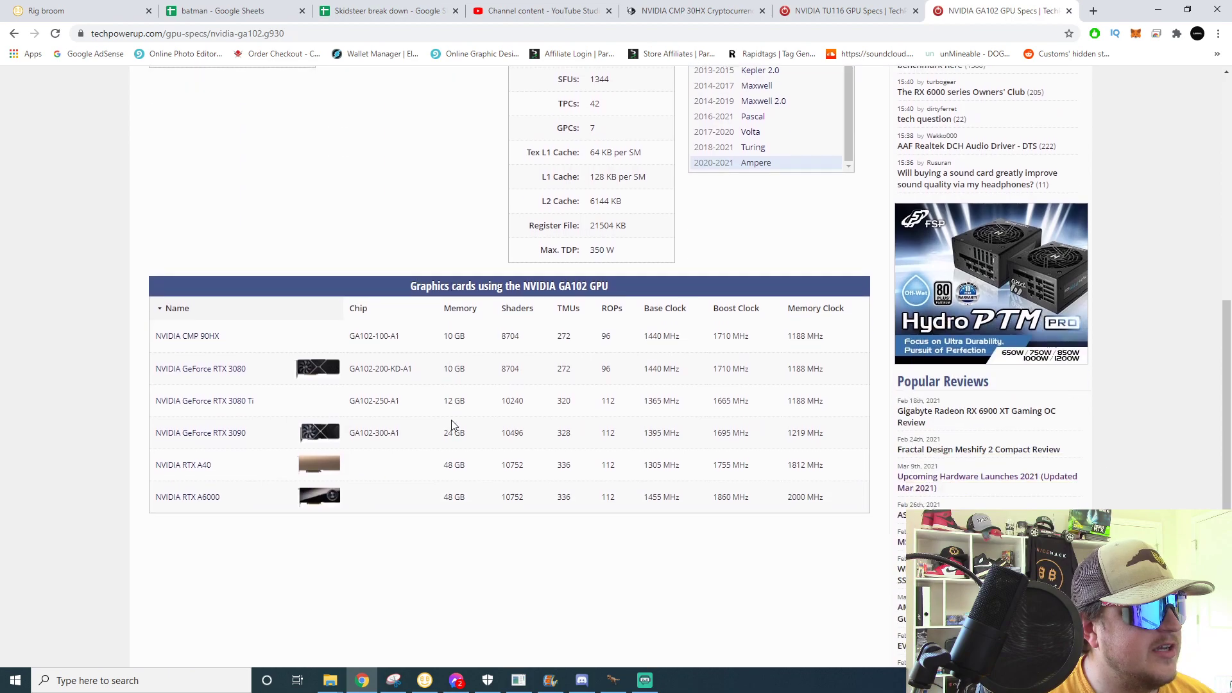
scroll(down, 3)
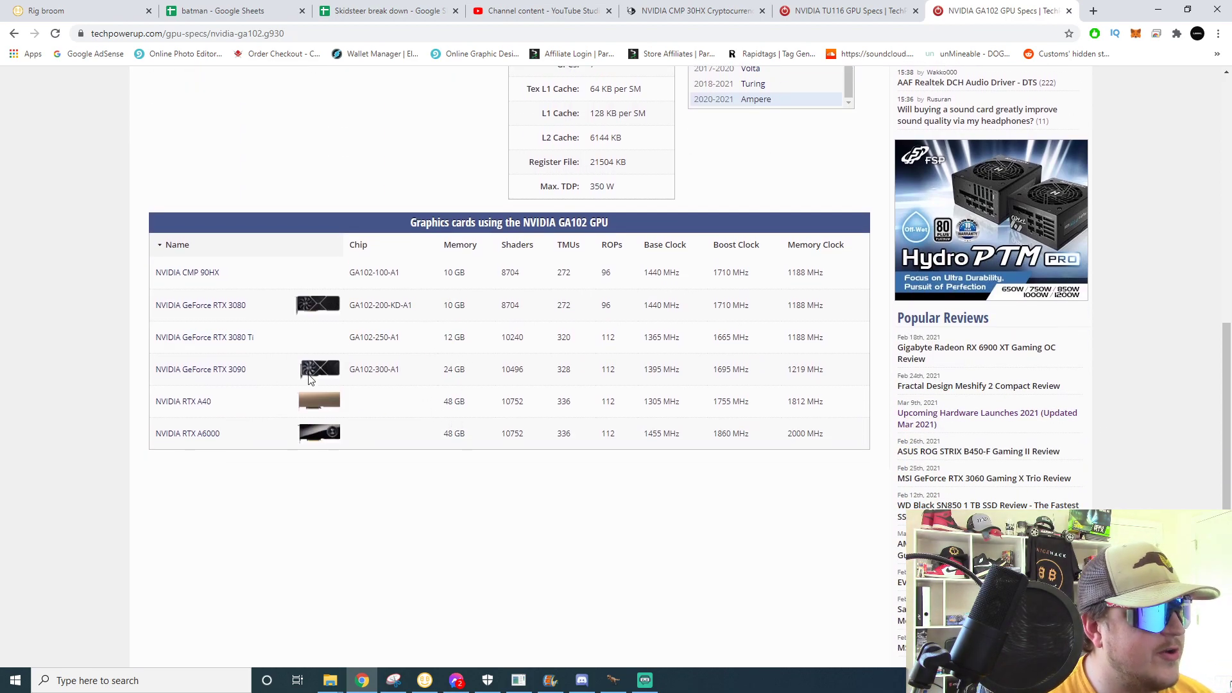
mouse_move(274, 379)
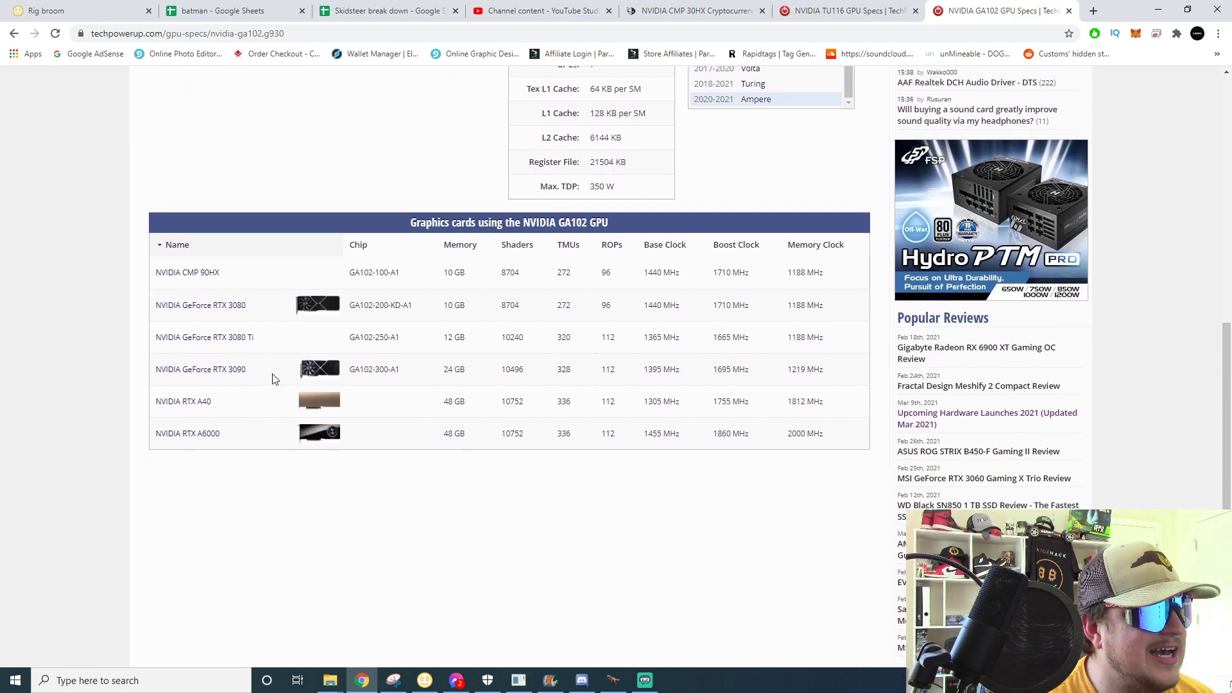
Compare the TU116, wccftech and GA102 pages, ending on the wccftech mining card table.
click(848, 10)
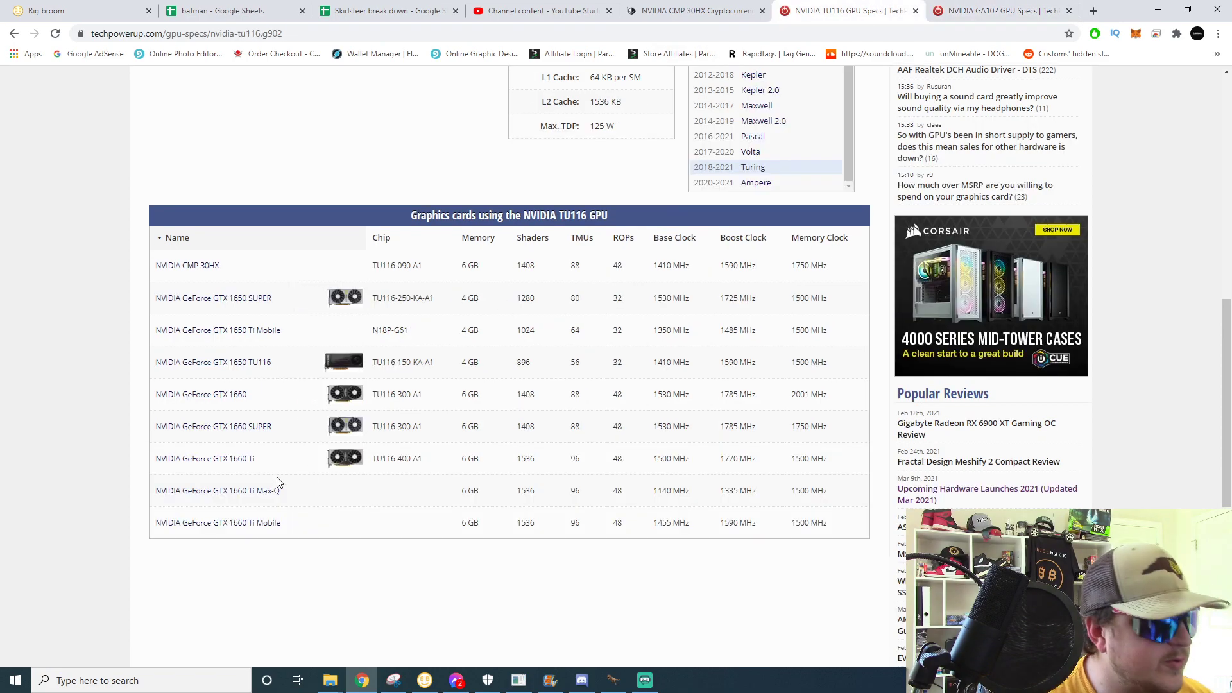
click(694, 10)
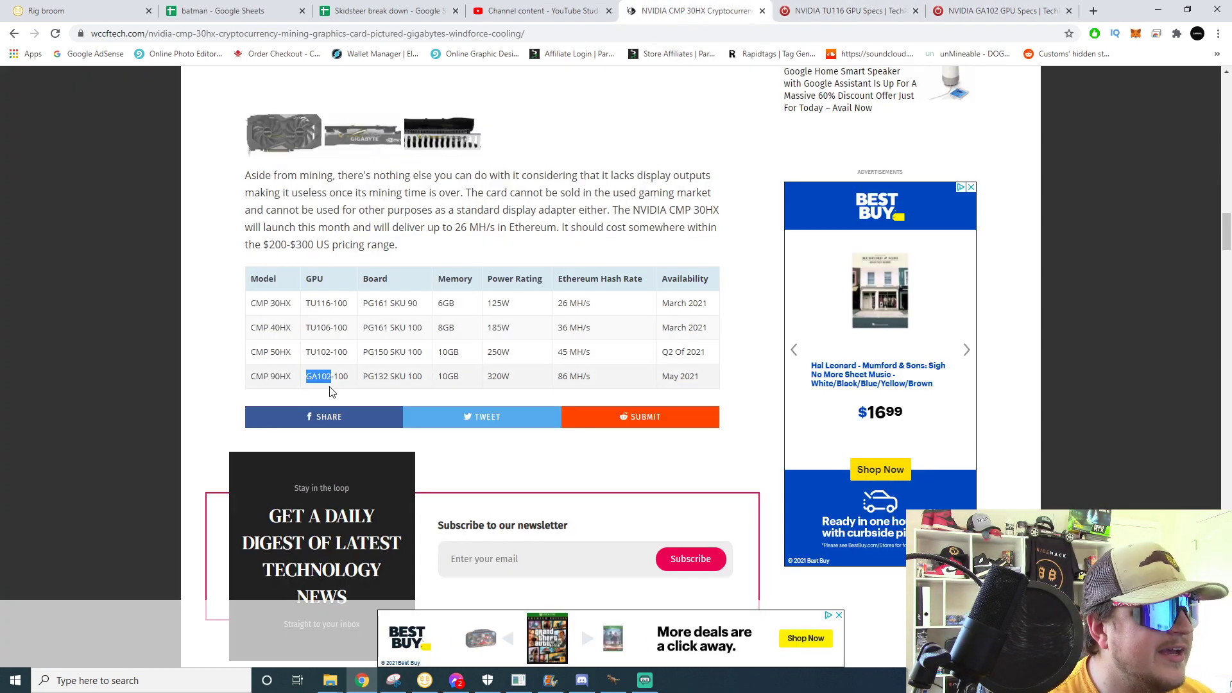
click(997, 11)
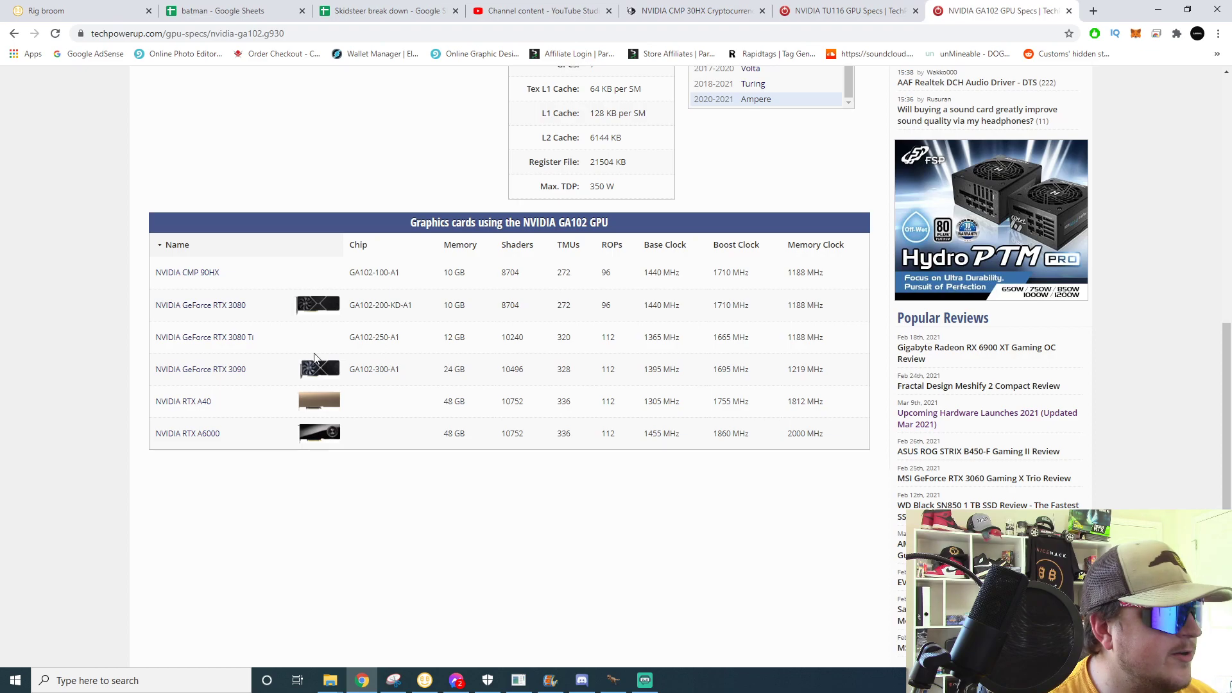
mouse_move(409, 366)
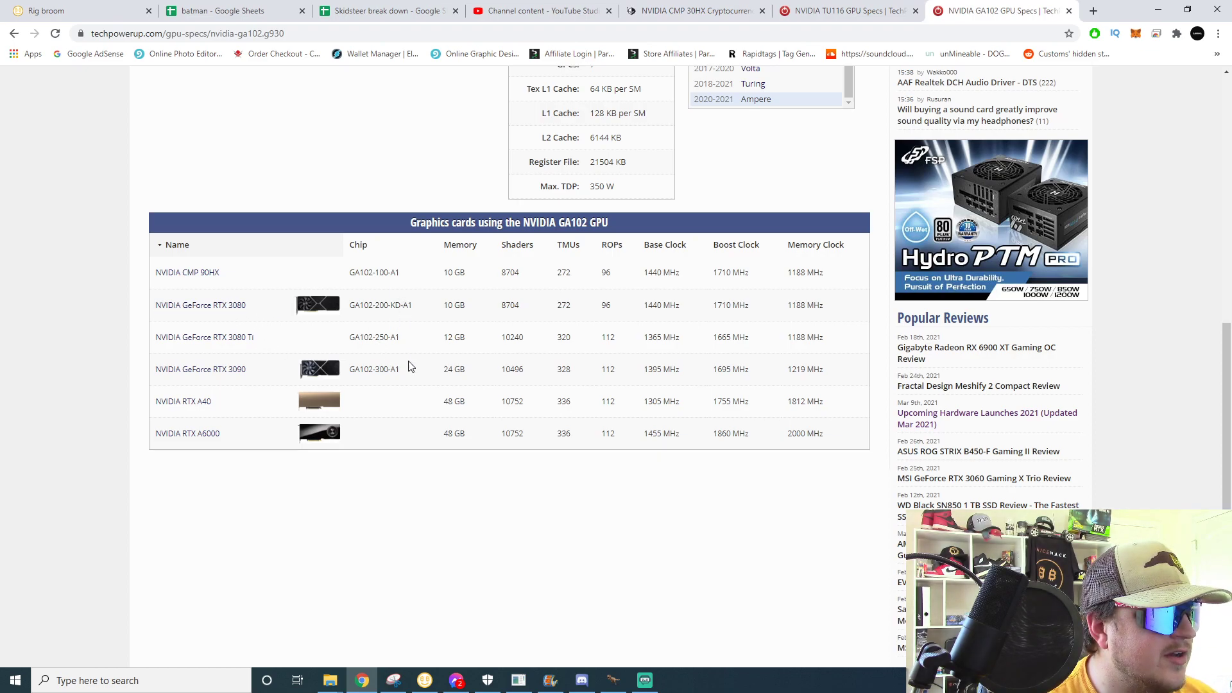
mouse_move(378, 350)
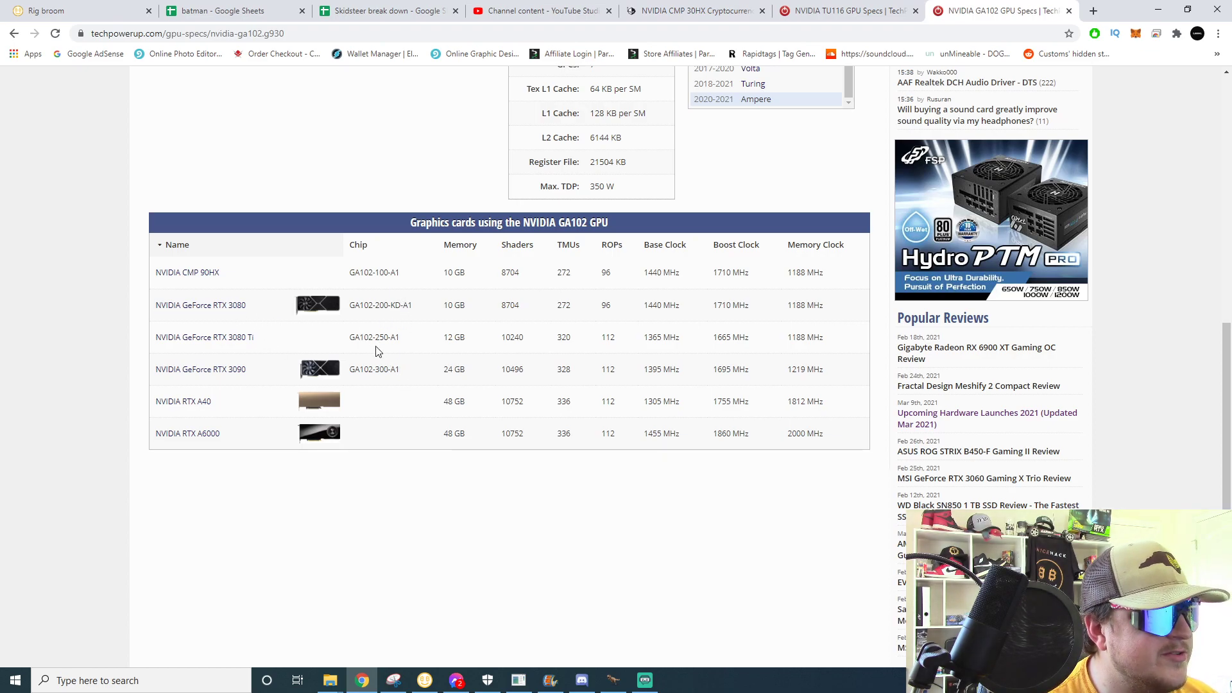
mouse_move(361, 301)
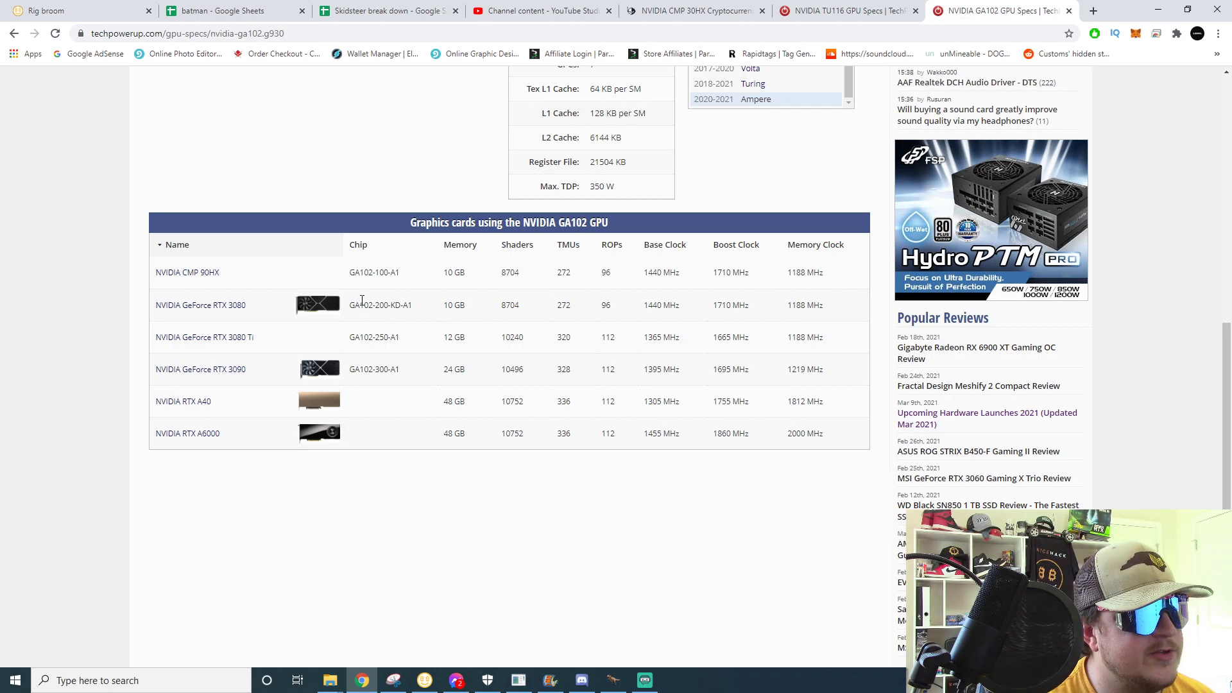
mouse_move(391, 354)
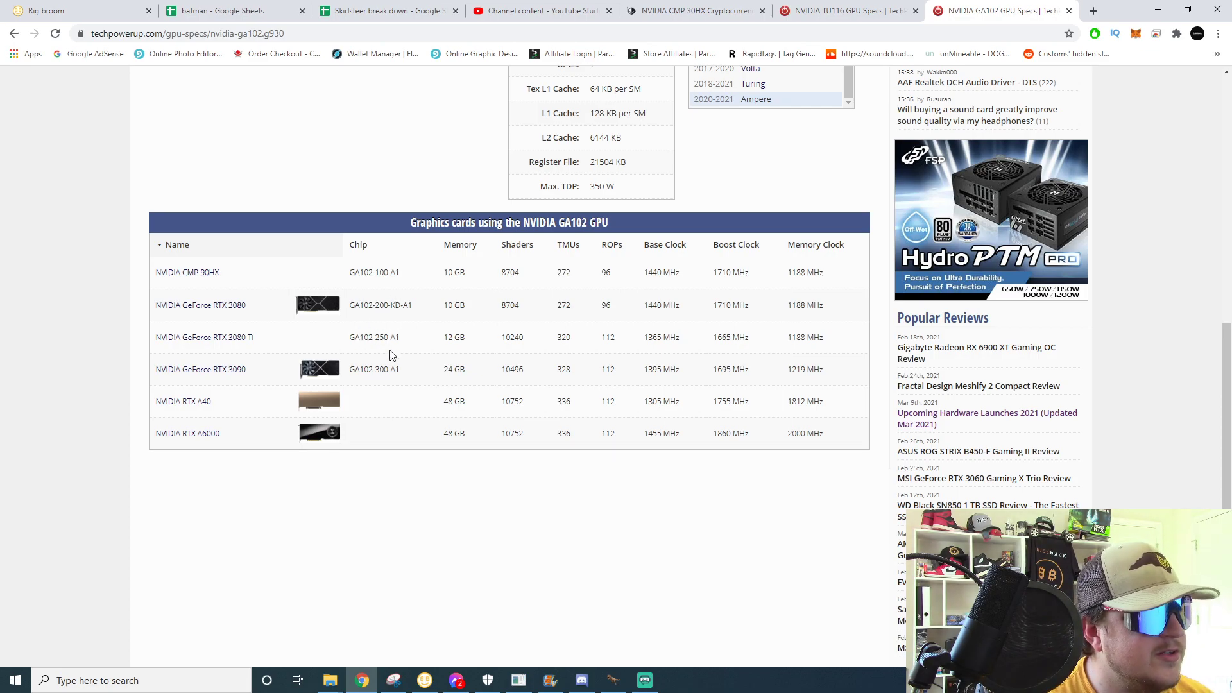
mouse_move(750, 199)
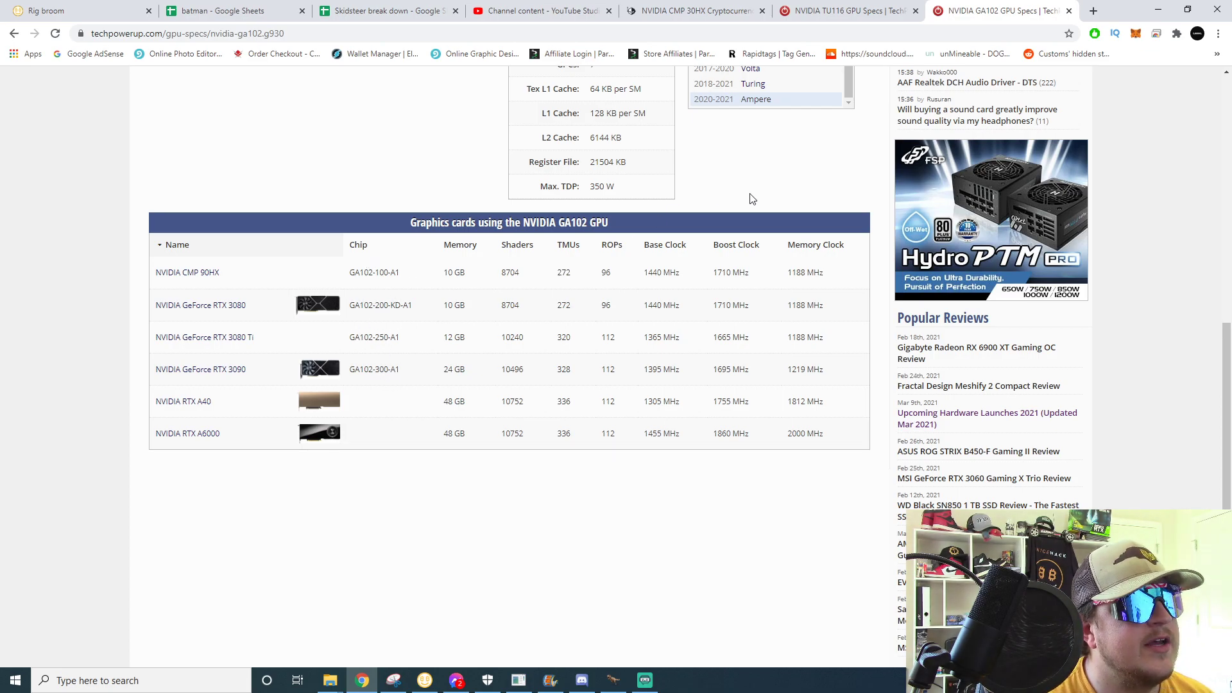
mouse_move(513, 300)
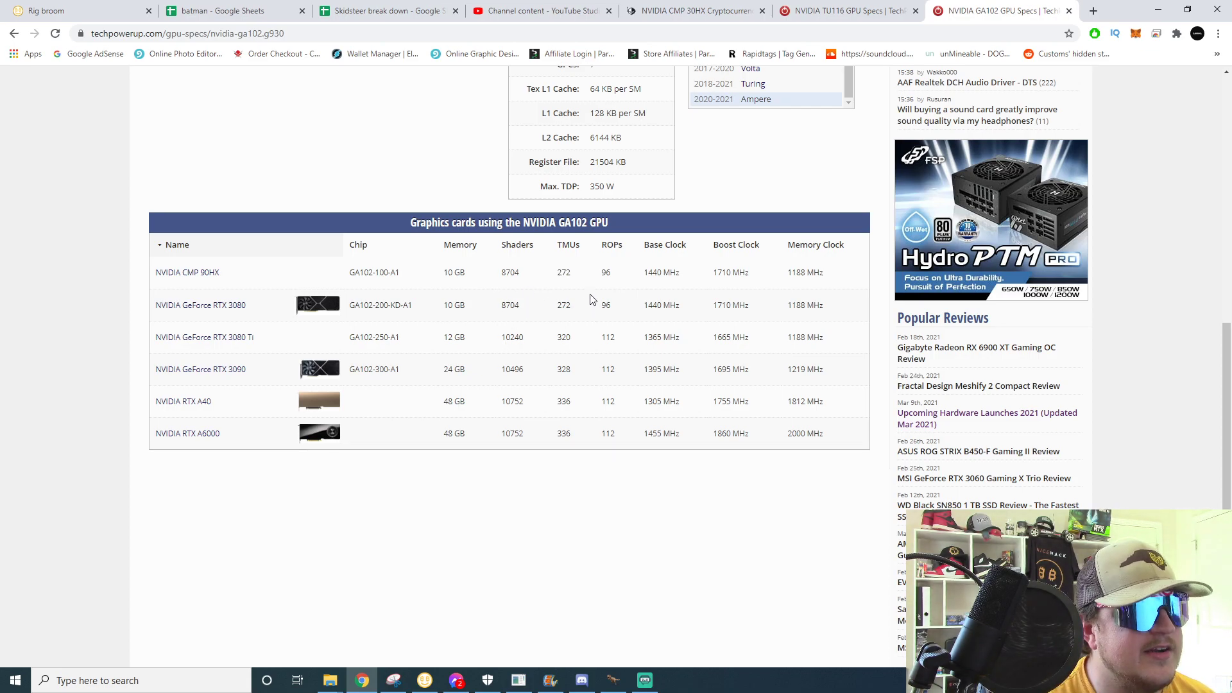
mouse_move(256, 306)
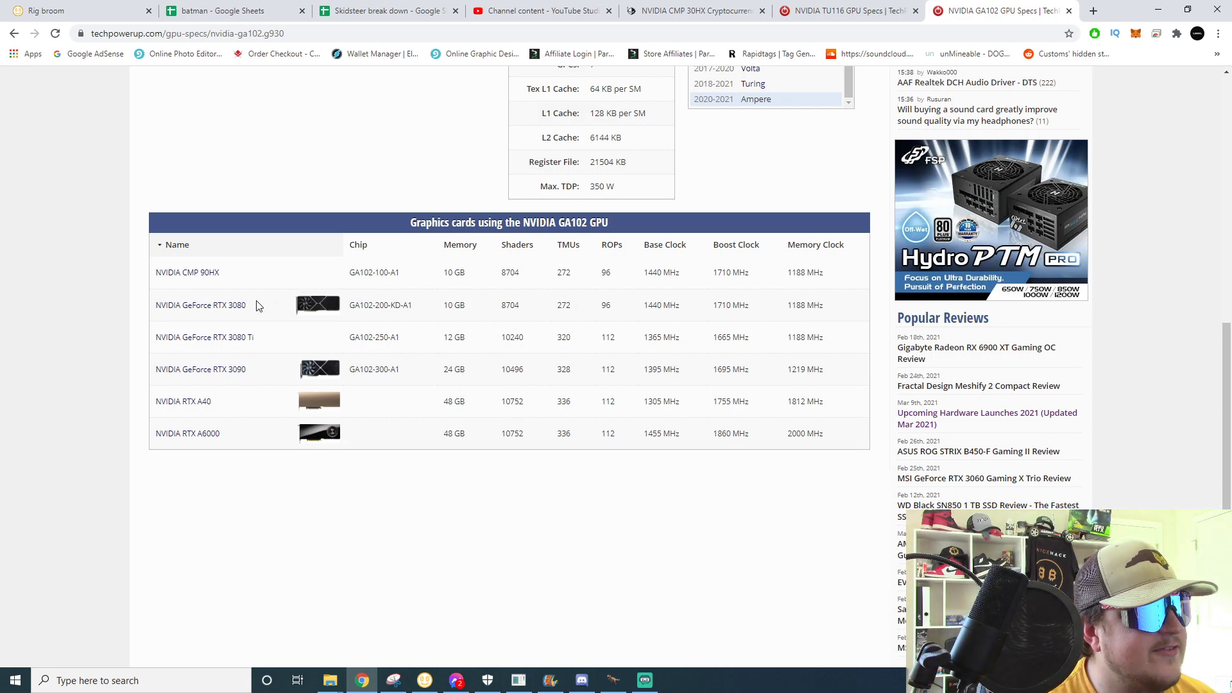
mouse_move(848, 10)
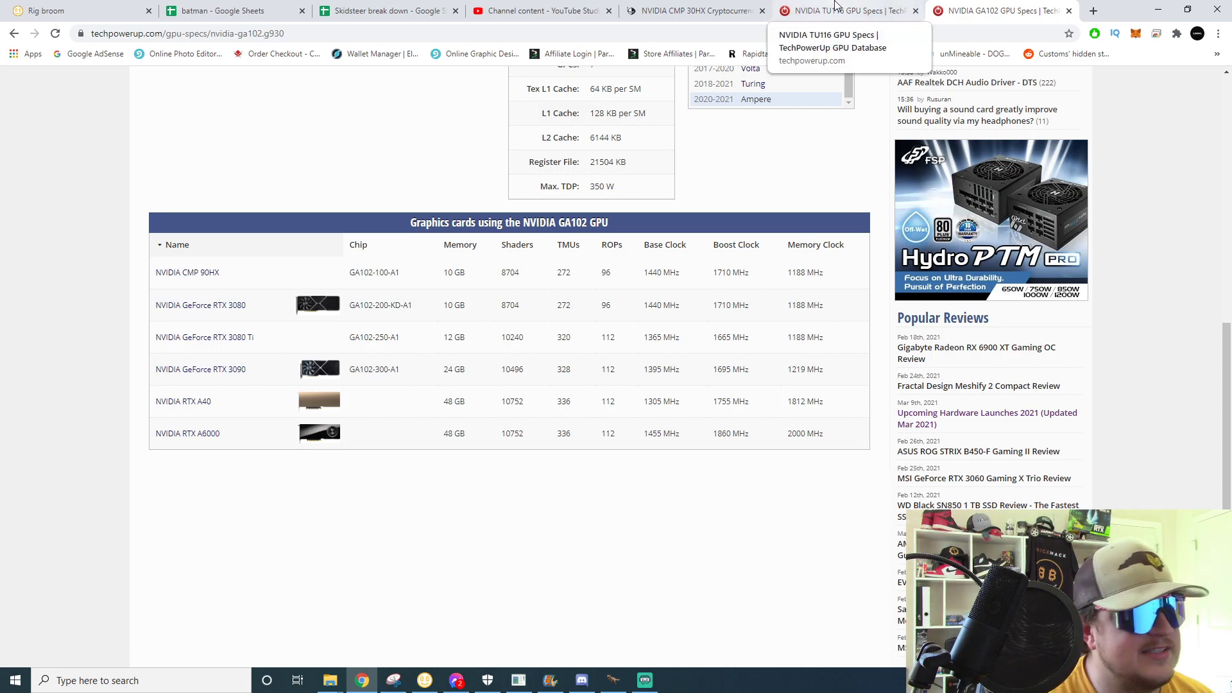
click(840, 10)
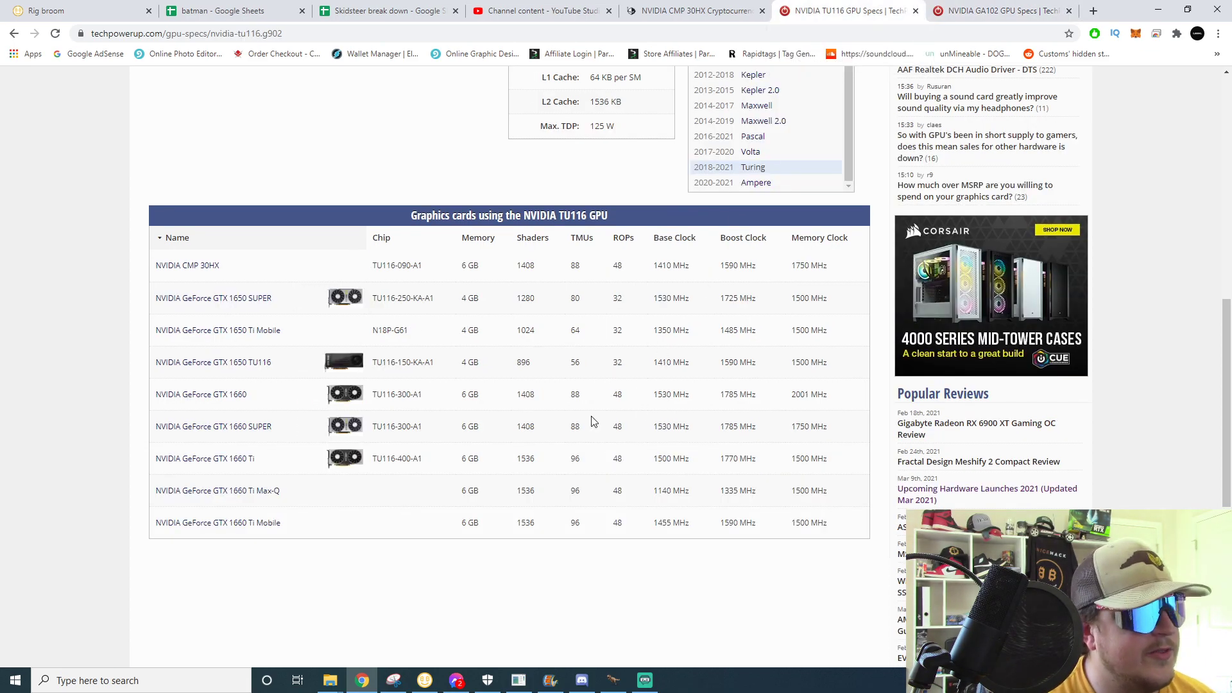
click(694, 10)
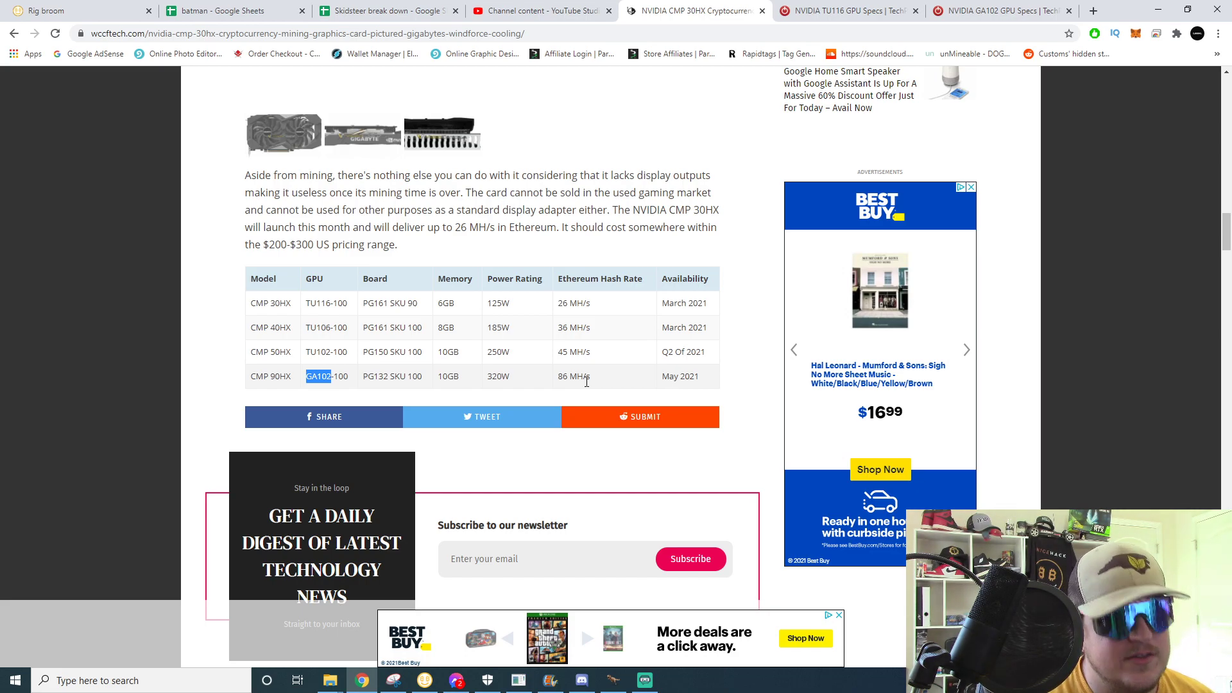
mouse_move(574, 382)
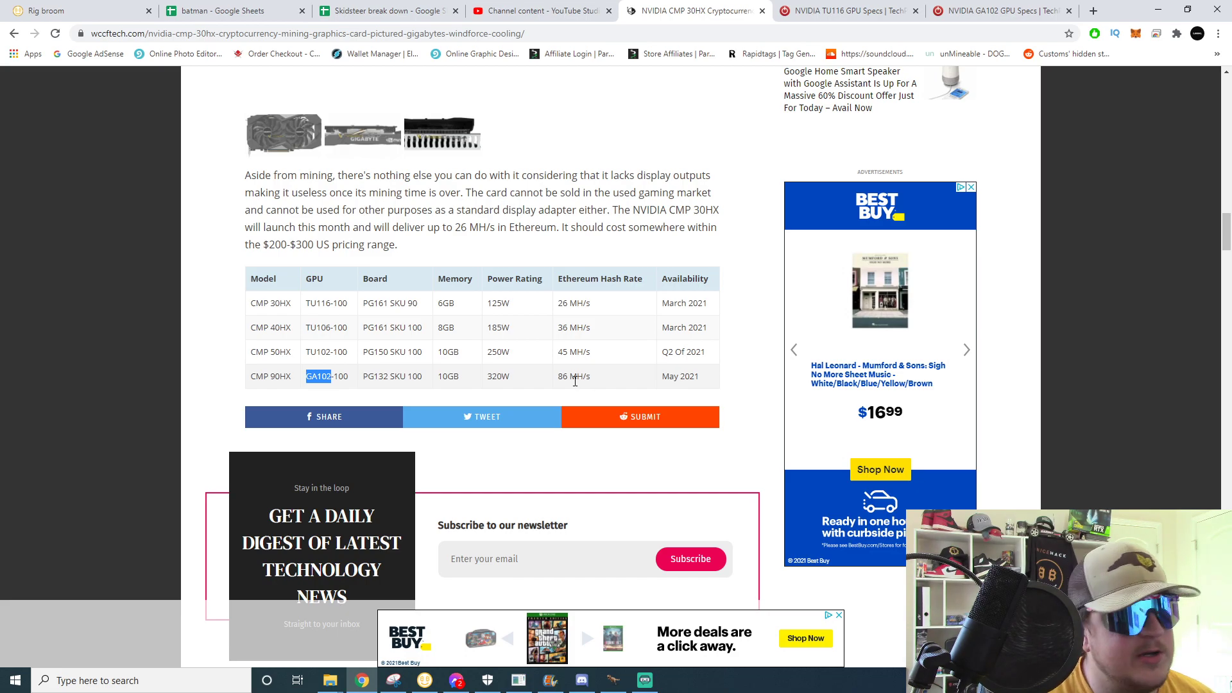
double_click(497, 376)
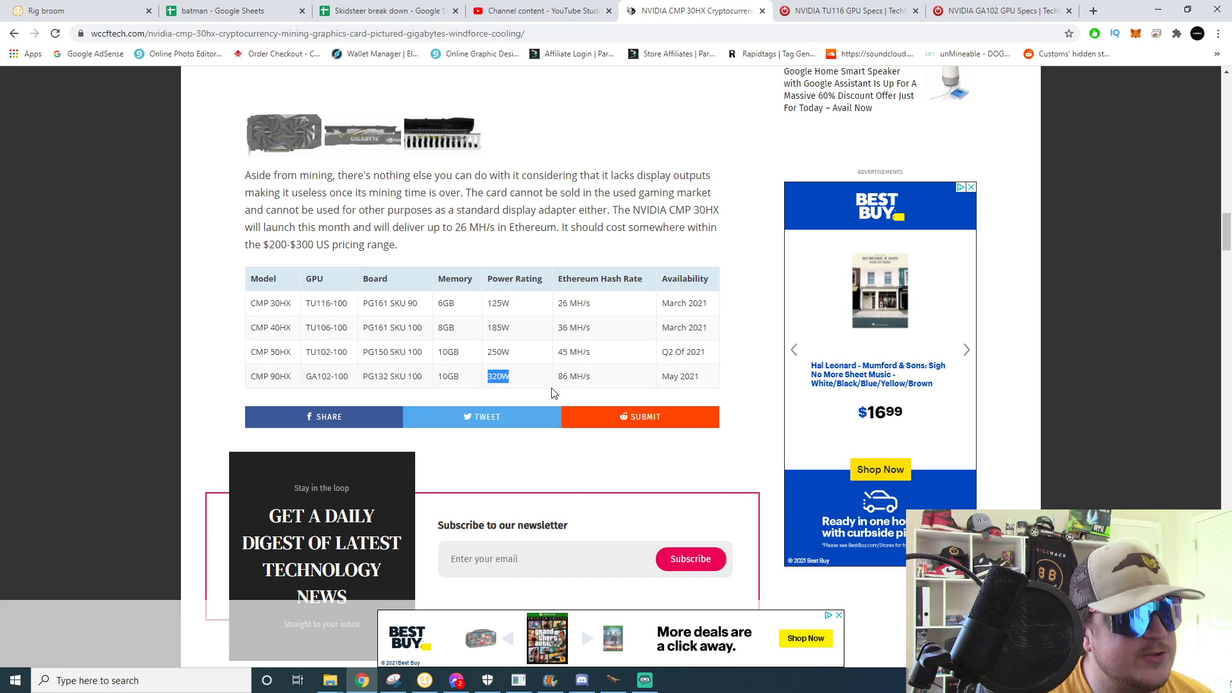
mouse_move(575, 342)
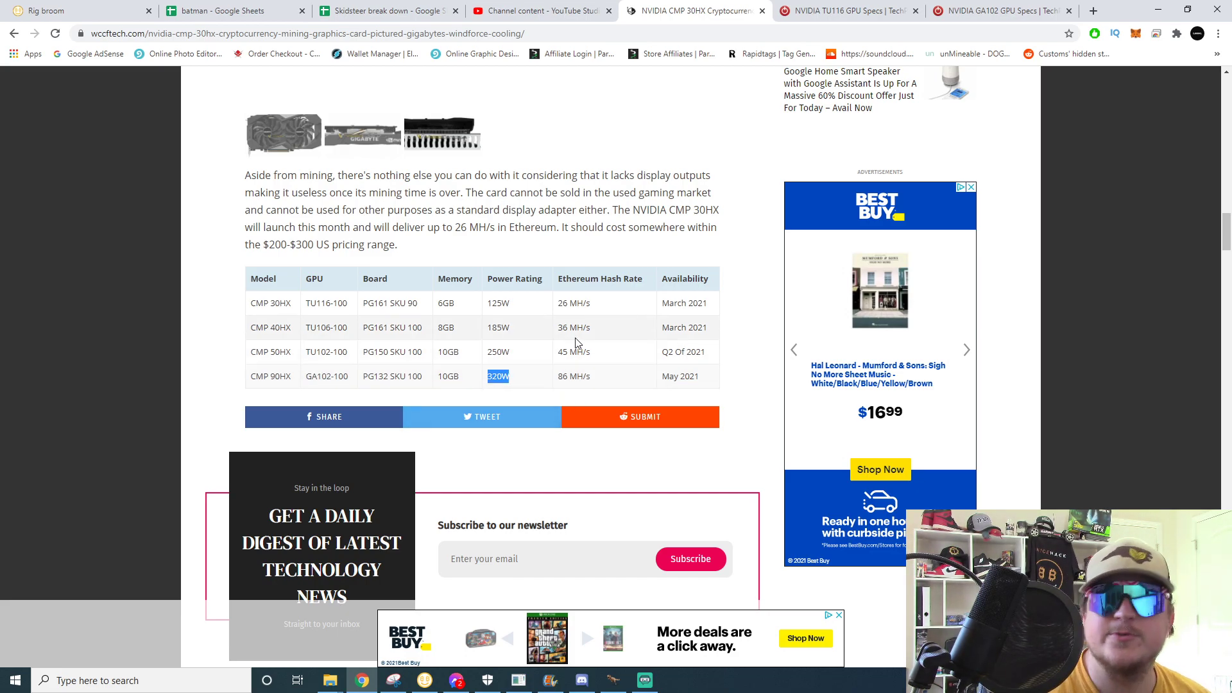
mouse_move(585, 375)
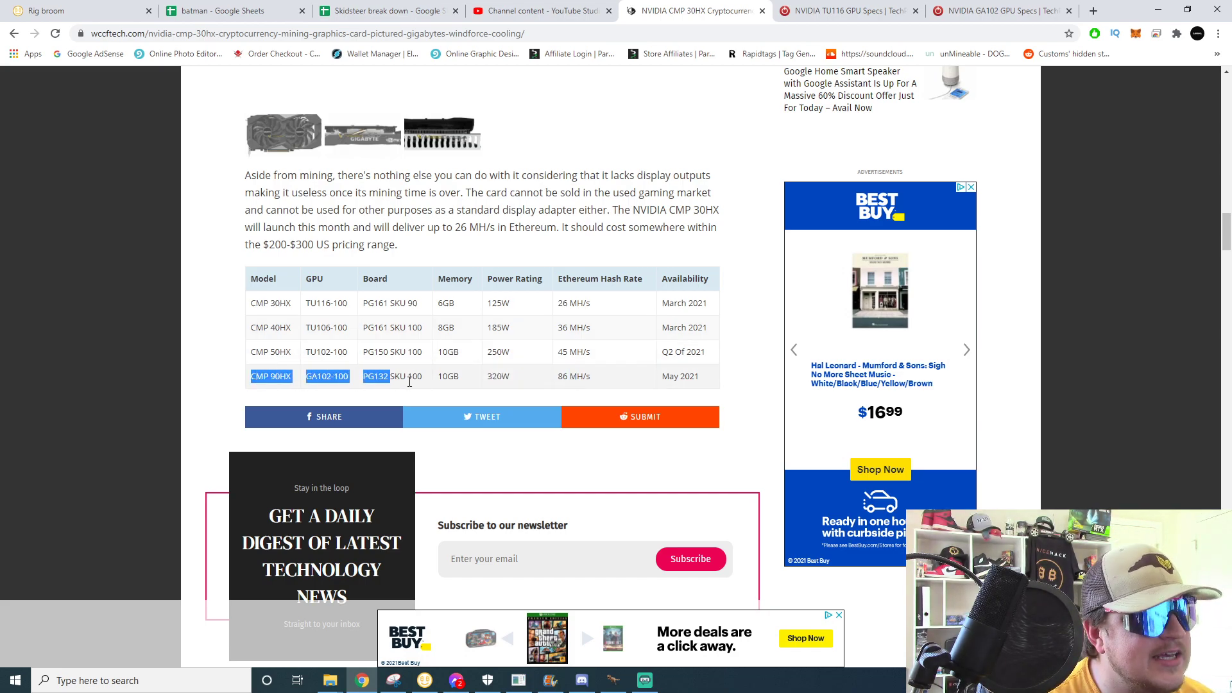
click(713, 382)
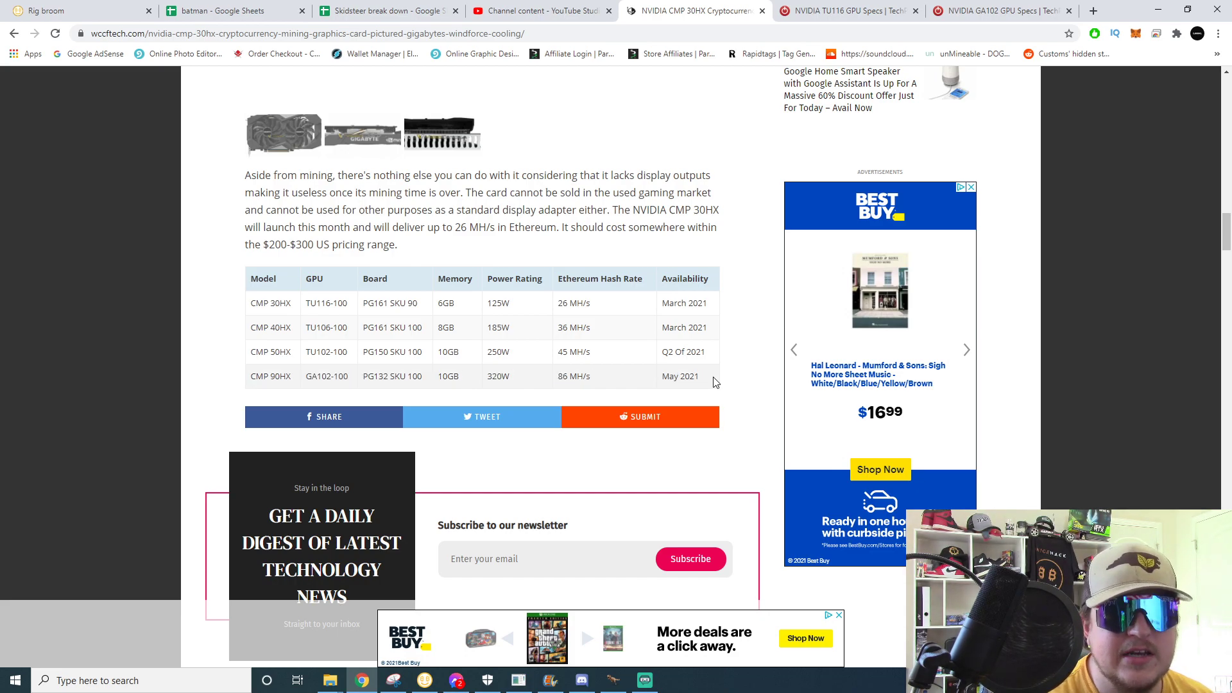
mouse_move(798, 464)
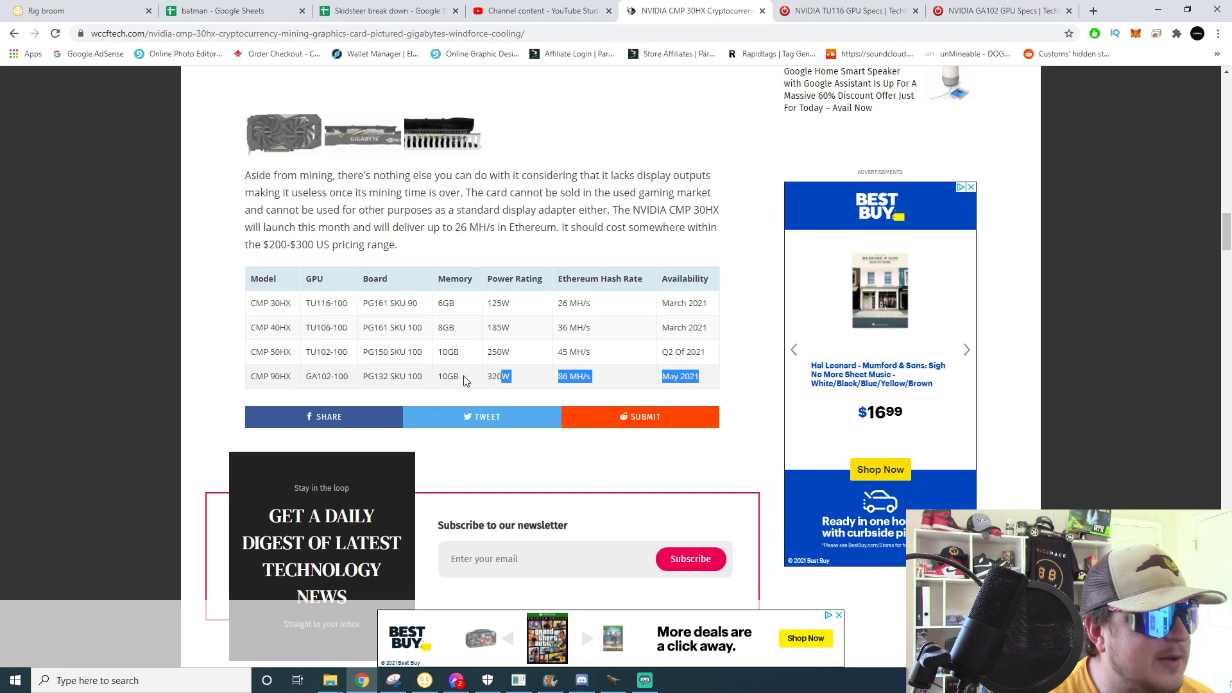
click(377, 352)
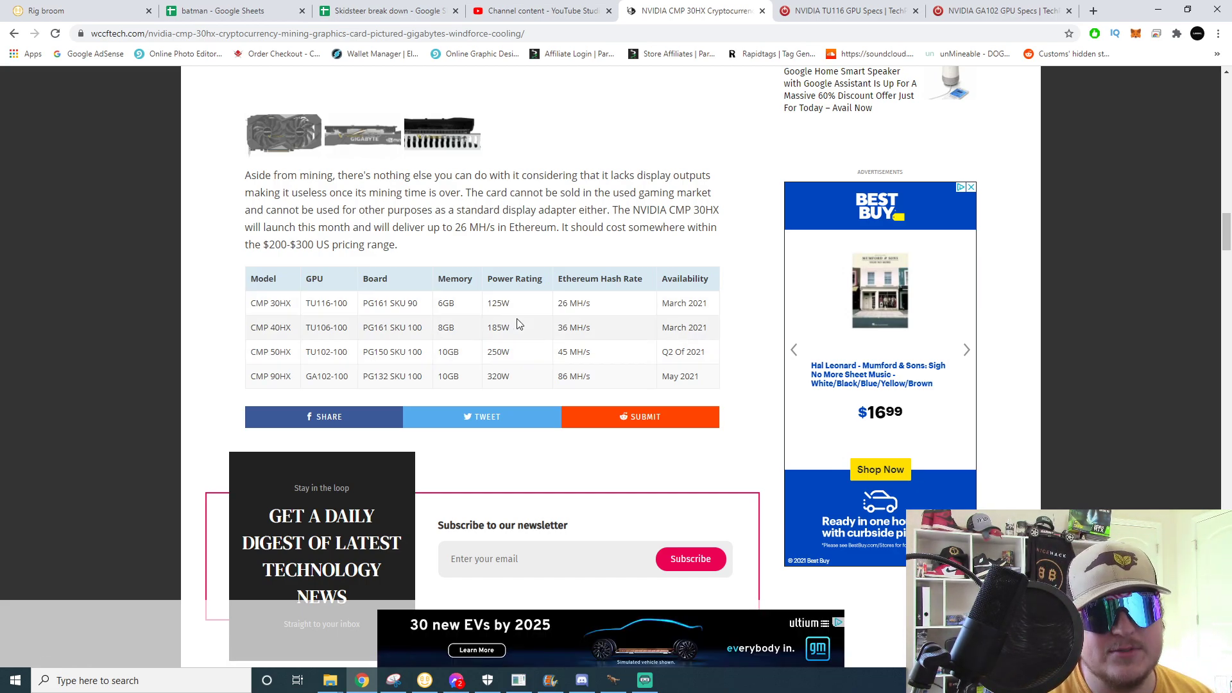
mouse_move(724, 385)
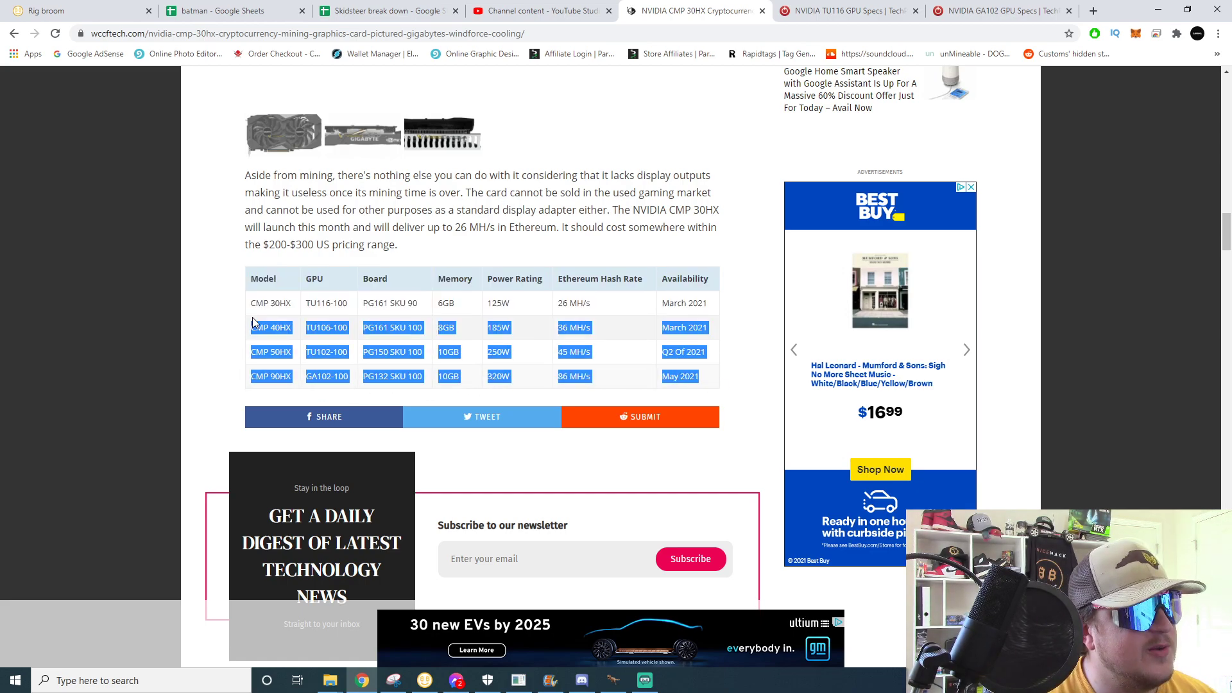
click(296, 311)
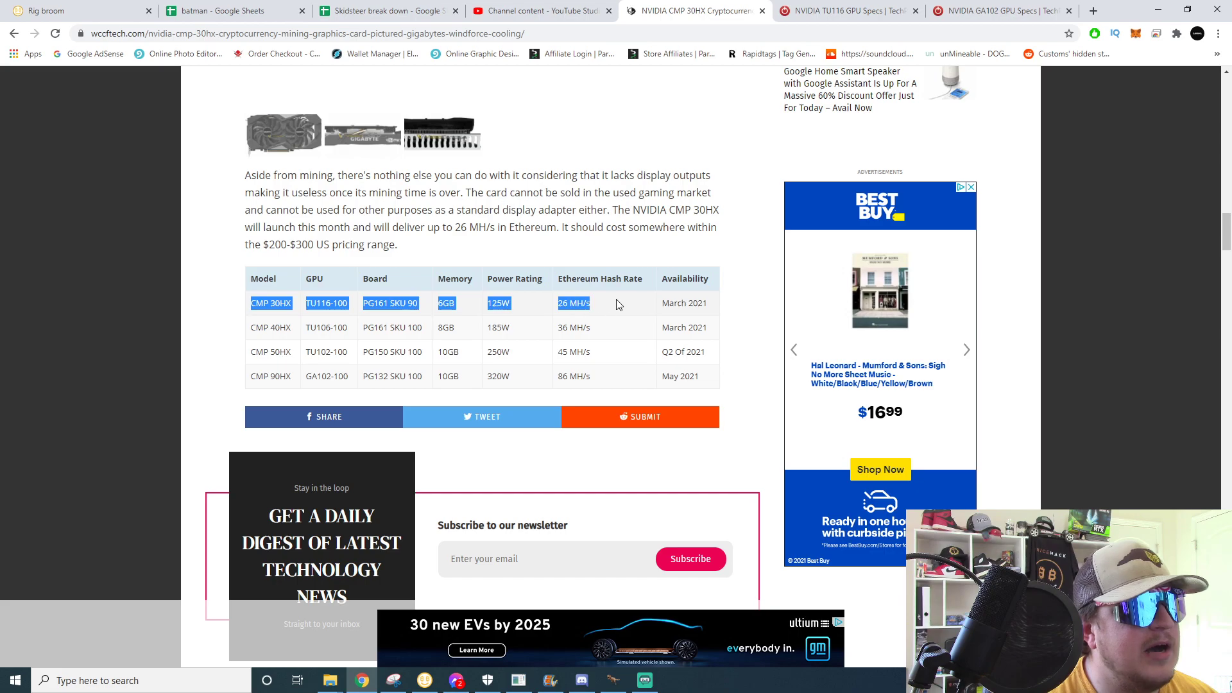
click(431, 307)
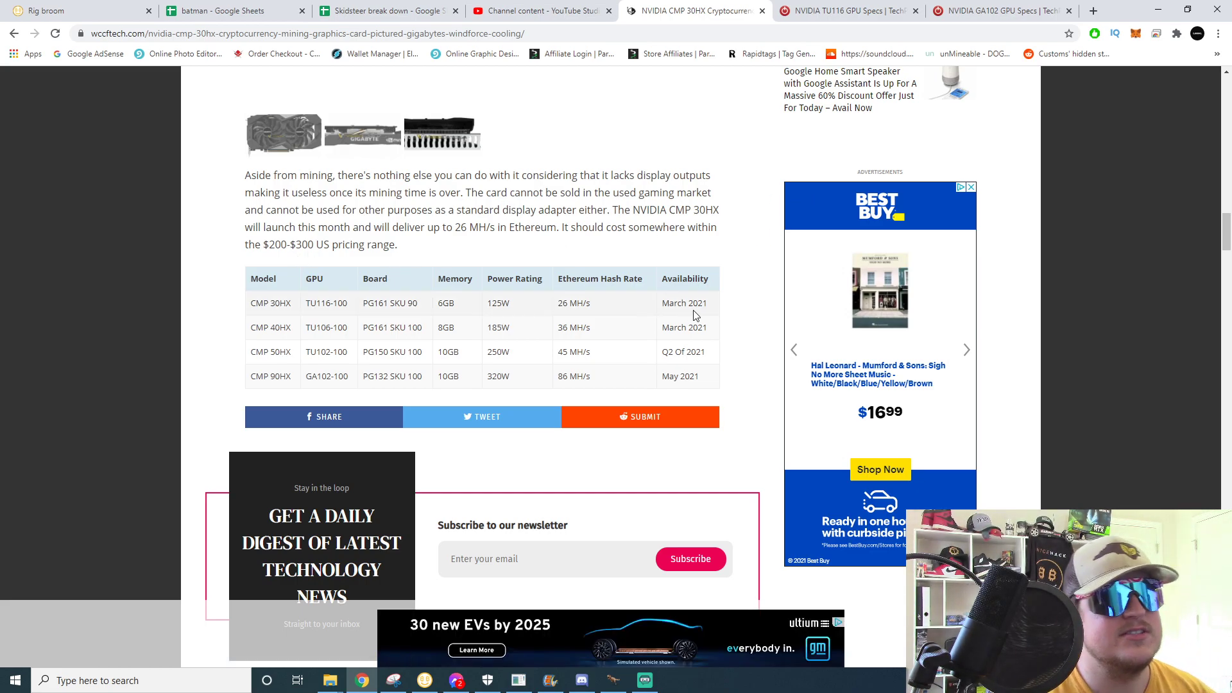
mouse_move(689, 340)
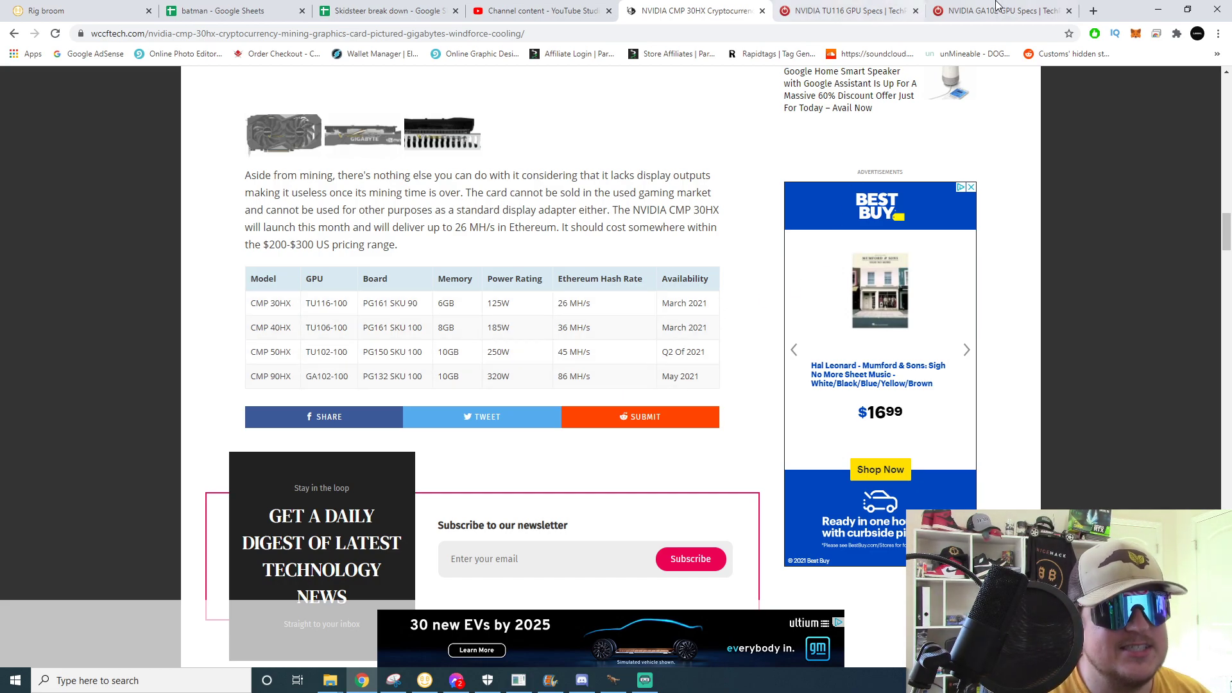
mouse_move(1092, 10)
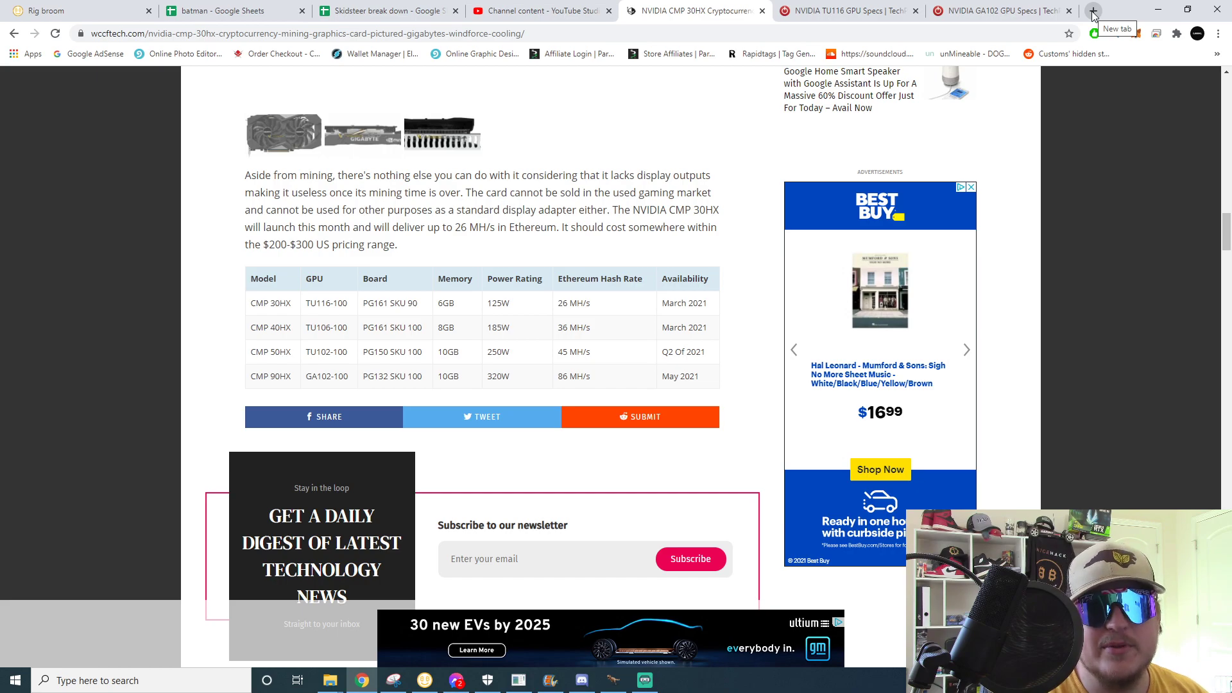
Search eBay for p106-100, browse the nine listings ($439–$568), then return to TechPowerUp's TU116 card list.
click(997, 10)
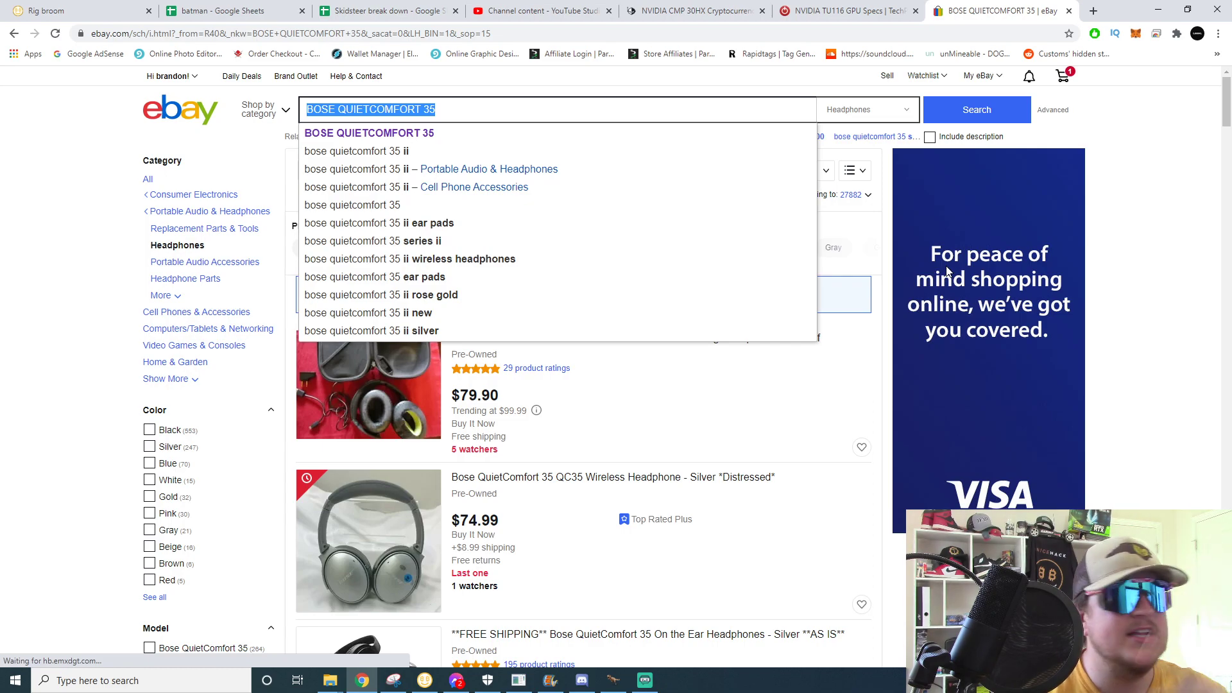
text(p1)
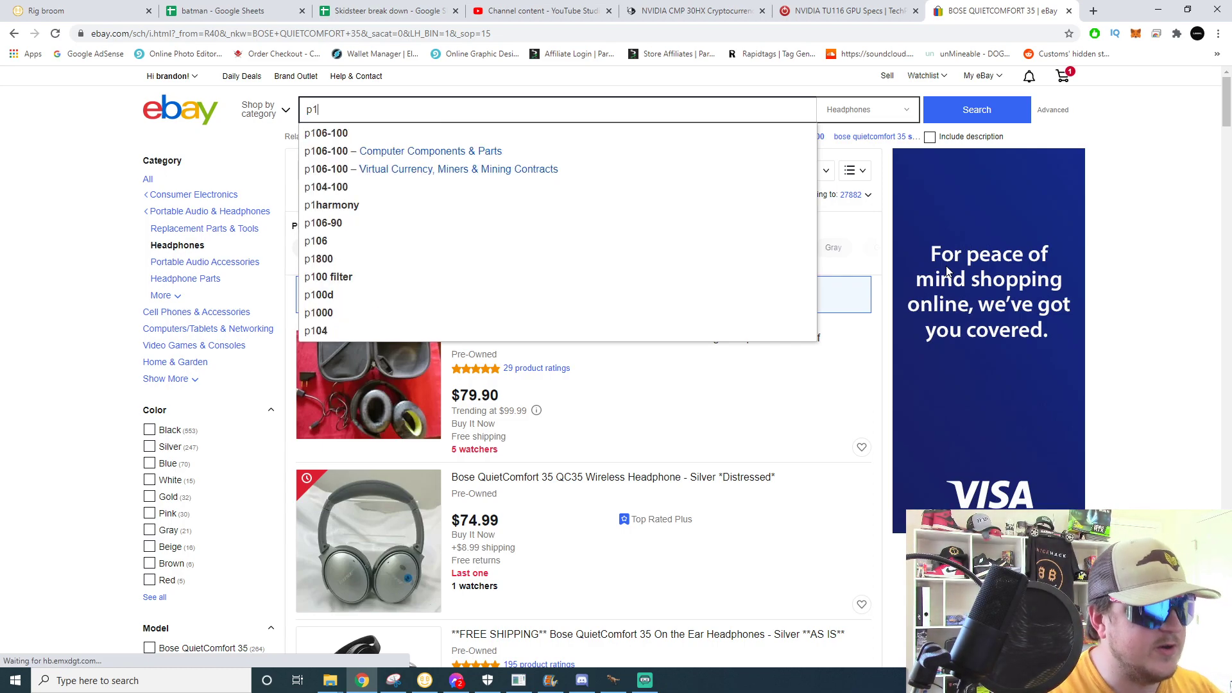
click(325, 133)
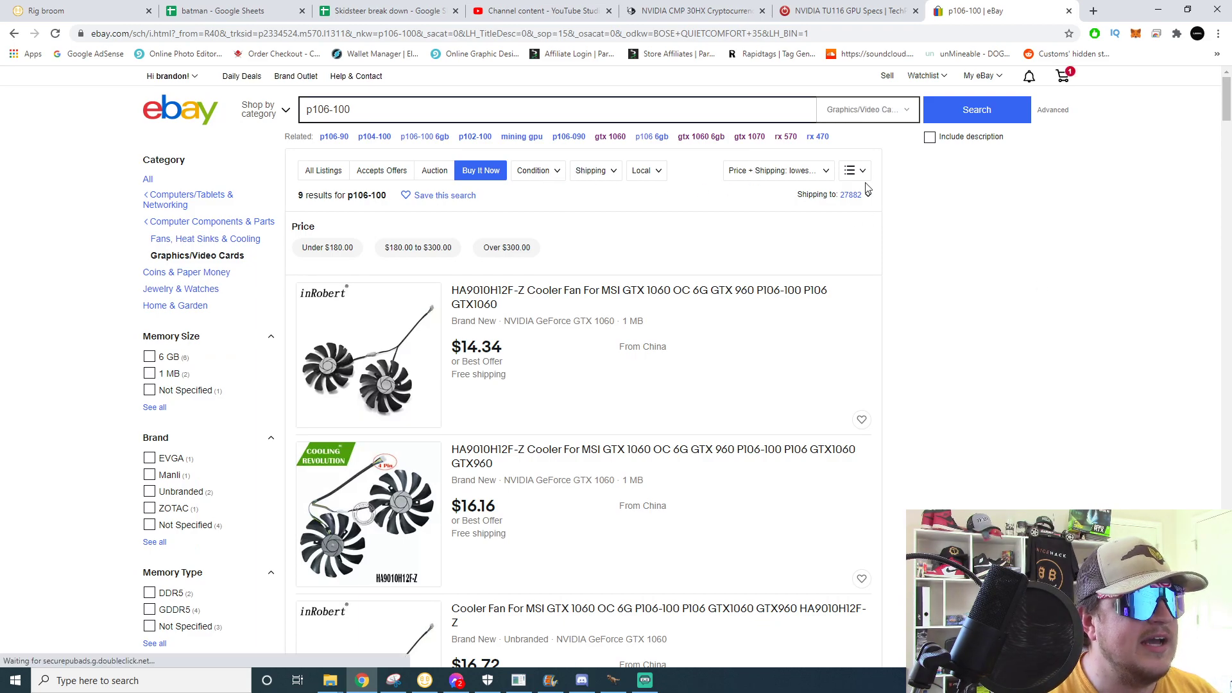
scroll(down, 3)
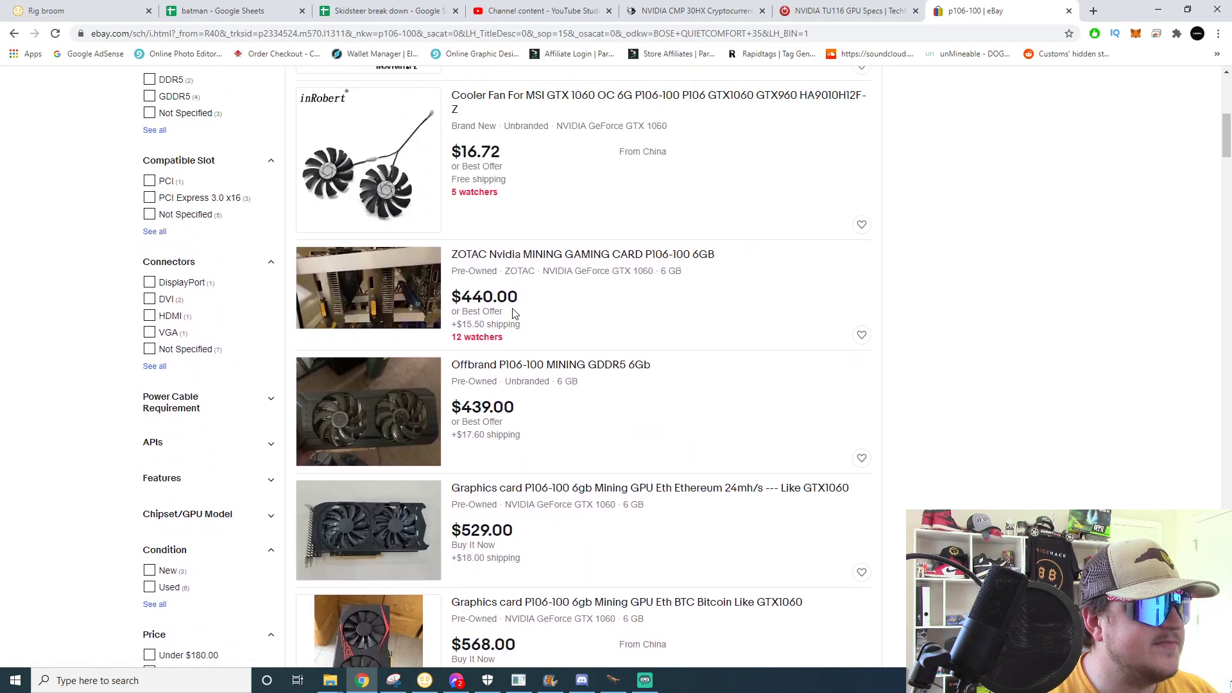
scroll(down, 3)
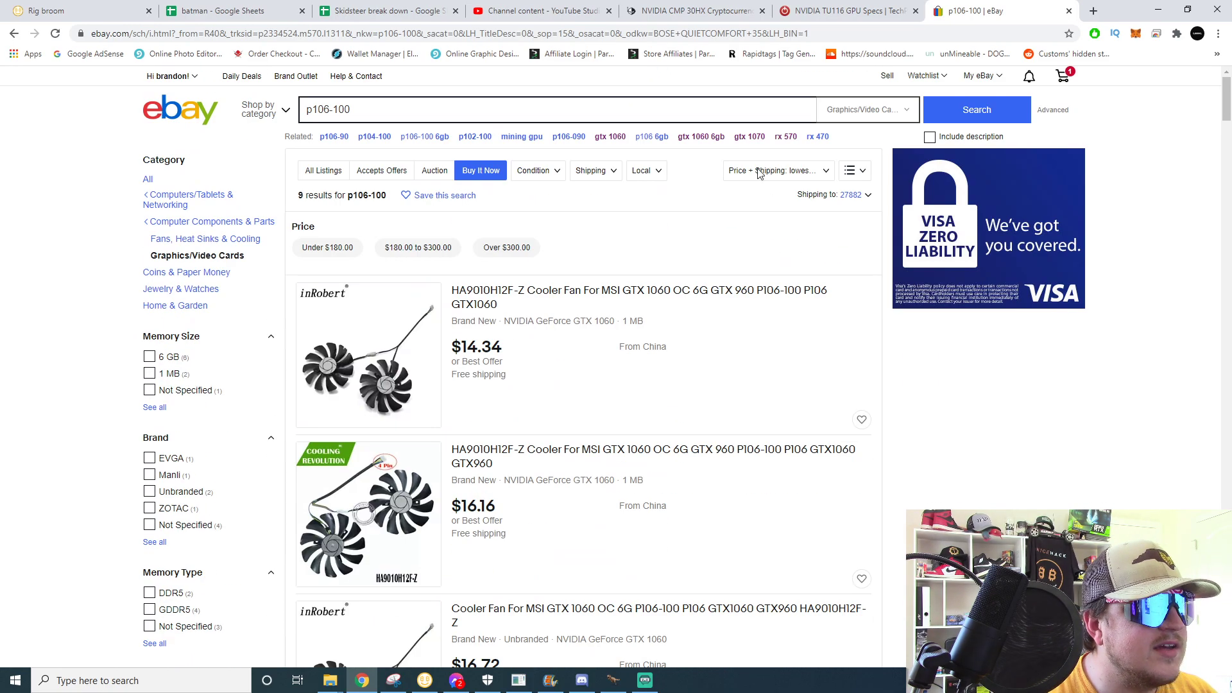
scroll(down, 3)
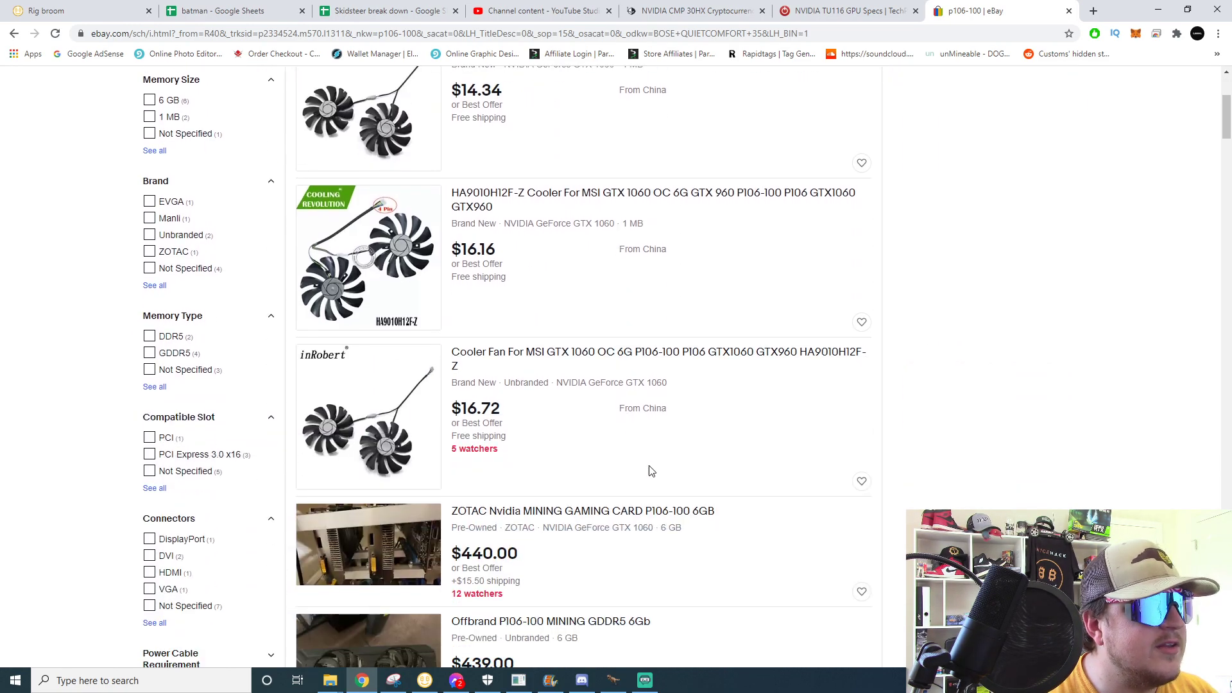
scroll(up, 3)
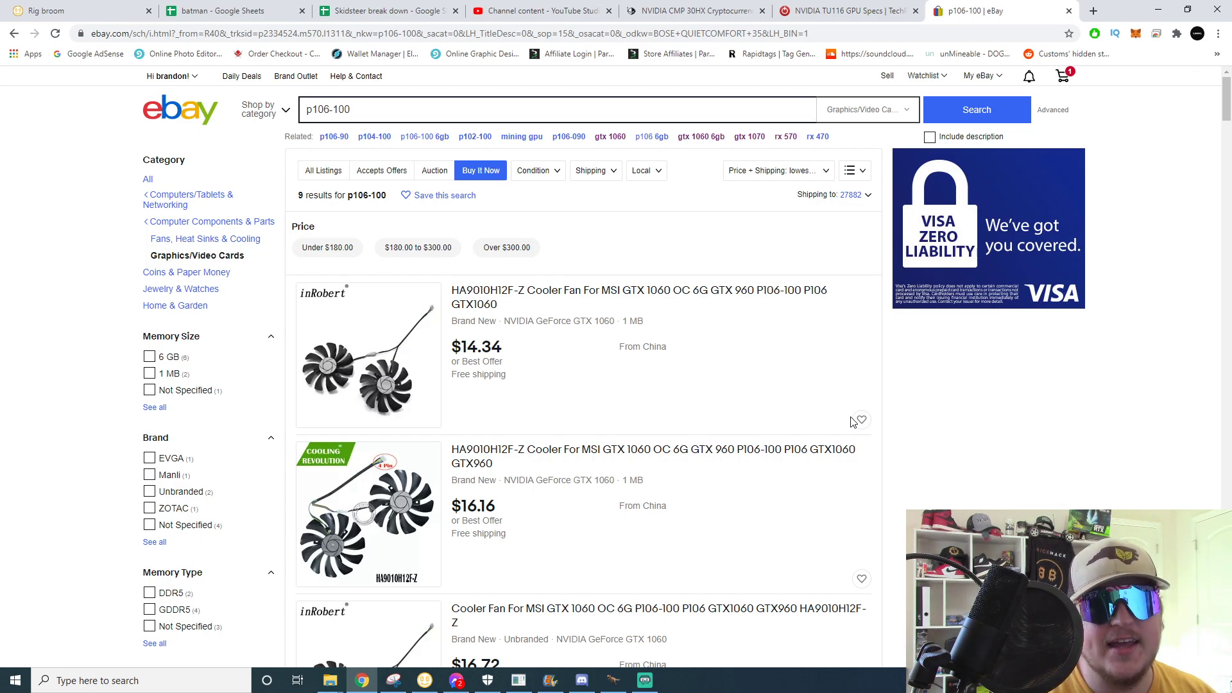
click(844, 11)
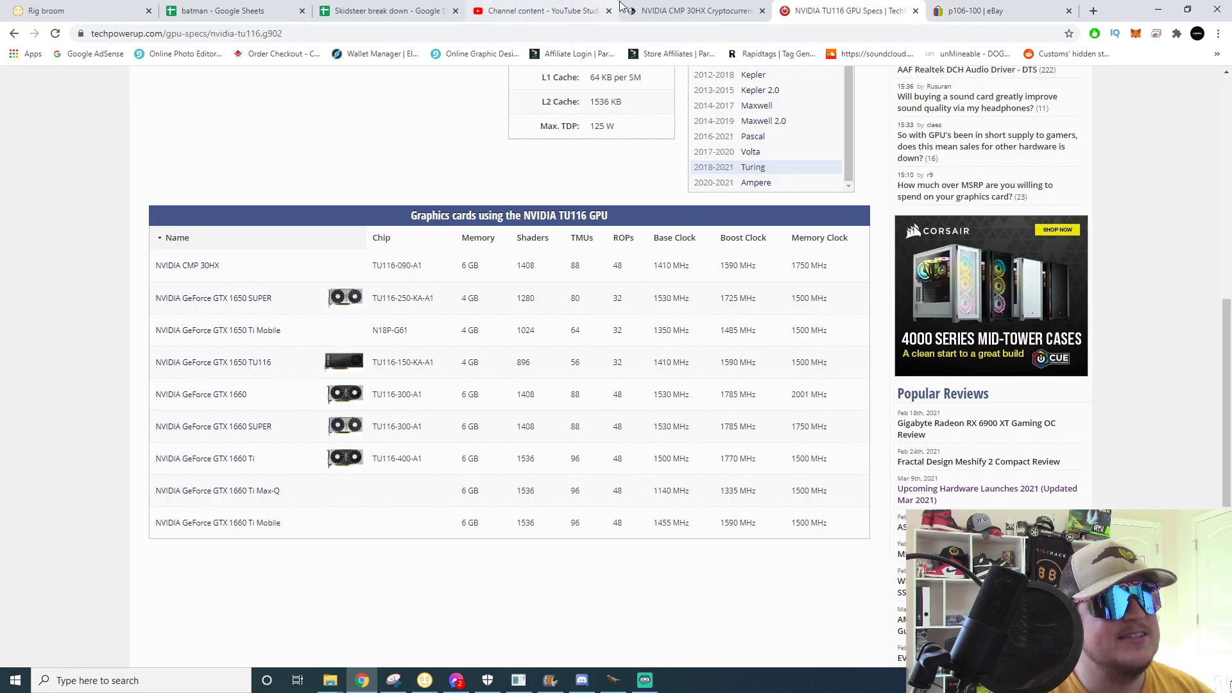
Return to the wccftech CMP 30HX article's mining card table with hash rates and availability.
click(691, 10)
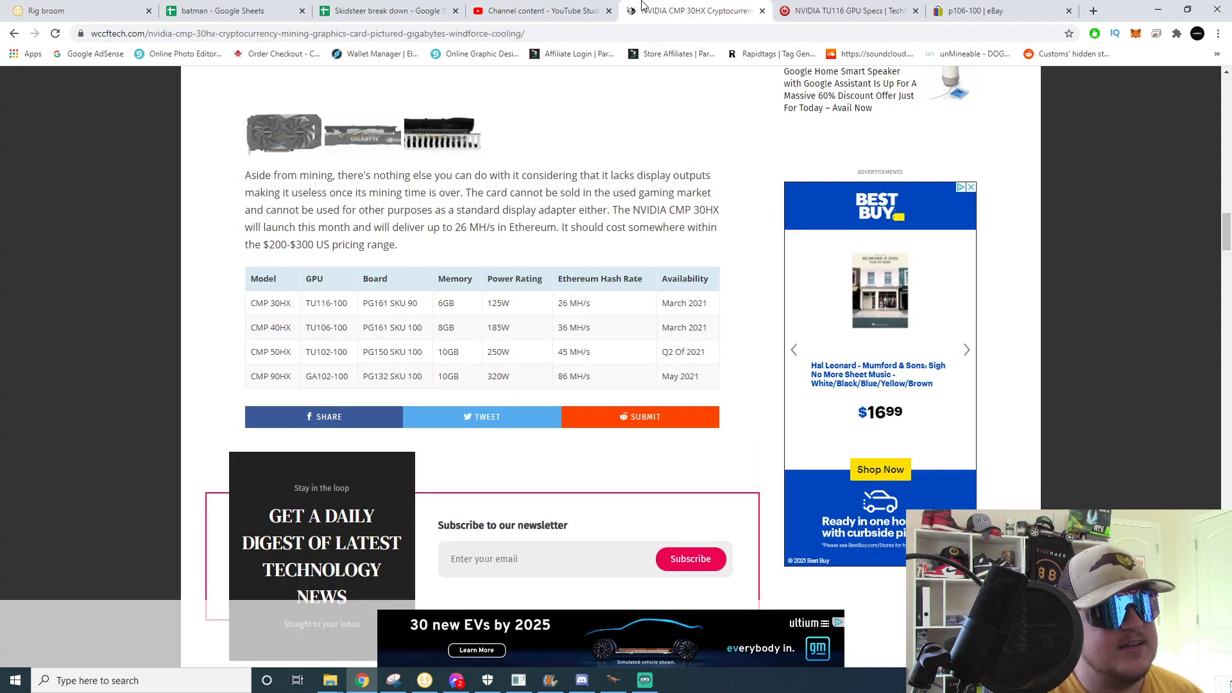
mouse_move(668, 24)
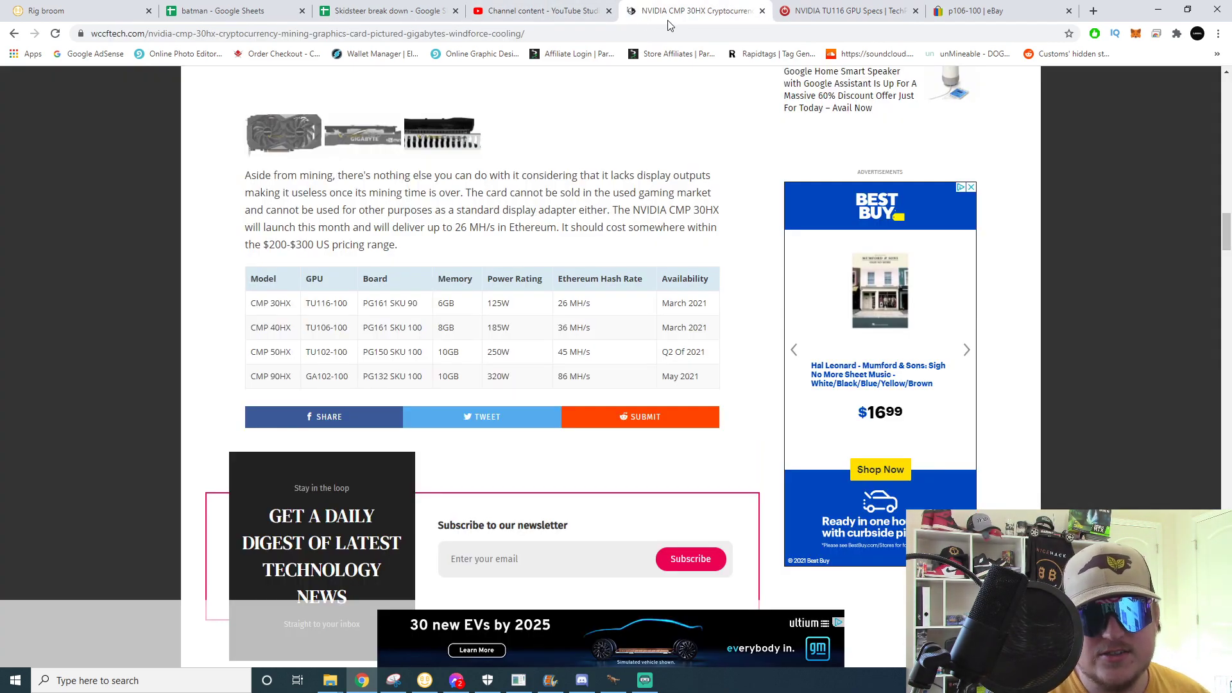
mouse_move(694, 10)
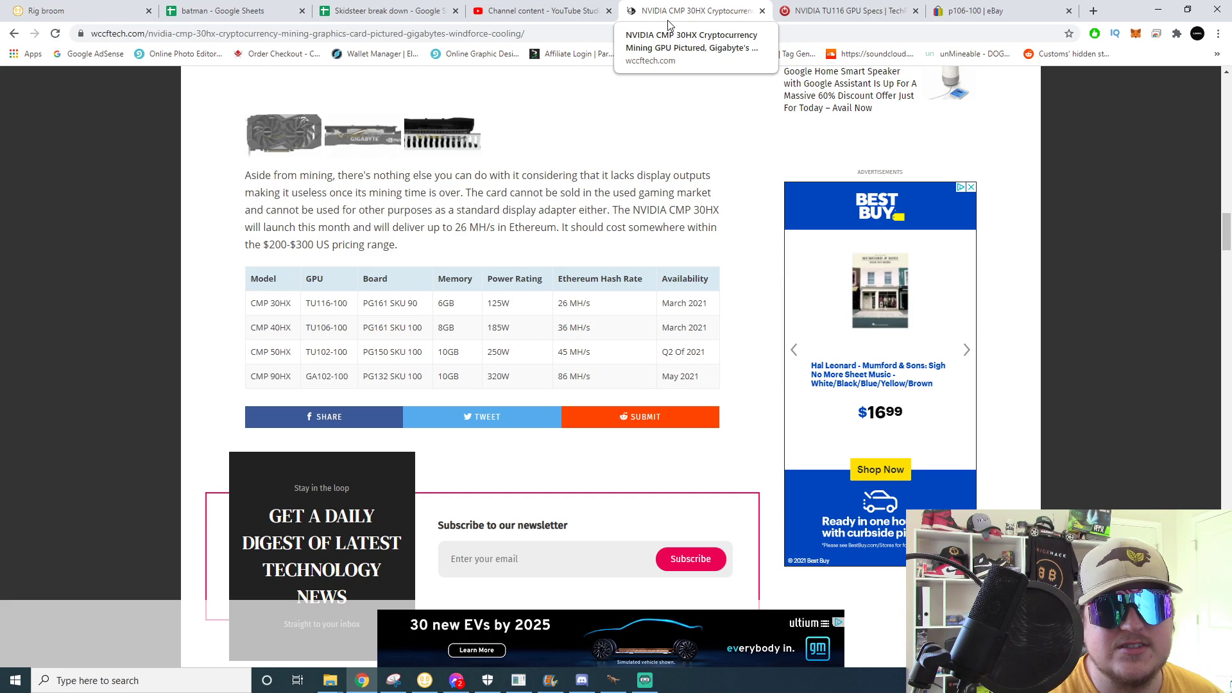
mouse_move(848, 10)
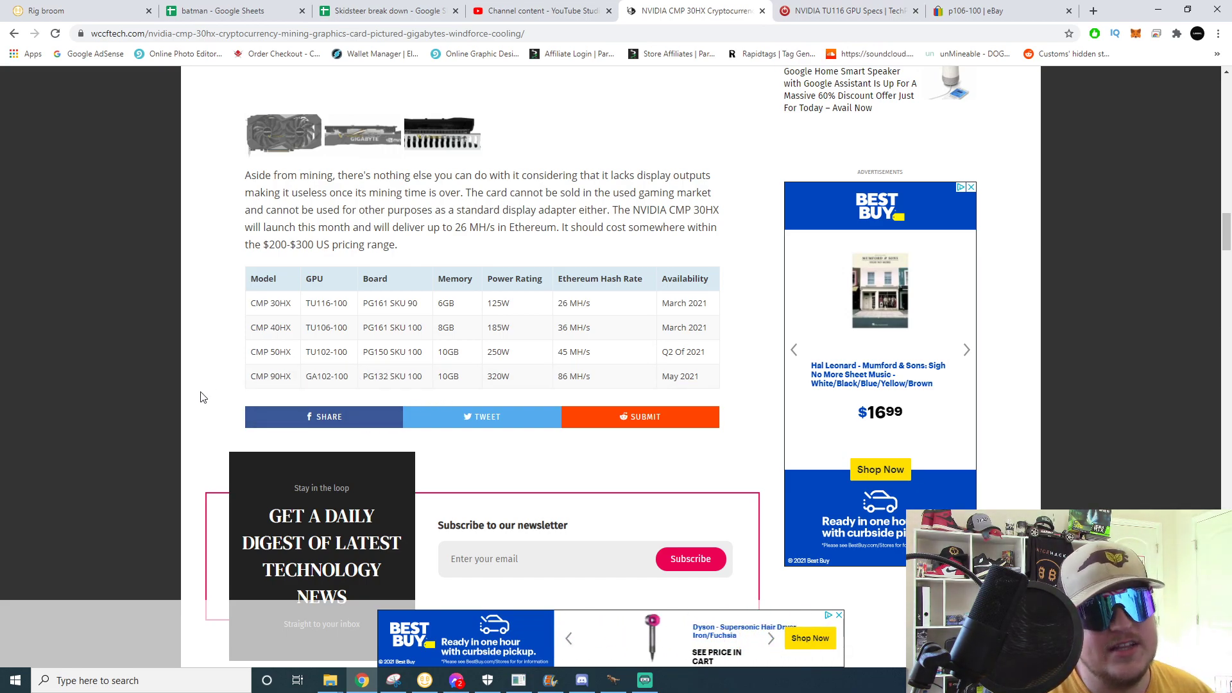
mouse_move(238, 307)
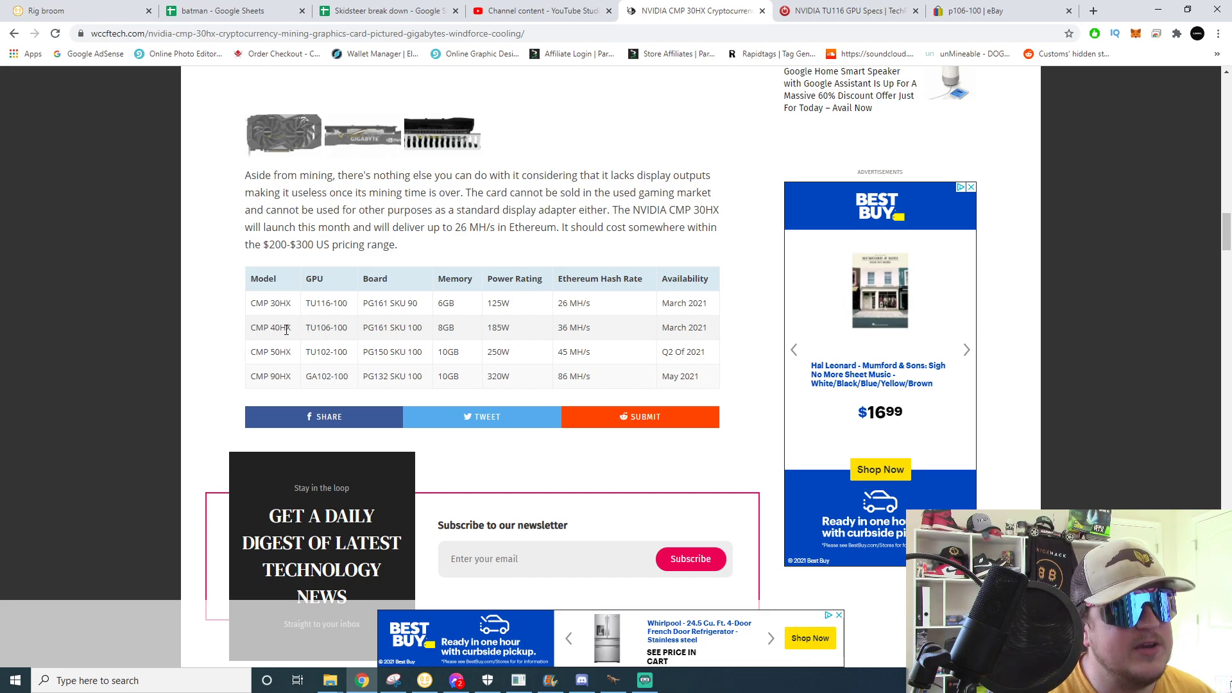
mouse_move(285, 339)
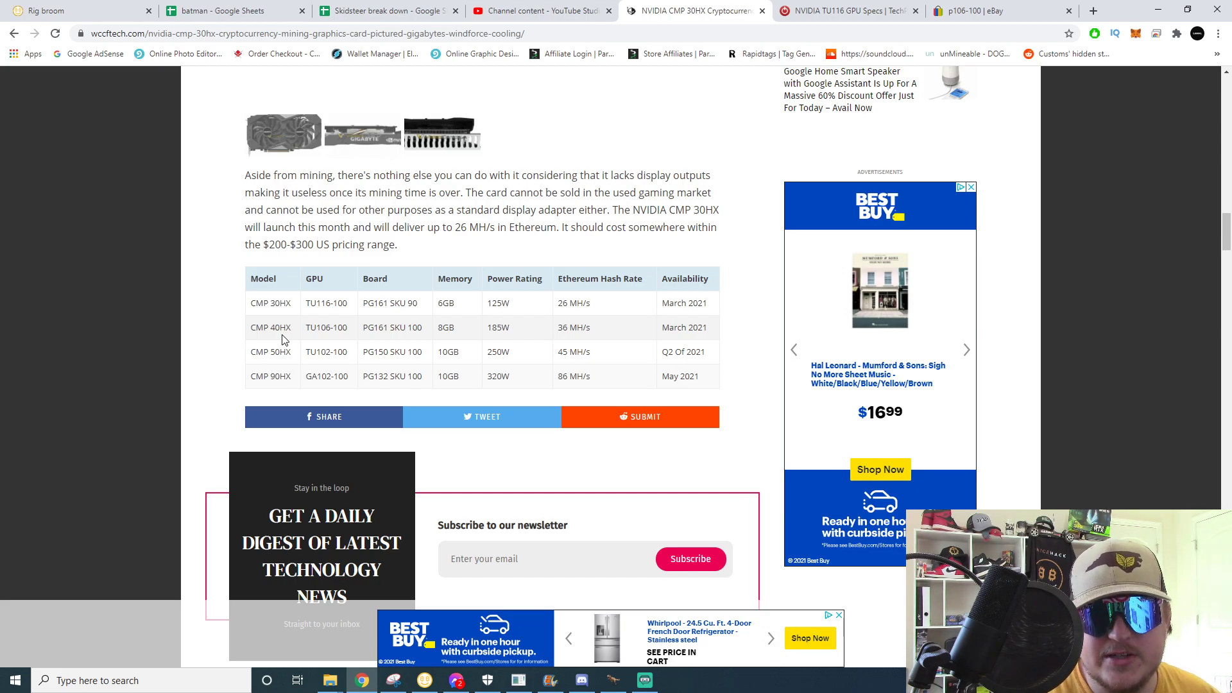
mouse_move(654, 430)
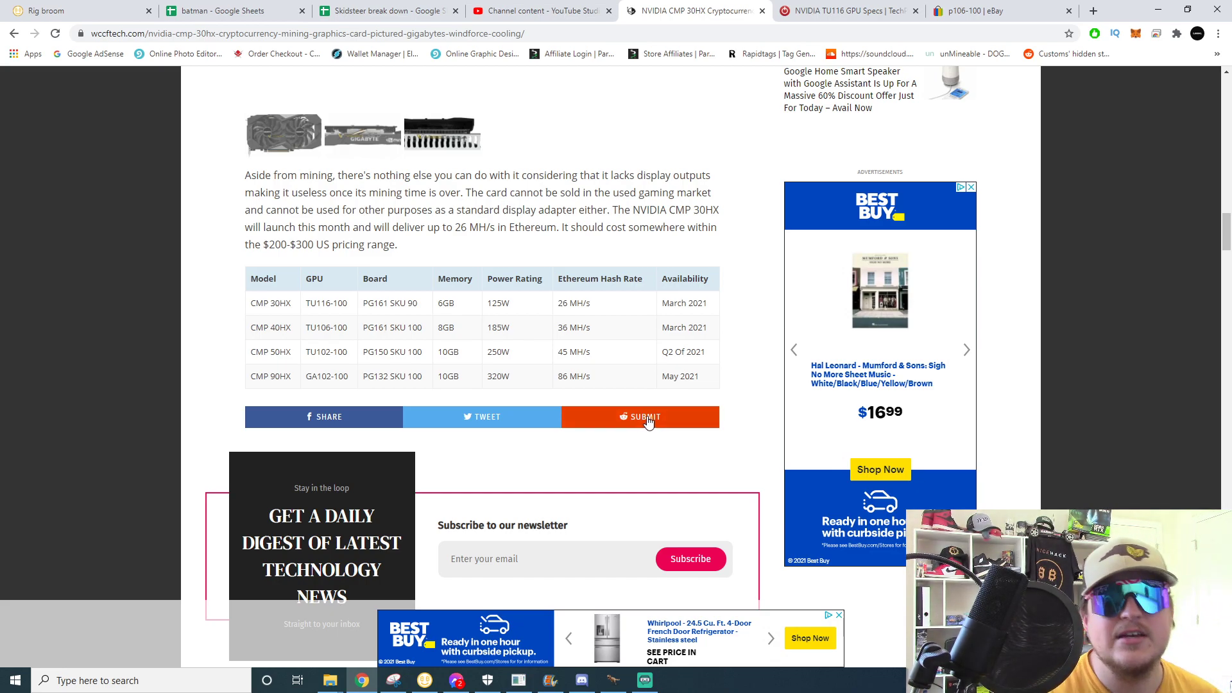
mouse_move(638, 392)
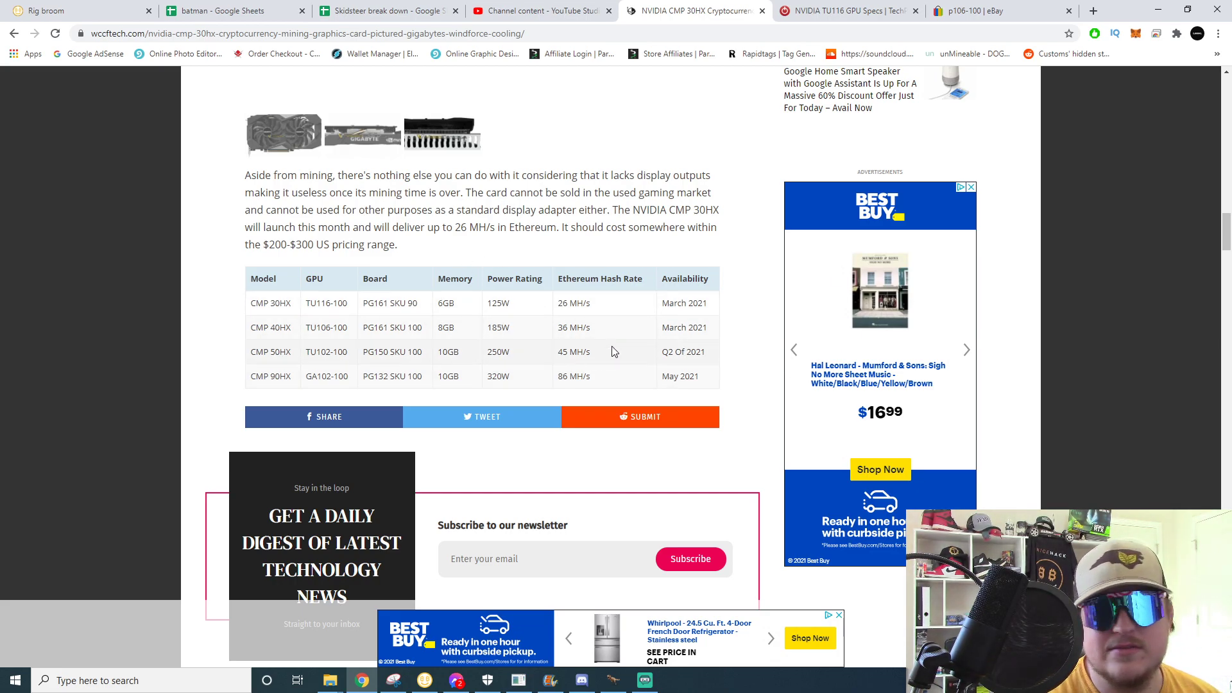
mouse_move(586, 345)
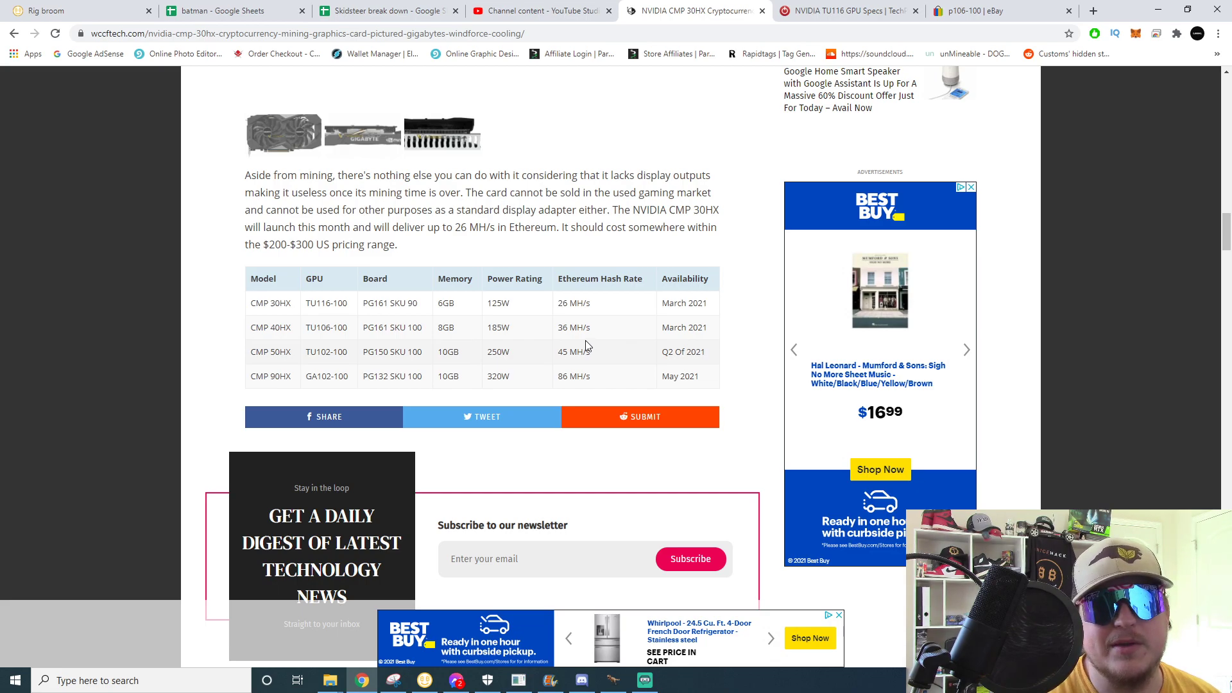